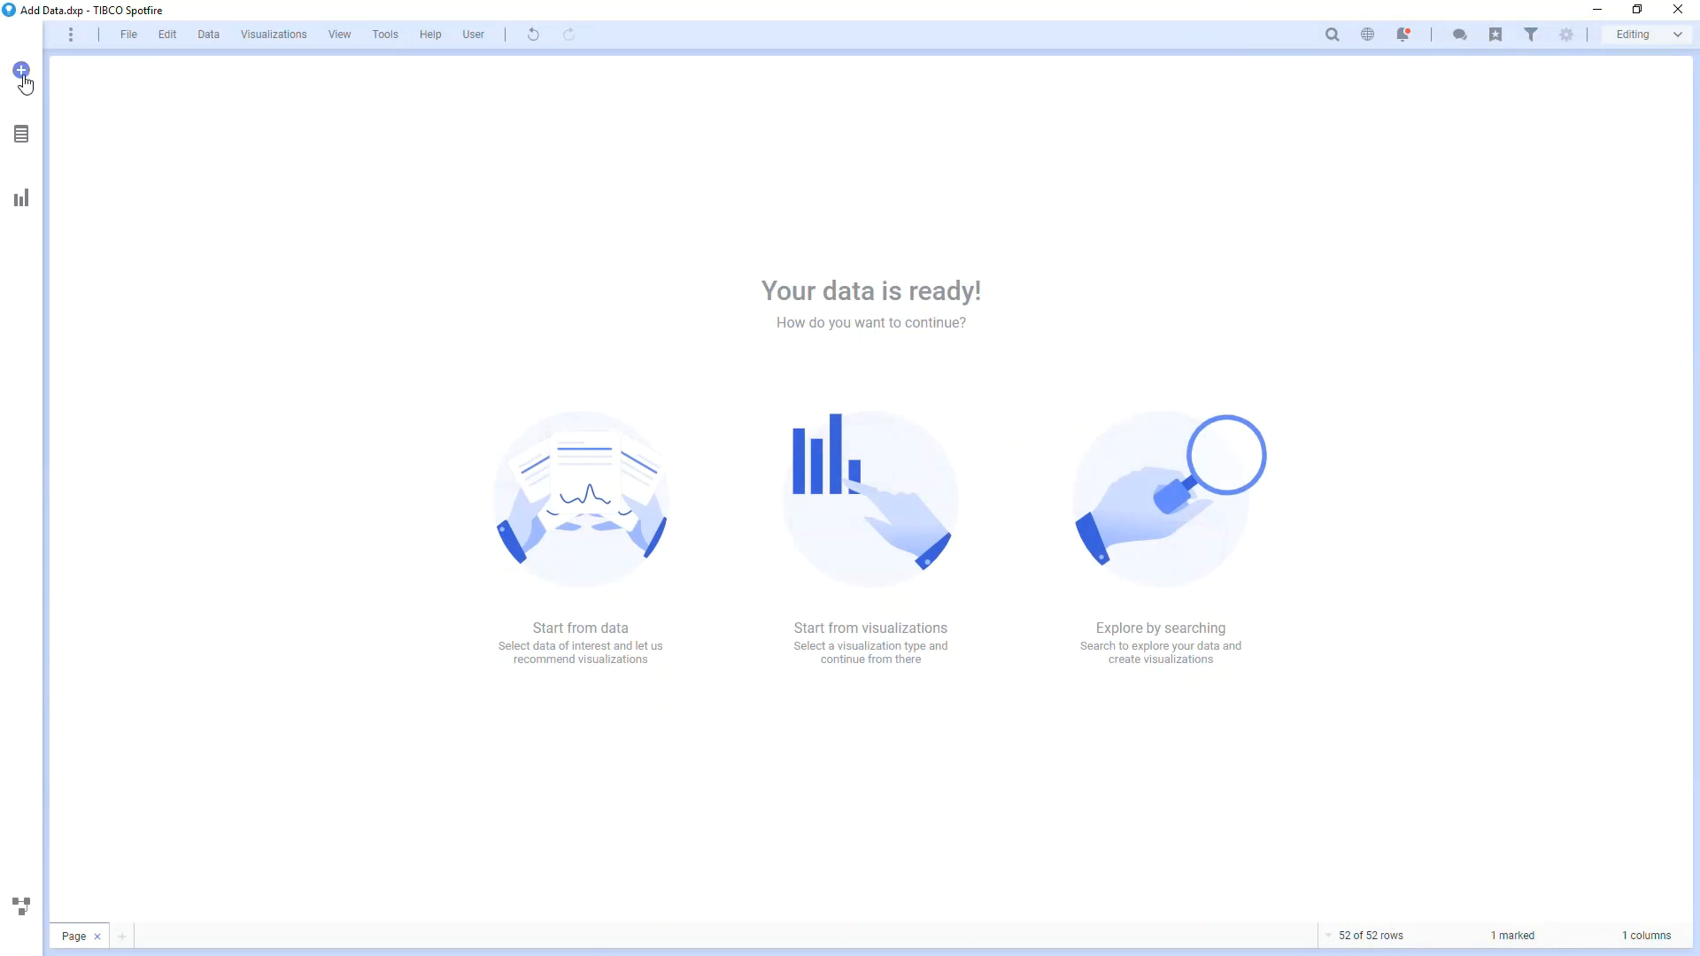
Browse local files and choose the 2016 Election Results.xlsx workbook for import.
left_click(20, 71)
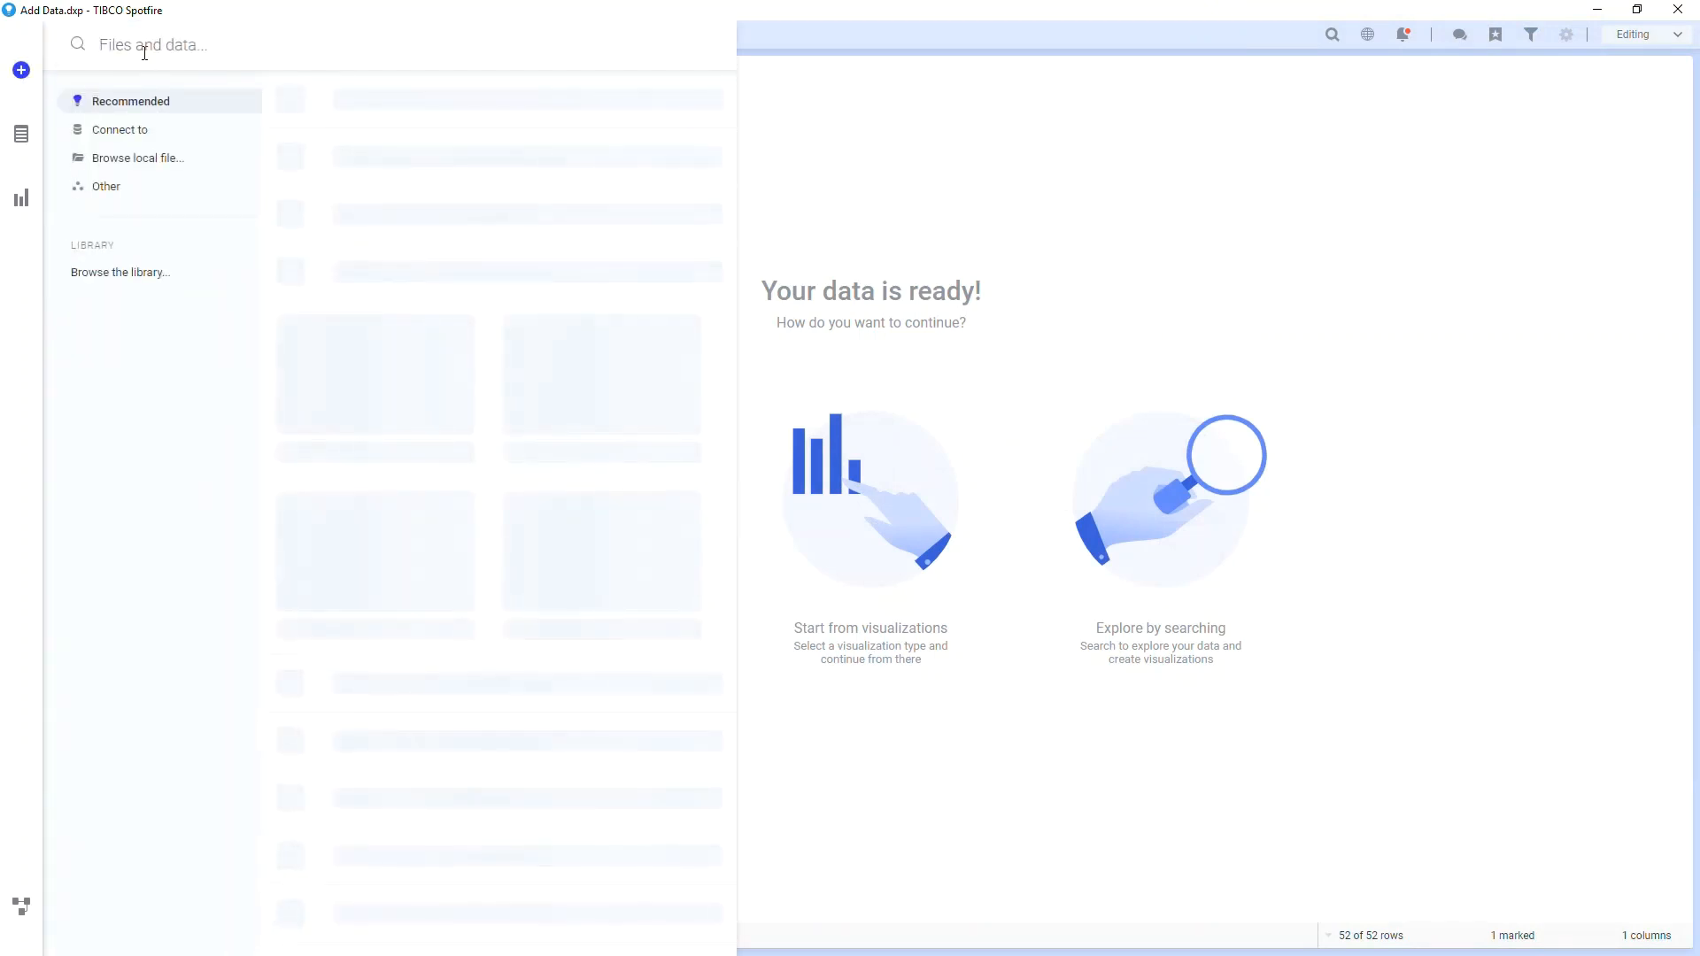
type("sql")
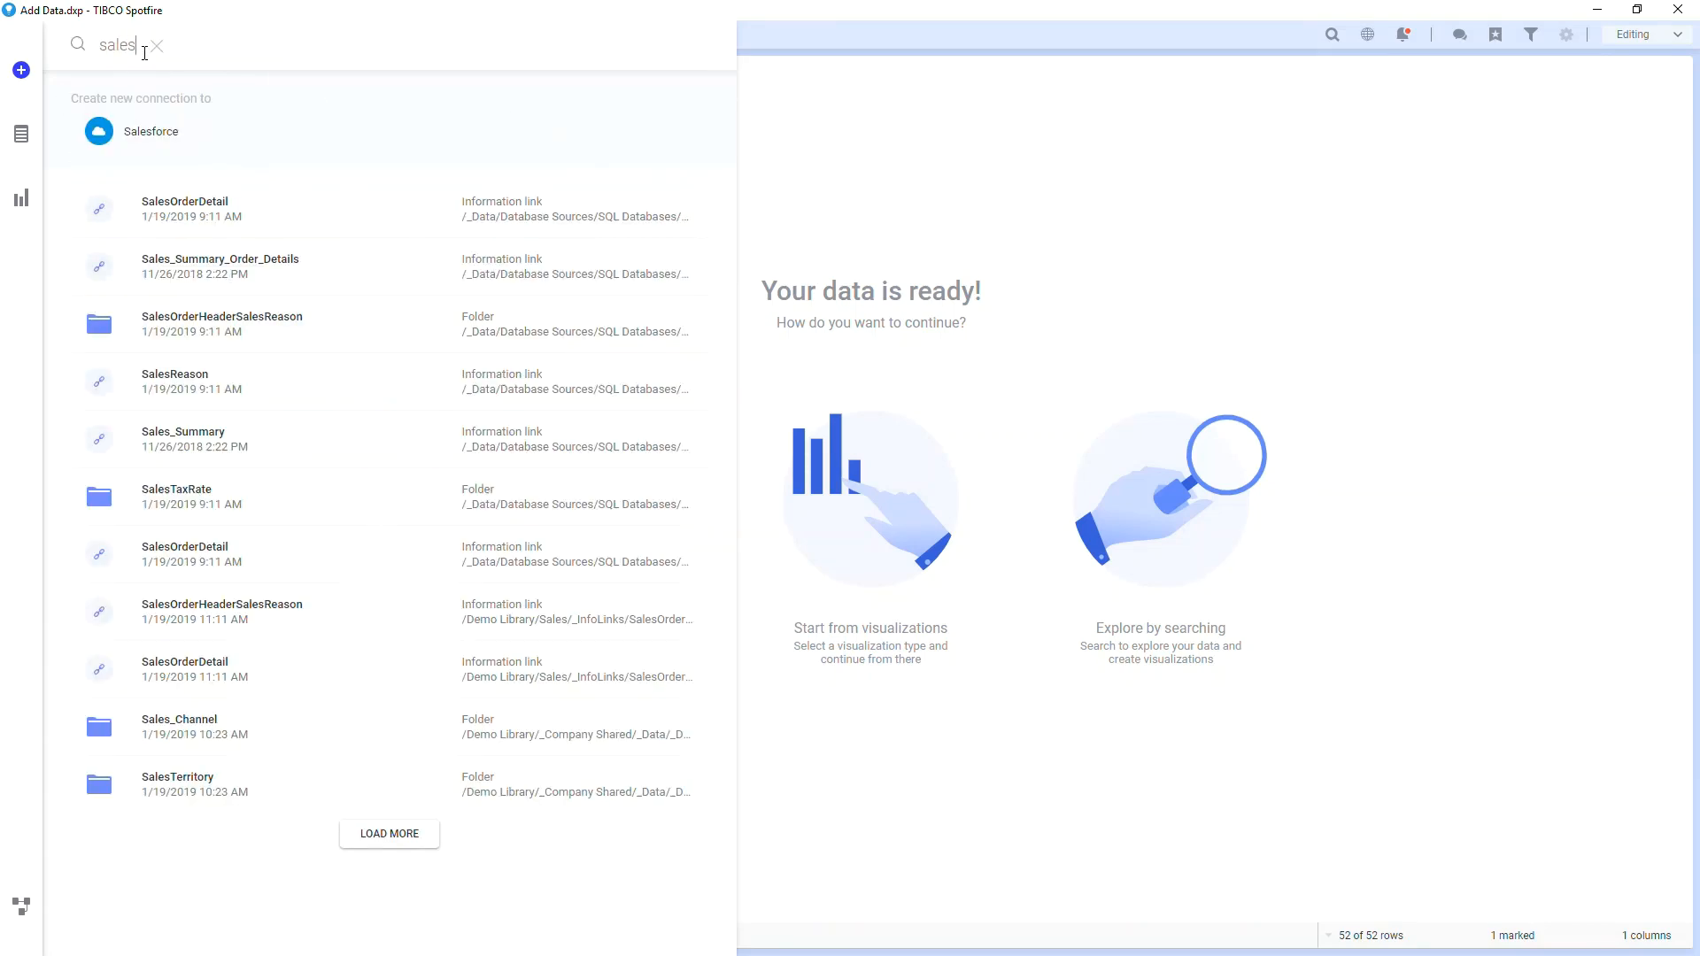
left_click(156, 46)
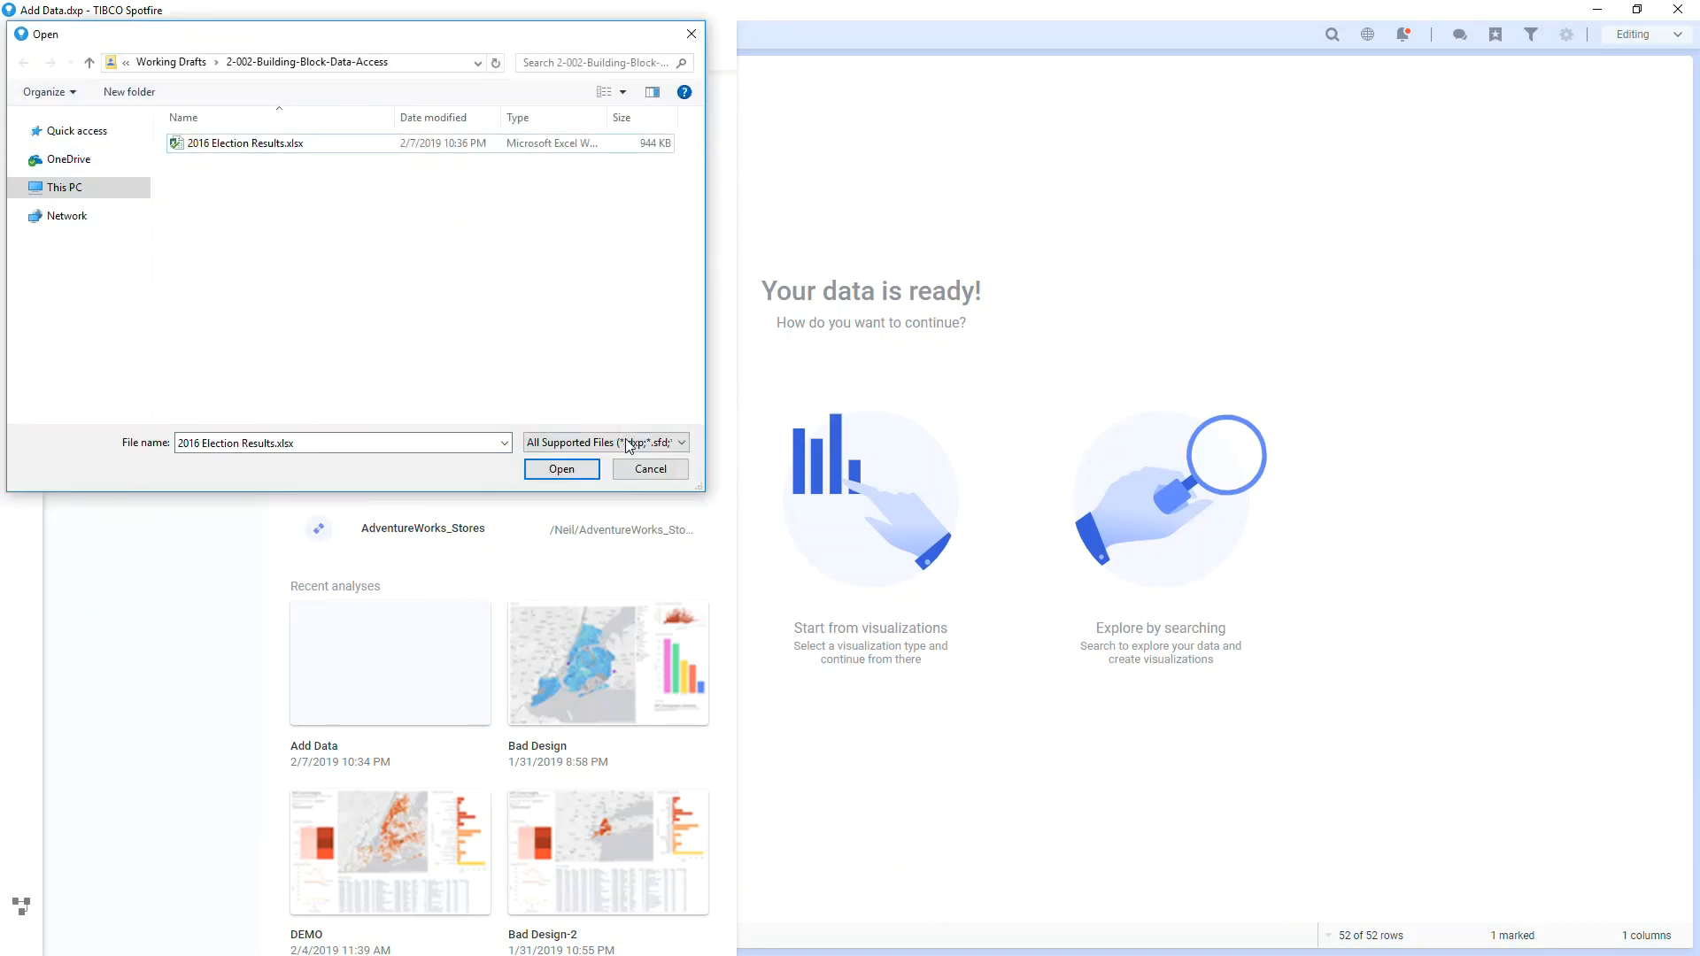
left_click(680, 442)
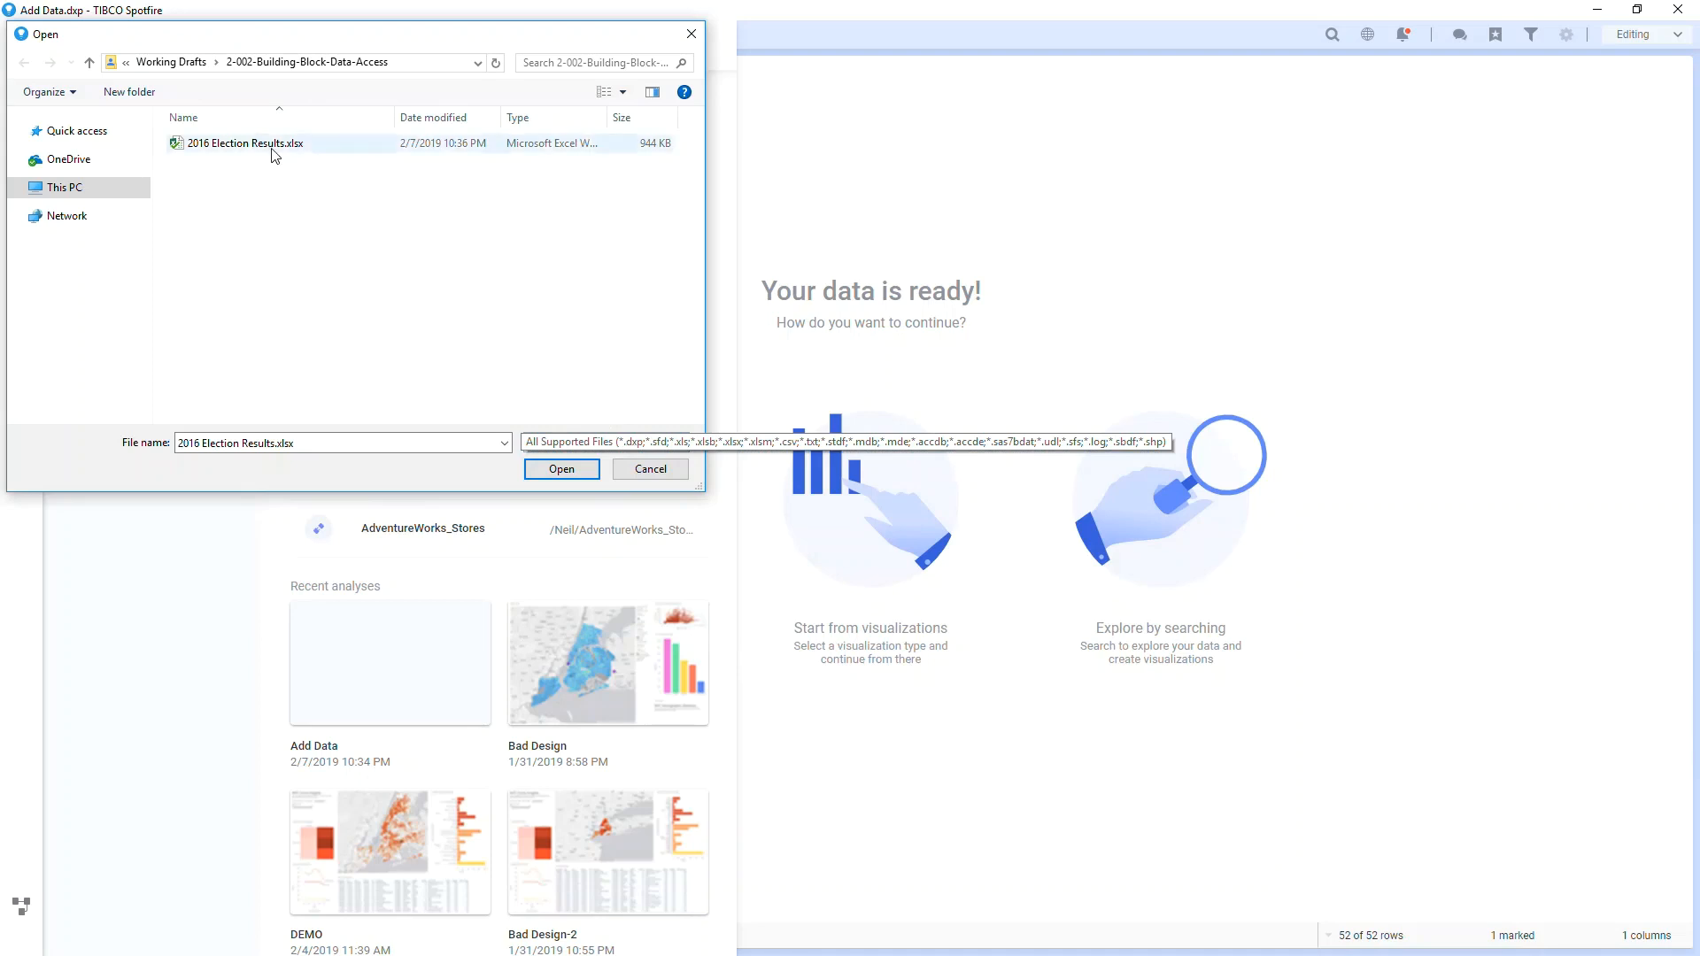
left_click(561, 467)
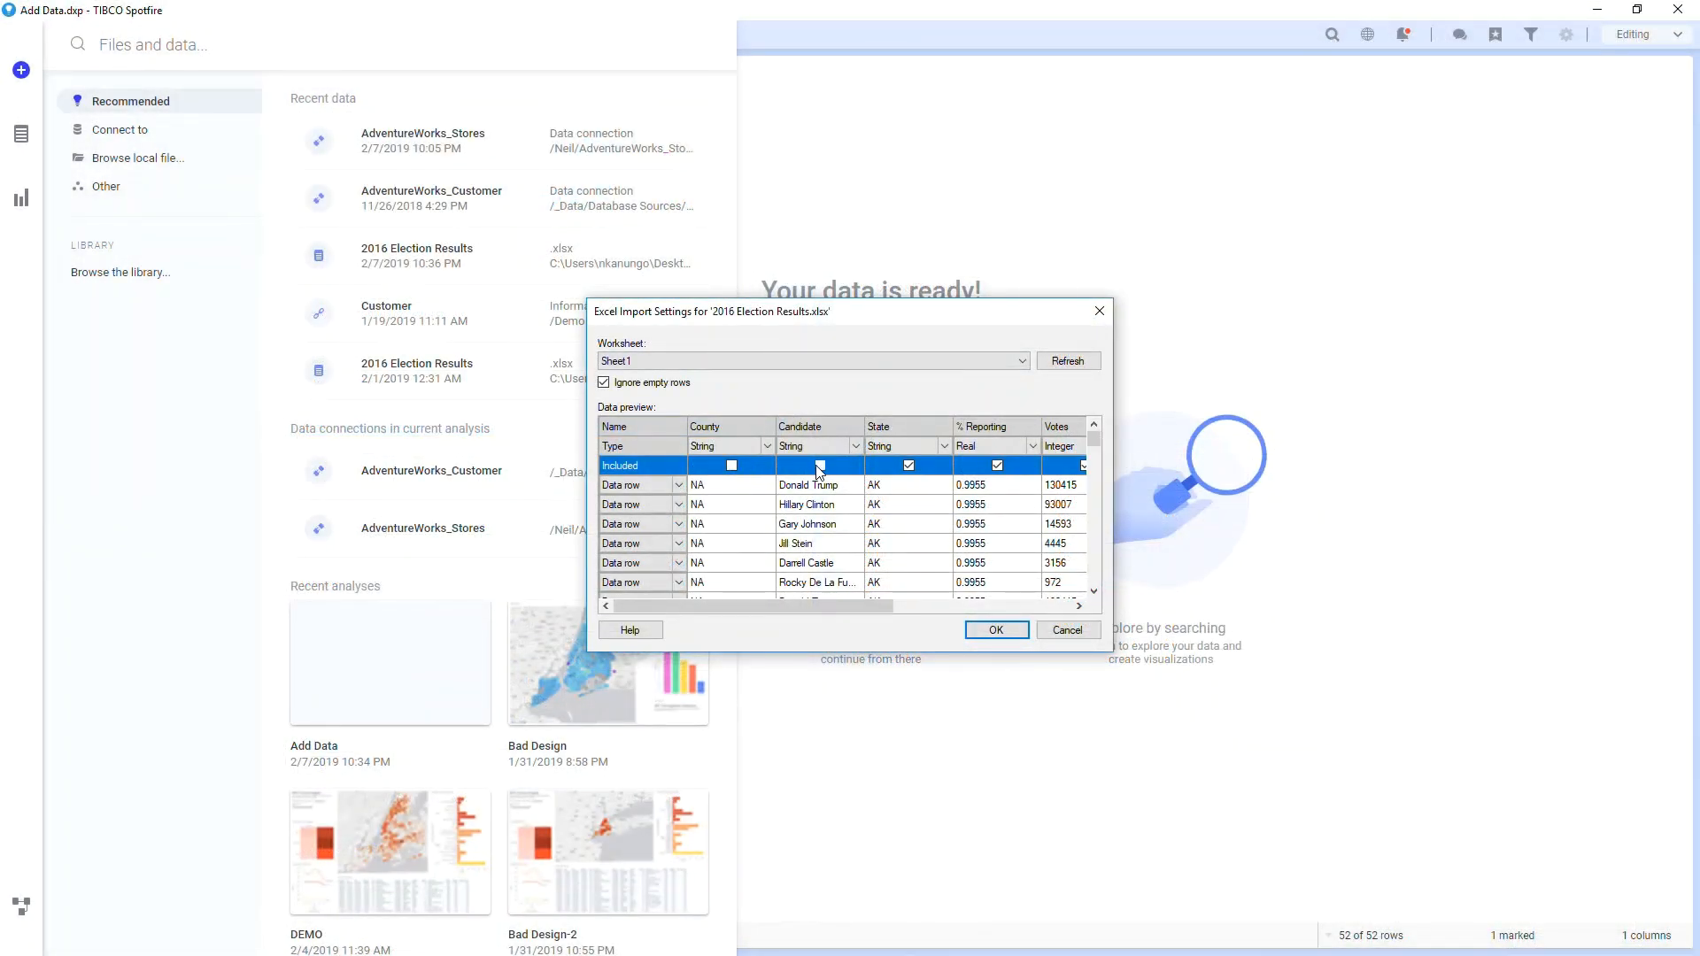
Include the County column and load Sheet1 as a new data table.
left_click(731, 466)
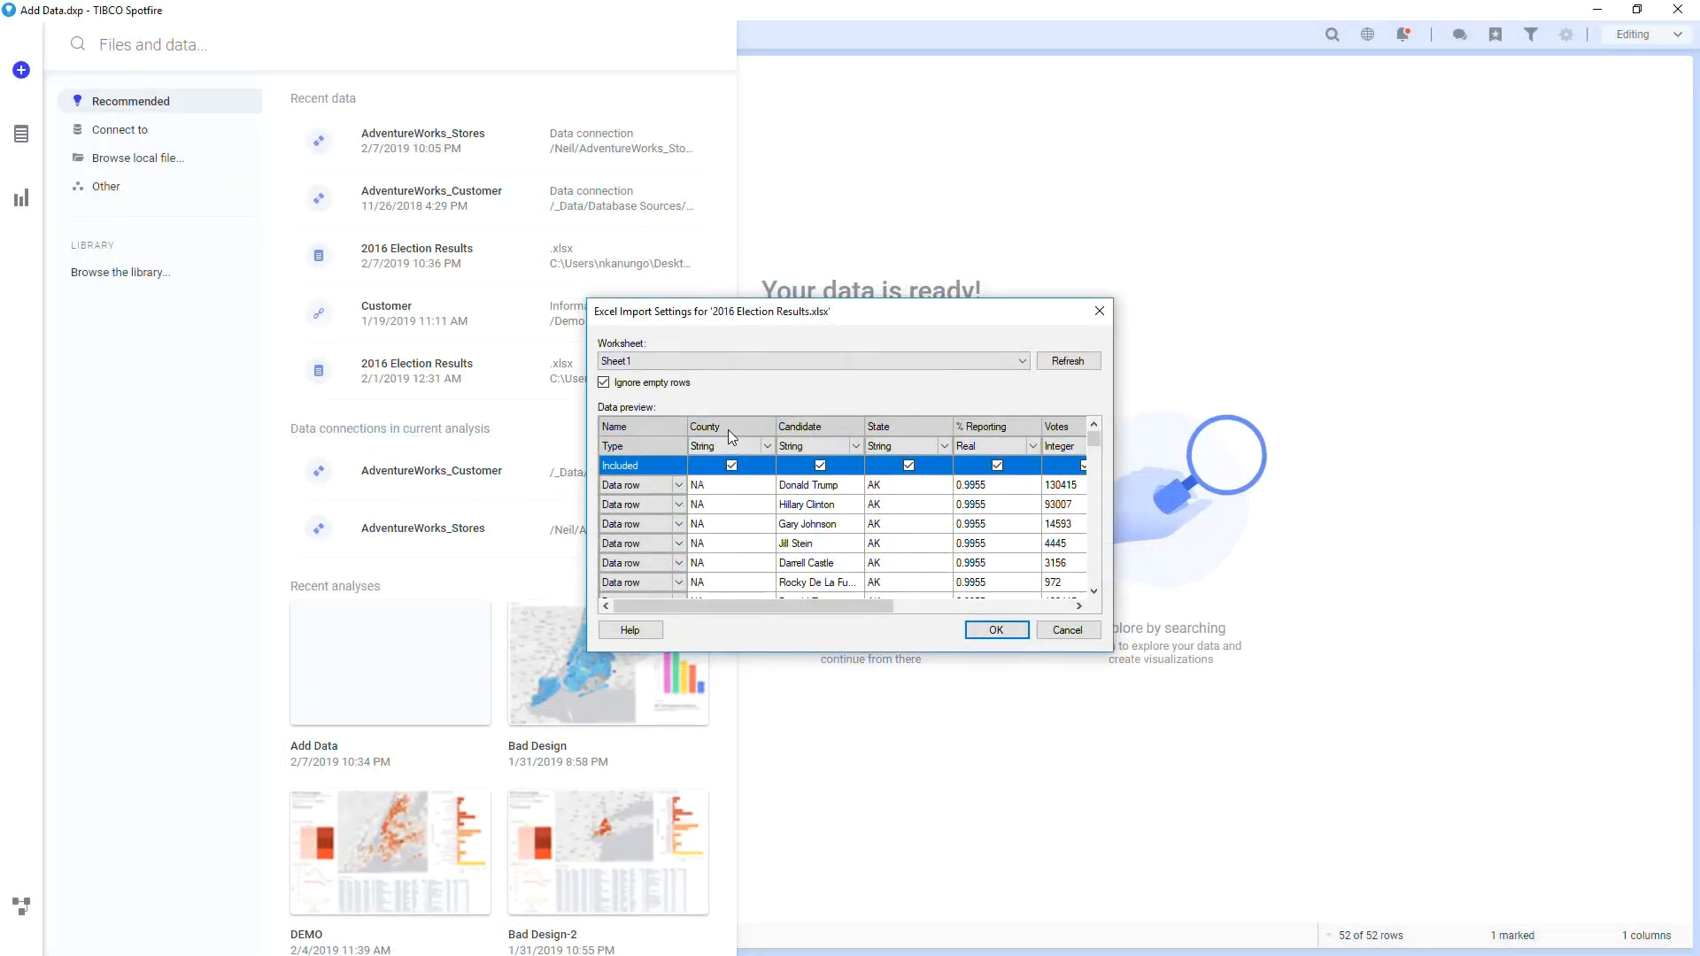
left_click(993, 630)
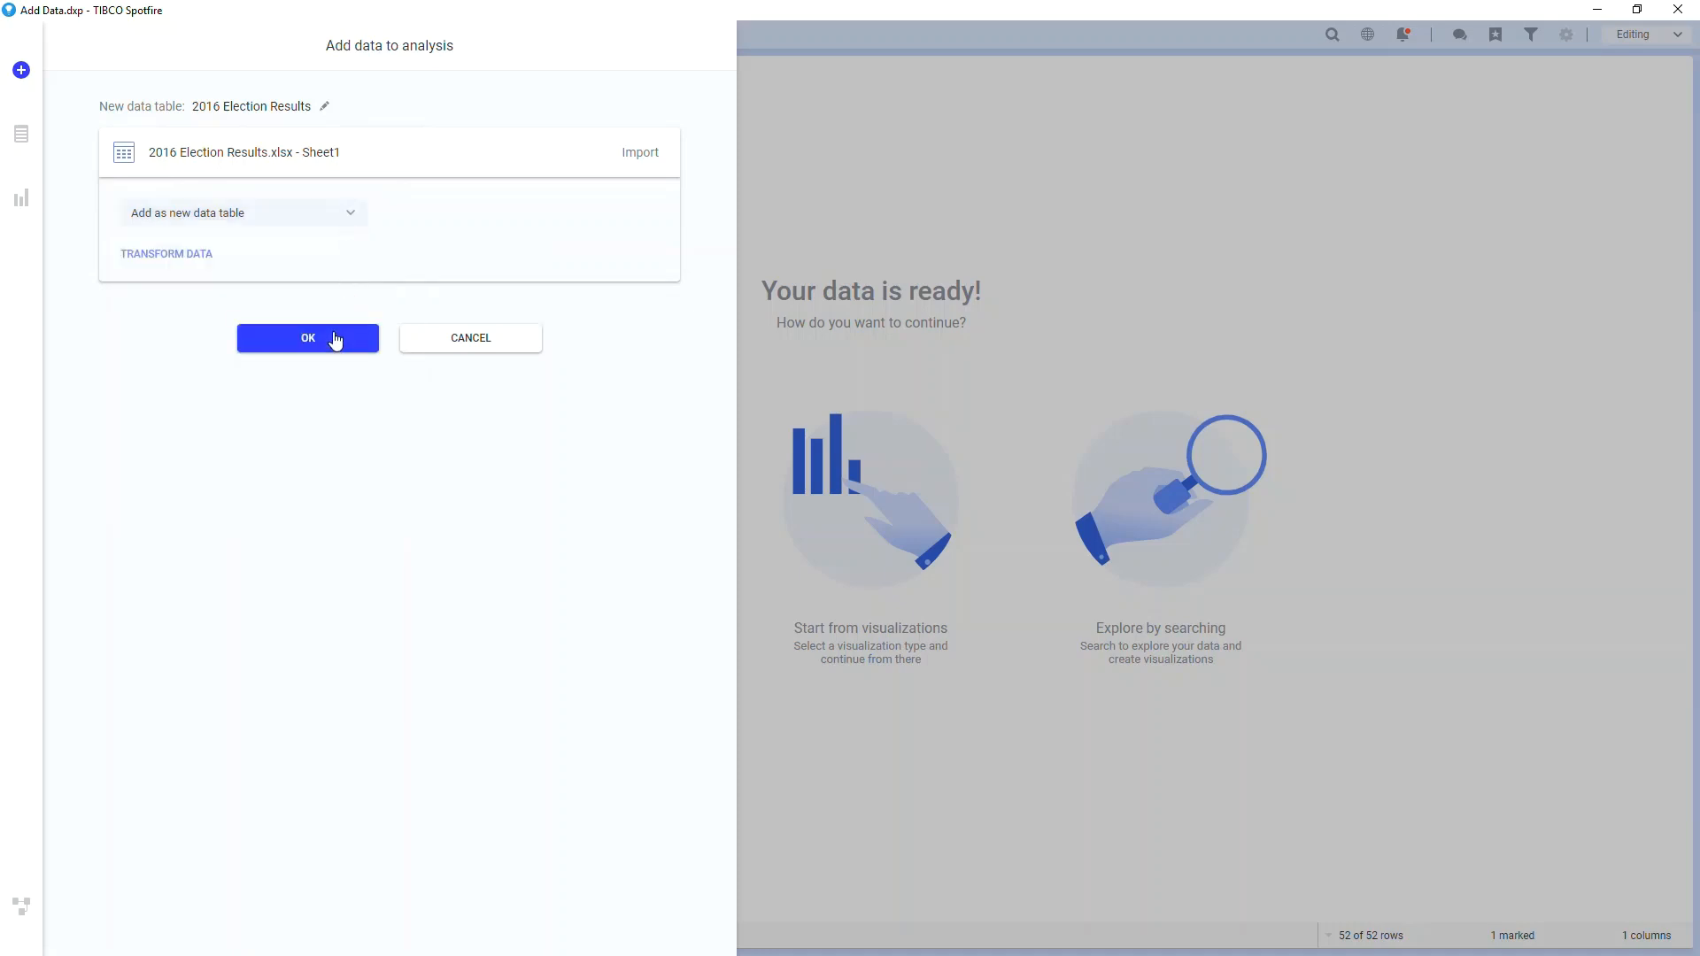
left_click(306, 336)
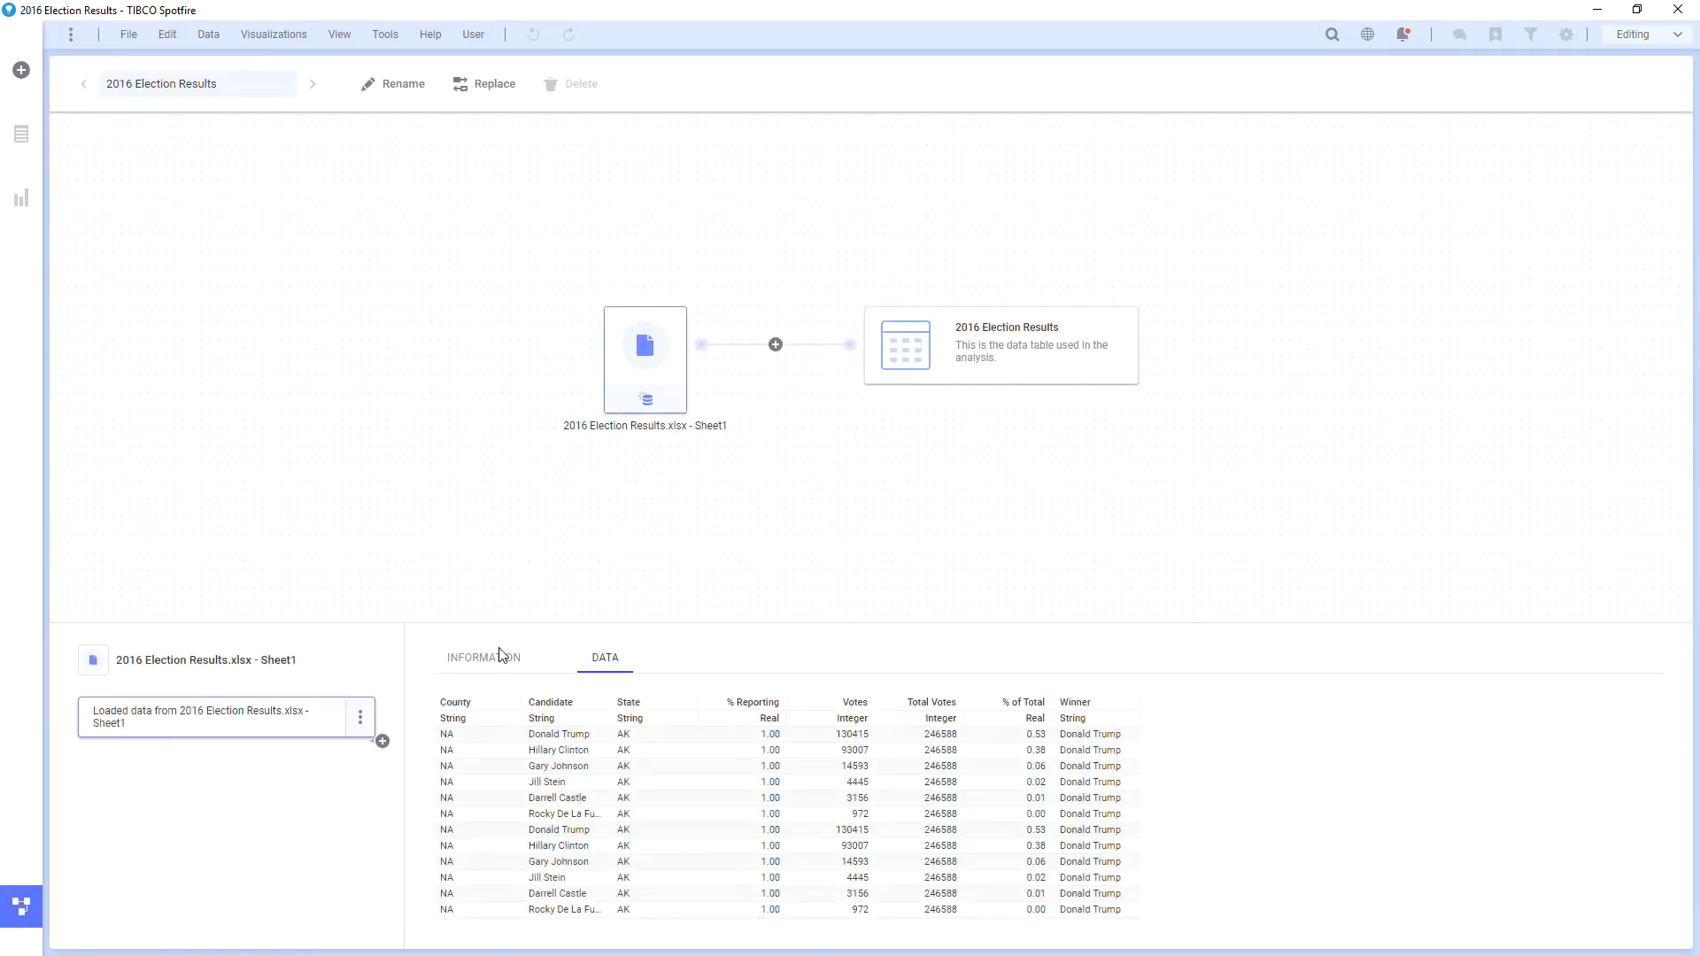
Show the INFORMATION details for the 2016 Election Results Sheet1 node.
left_click(482, 657)
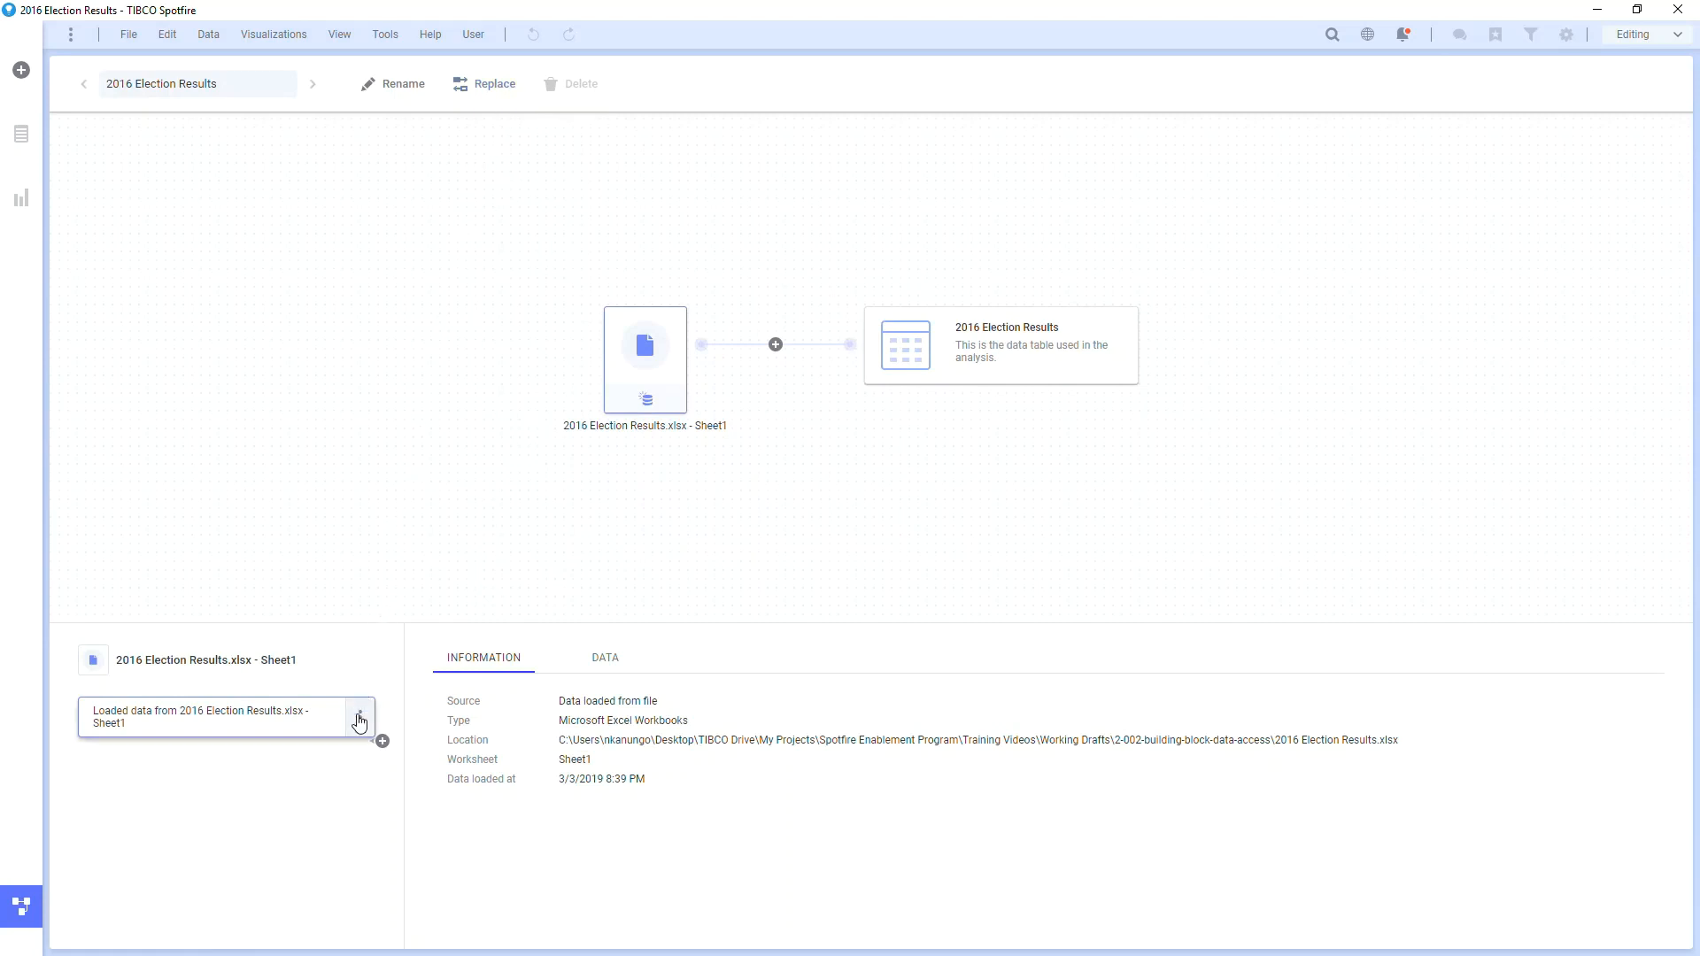
Review the sheet's data loading options, then select the Race population table on the Wikipedia page.
left_click(359, 720)
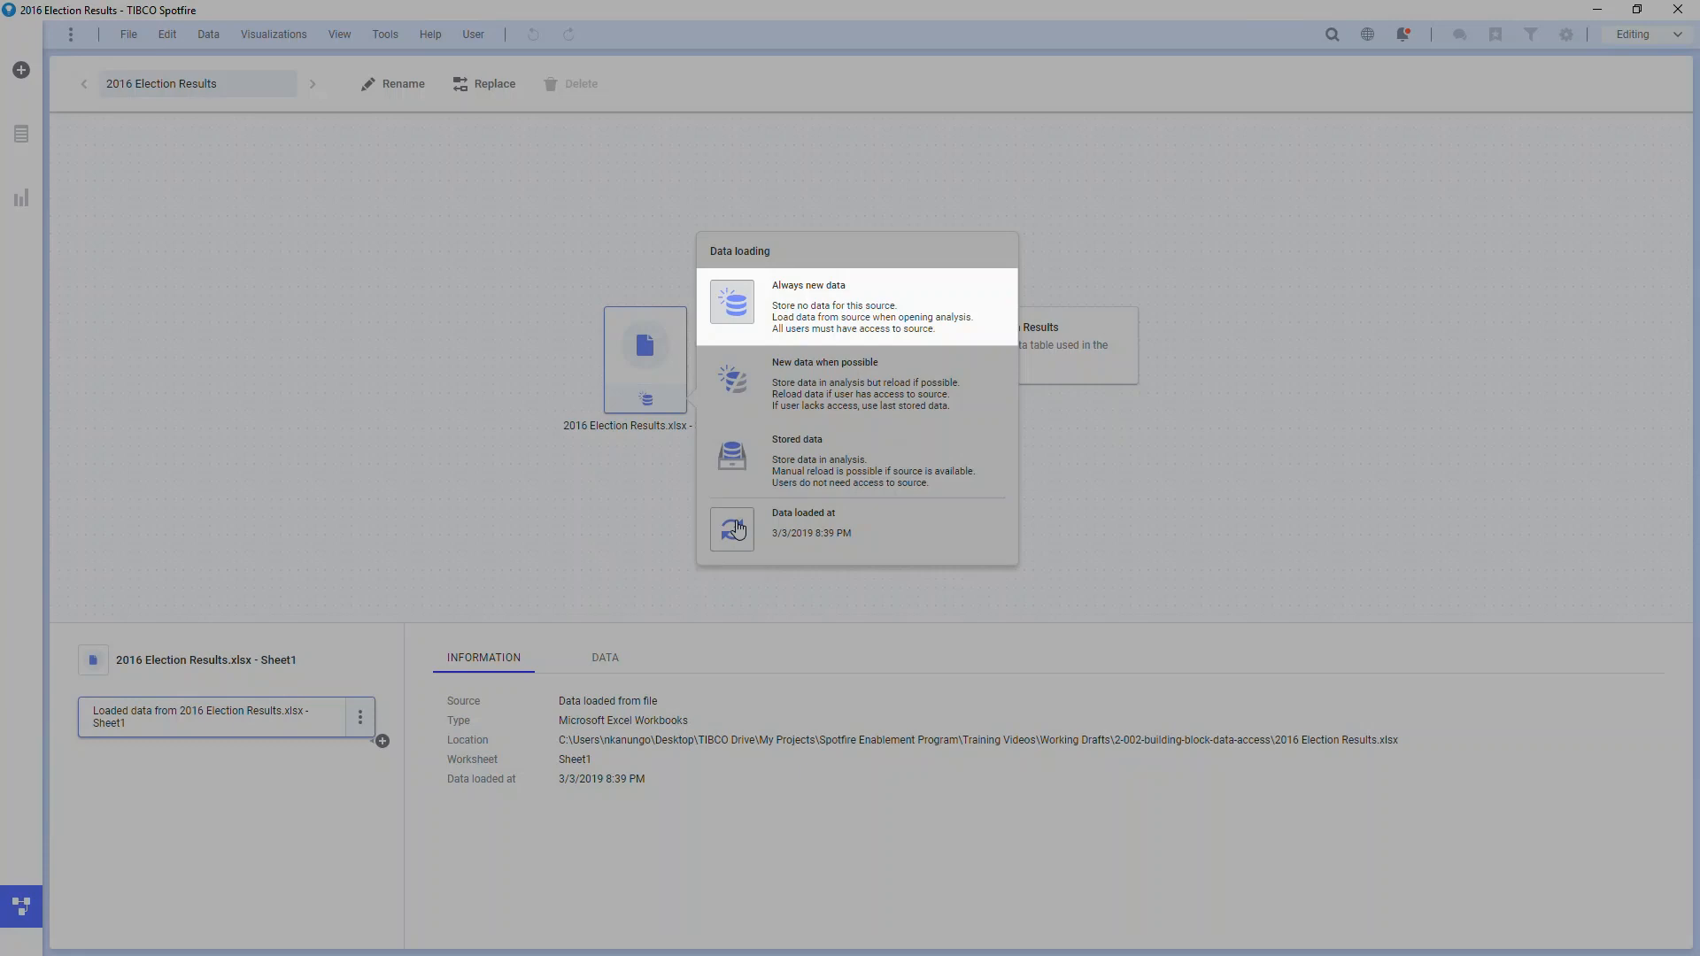
mouse_move(857, 382)
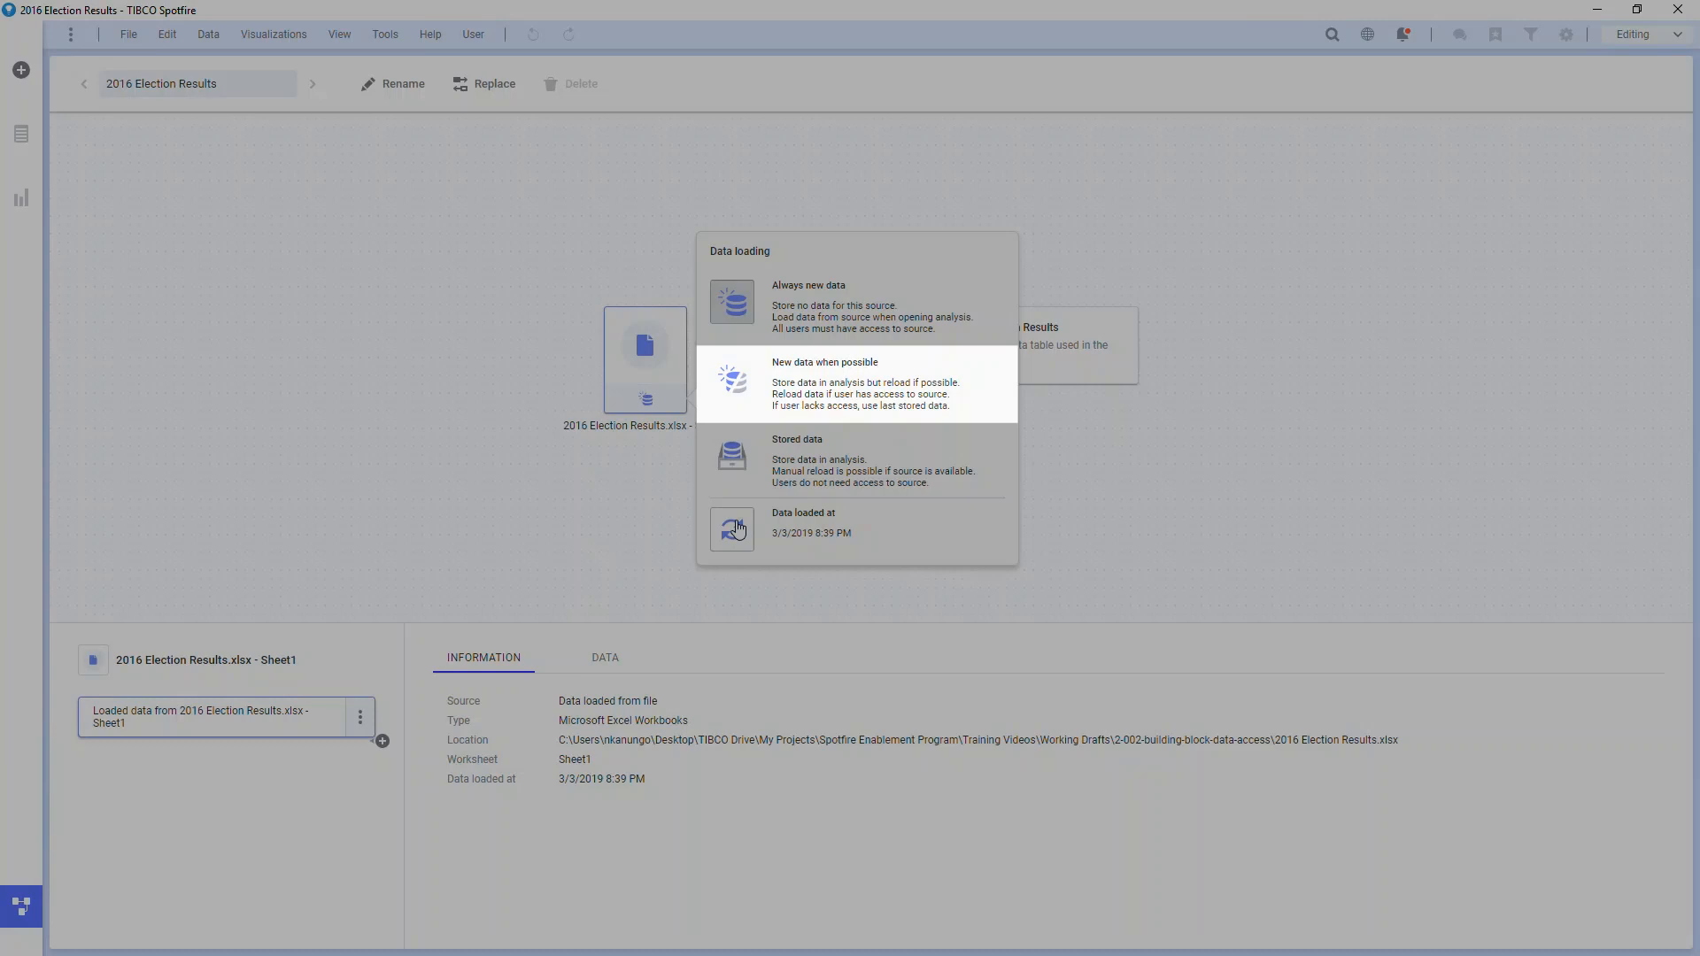
mouse_move(856, 460)
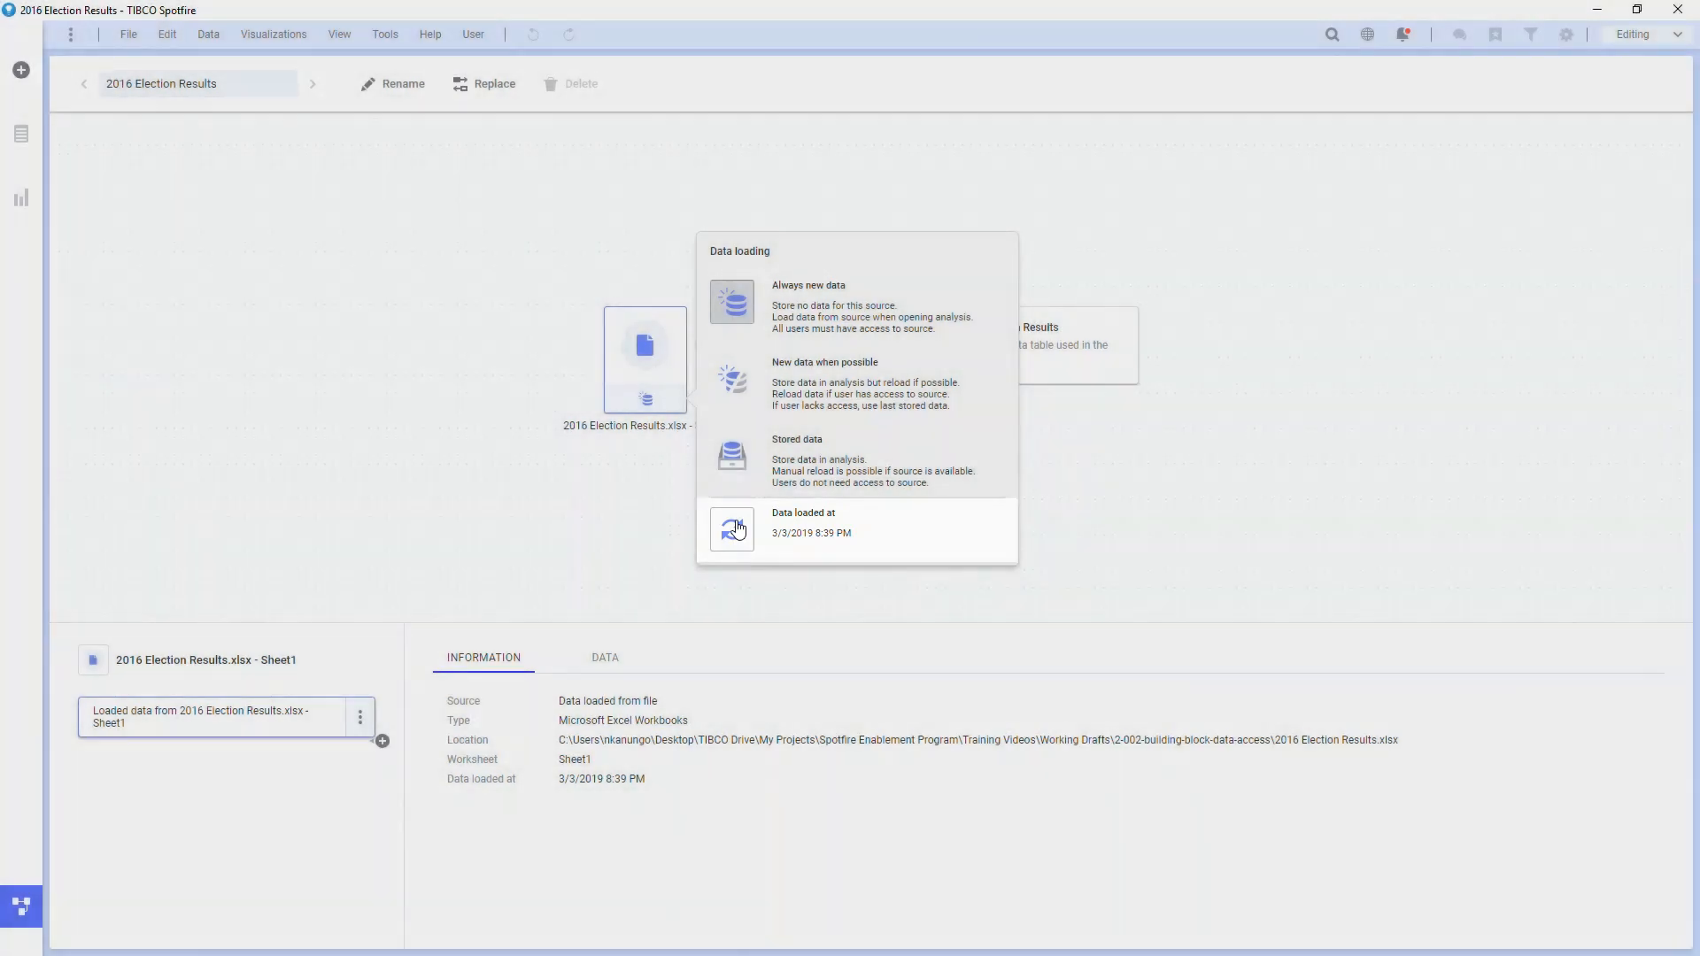
left_click(383, 745)
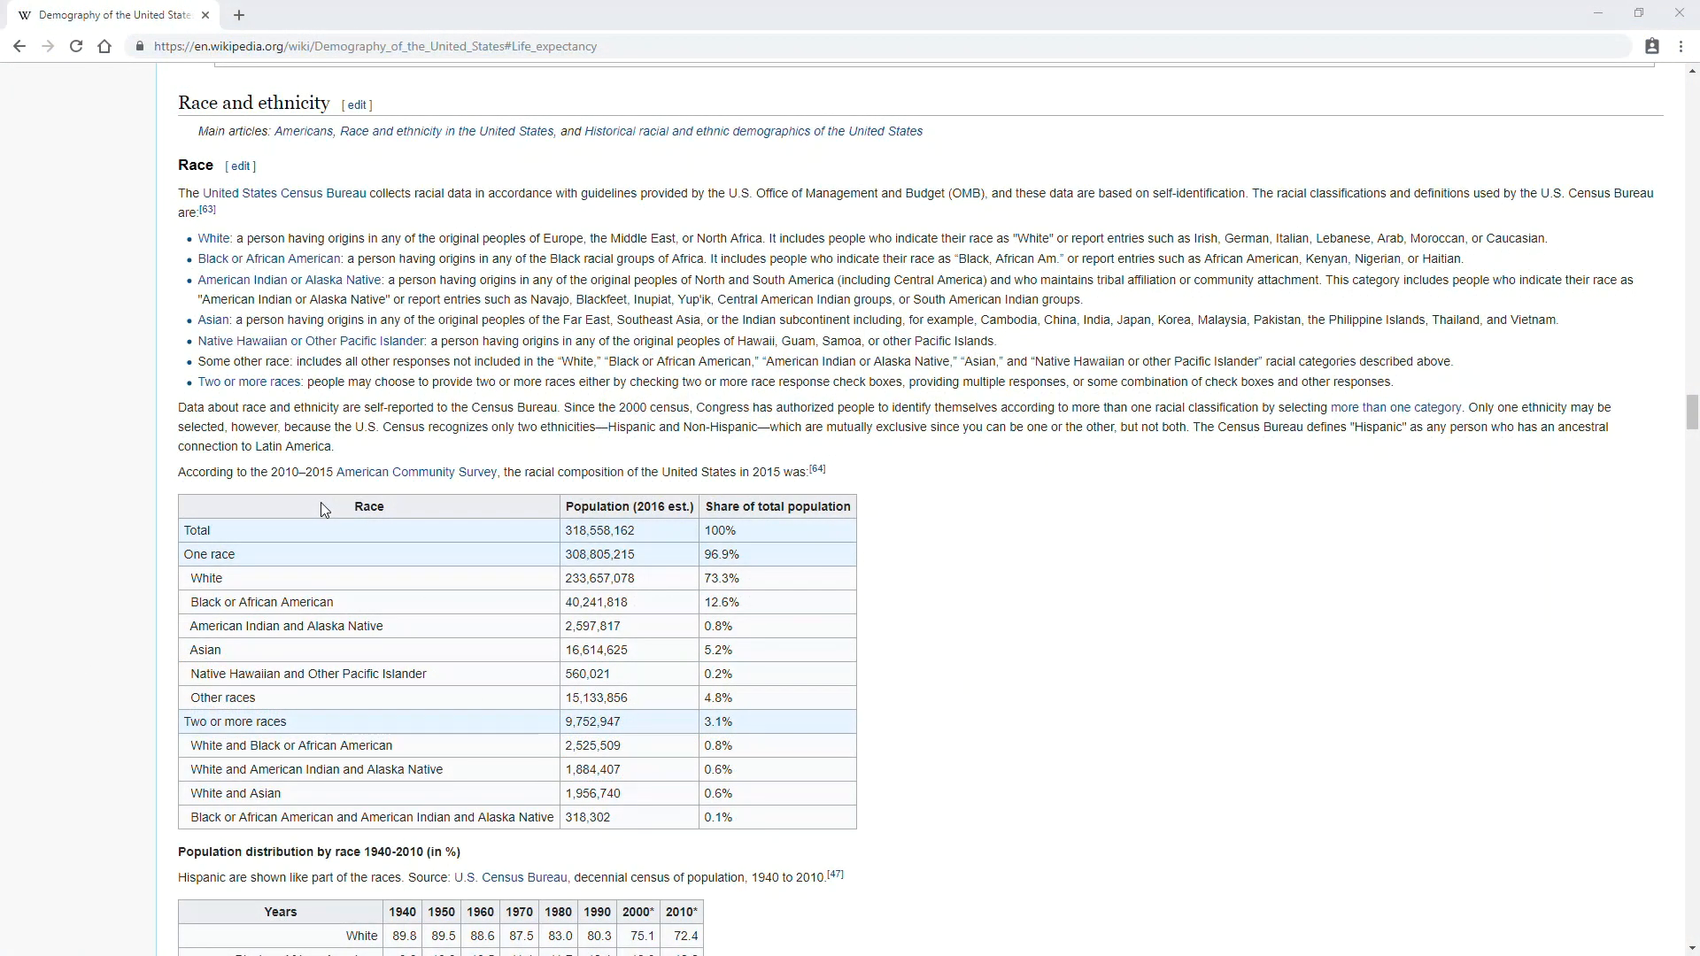
left_click_drag(322, 508, 776, 816)
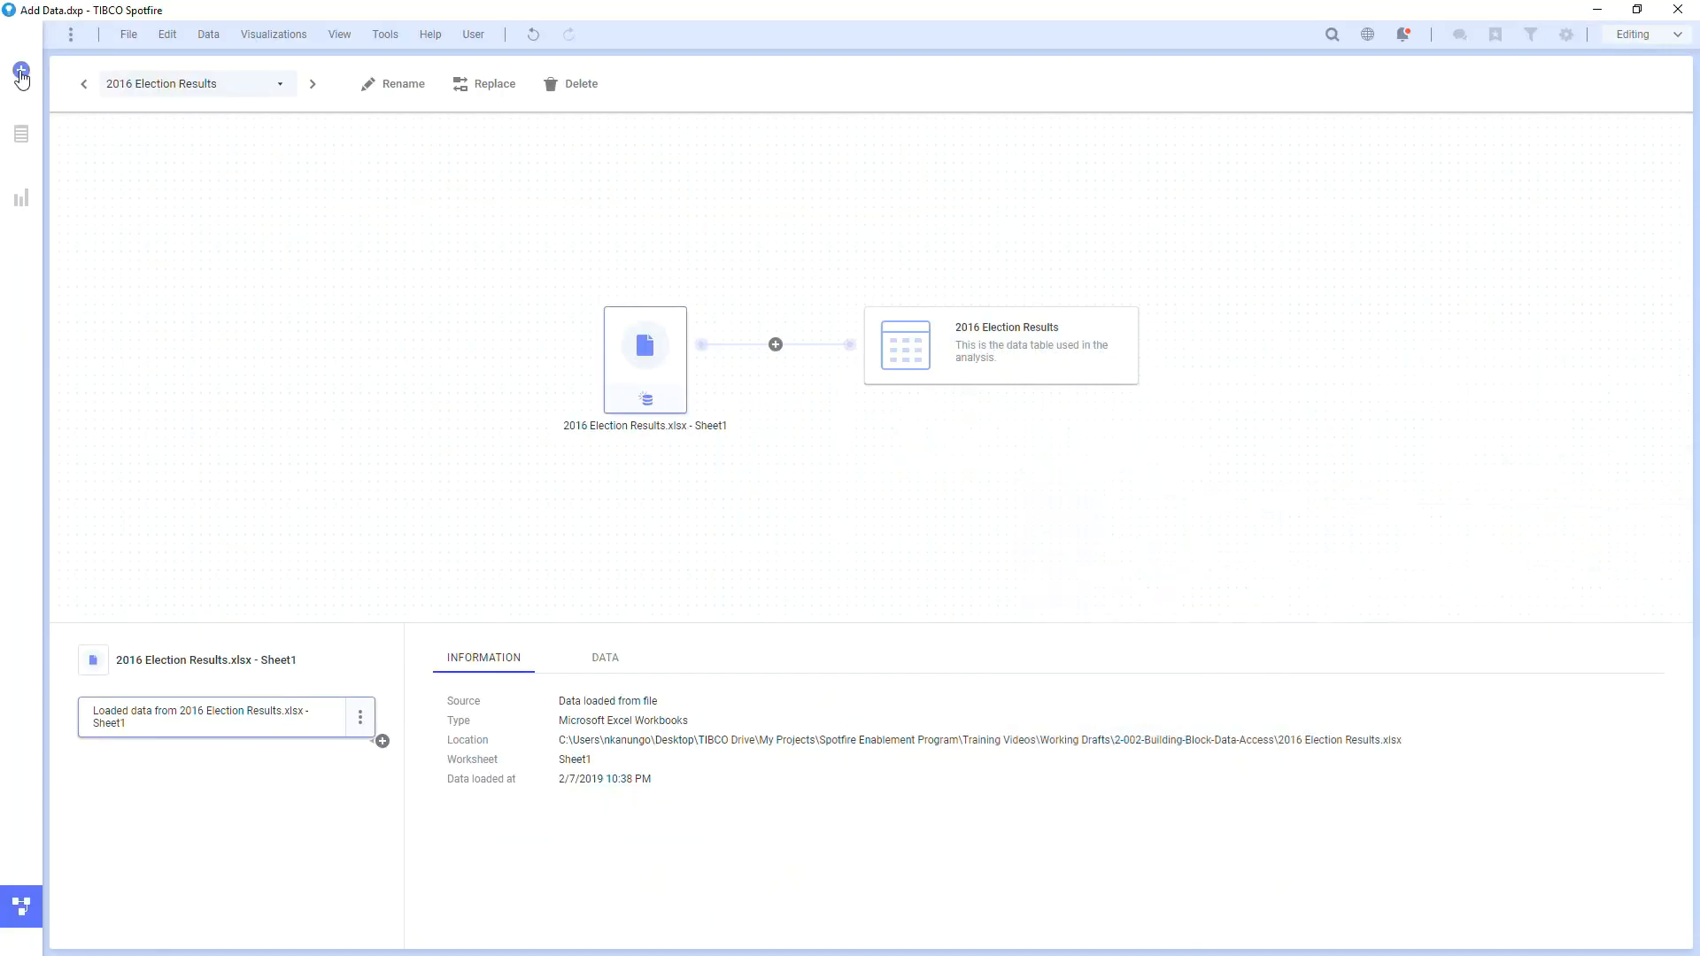
Paste the copied race population table from the clipboard and accept its import settings.
left_click(19, 71)
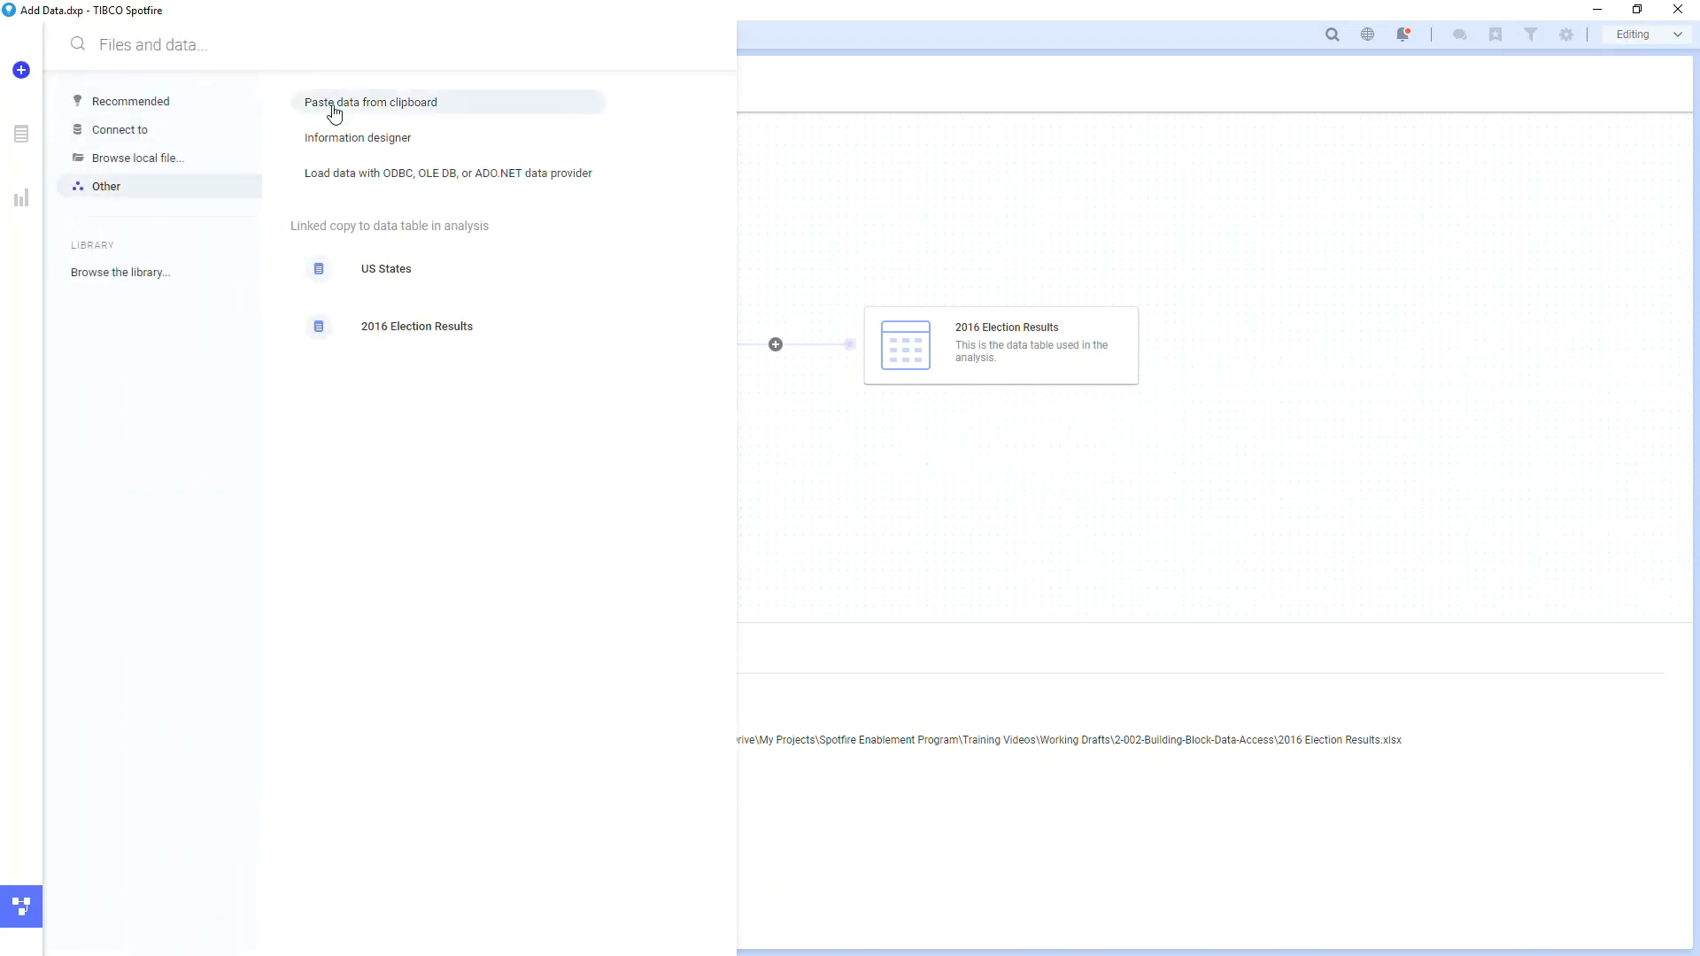
left_click(370, 102)
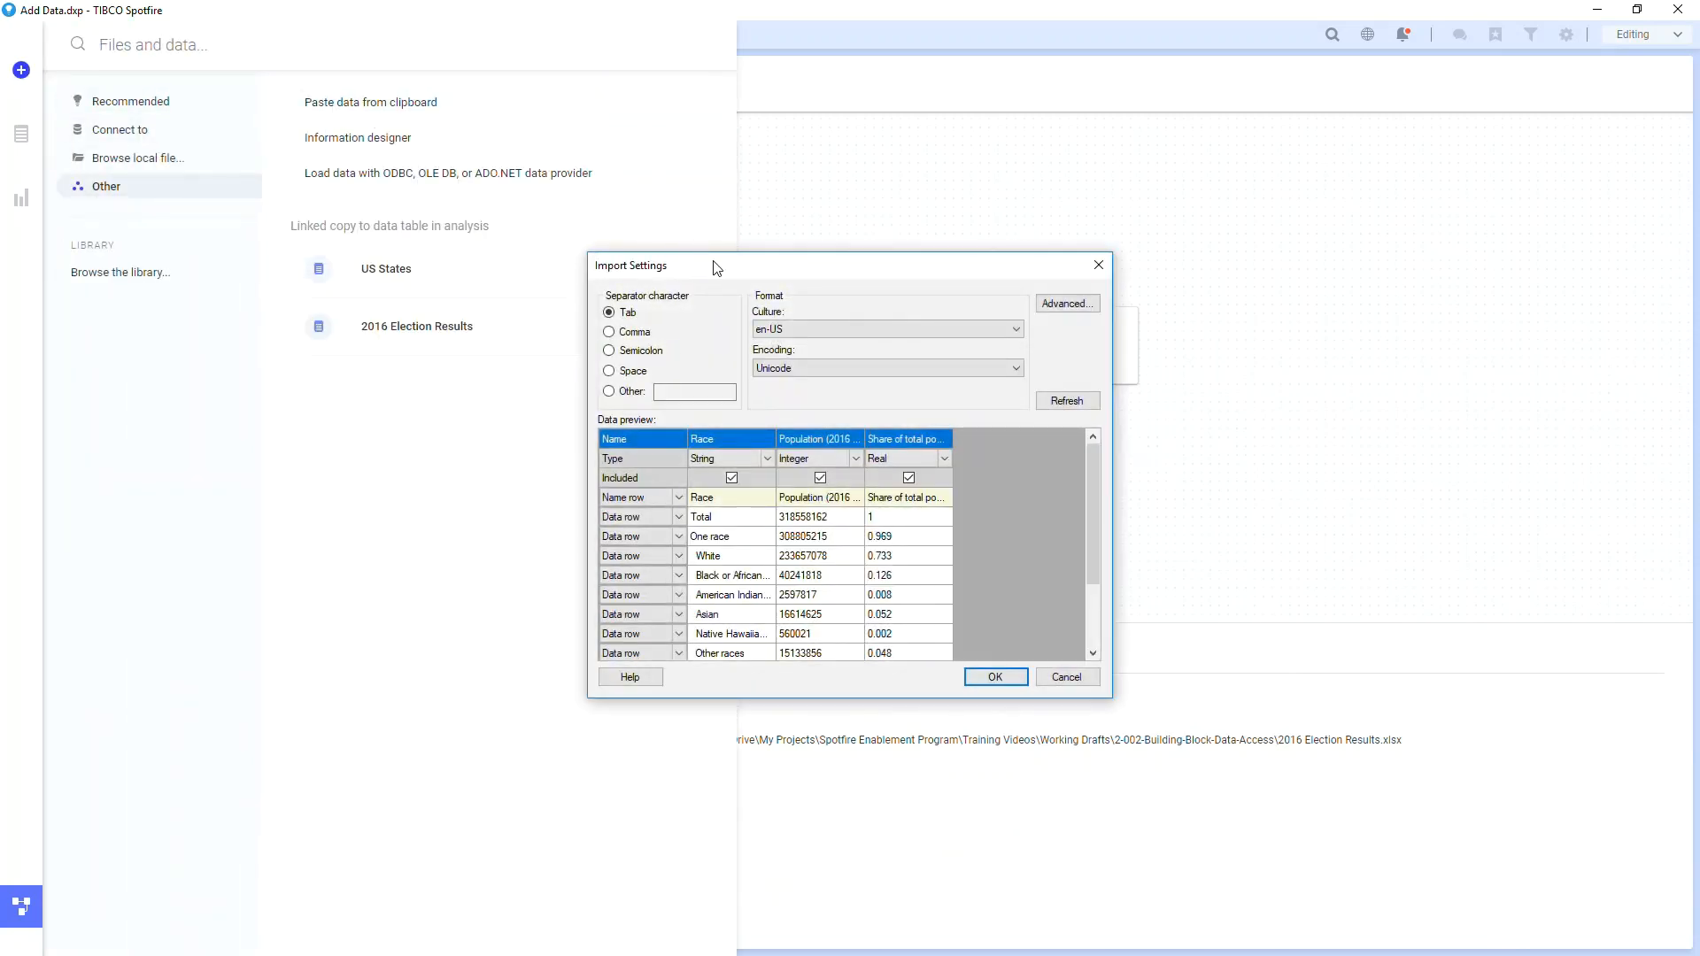
left_click(993, 676)
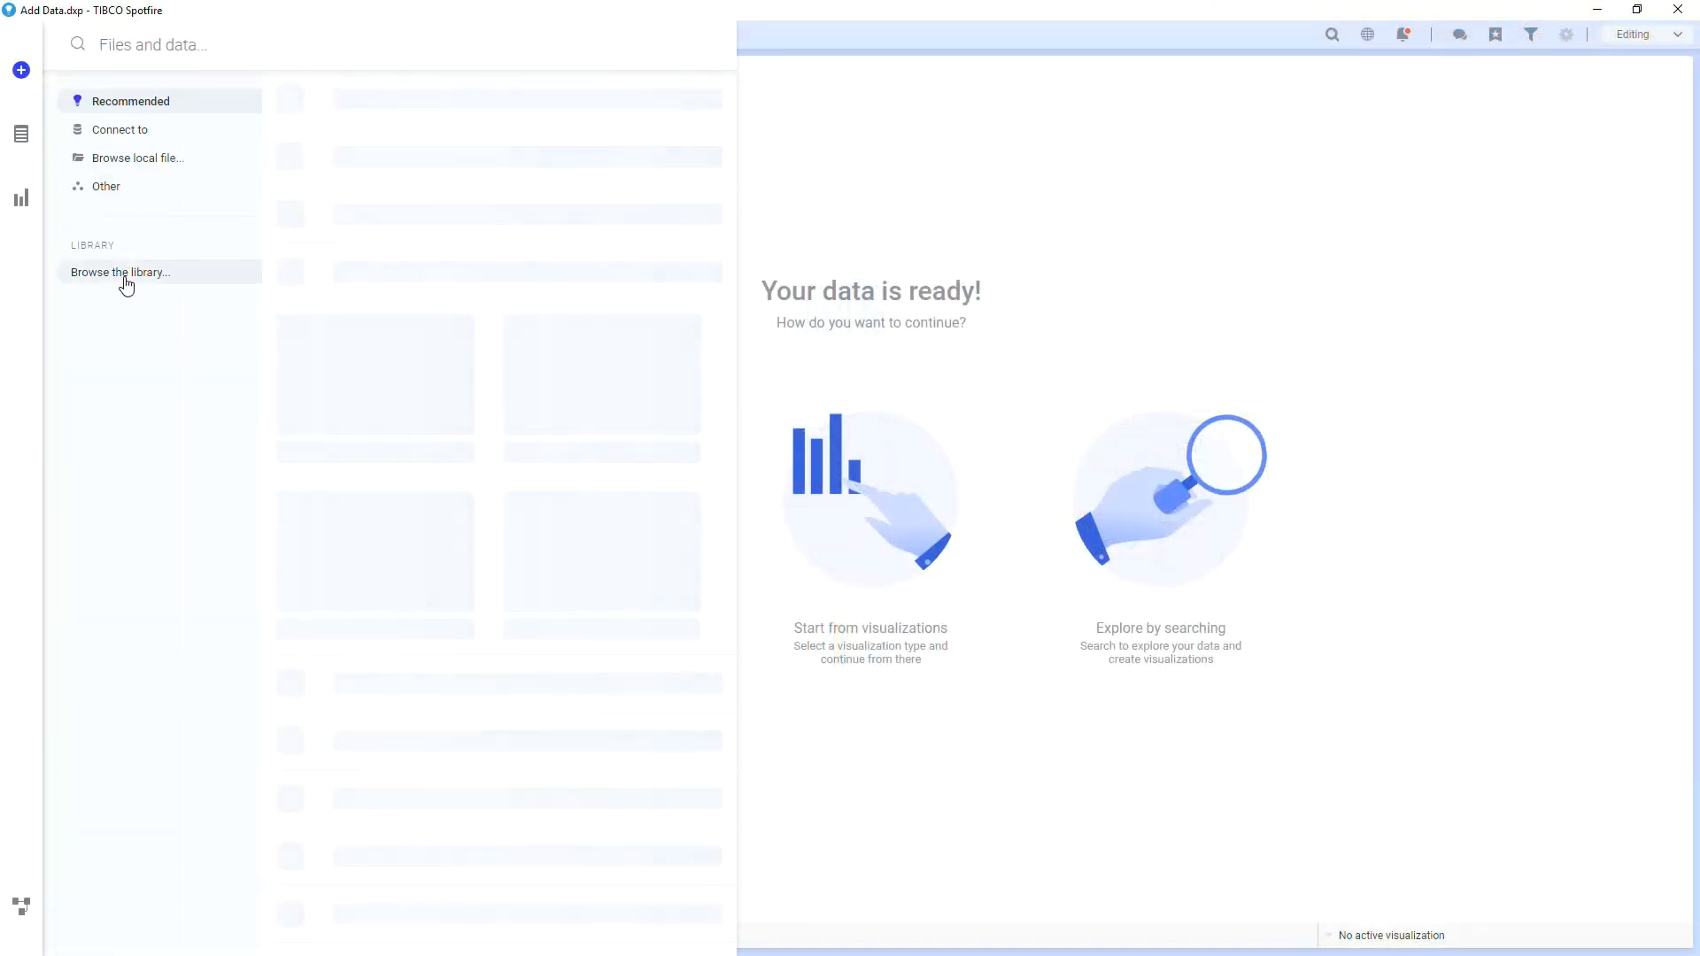
Load vStoreWithAddresses from the library as a new data table and close the data panel.
left_click(121, 273)
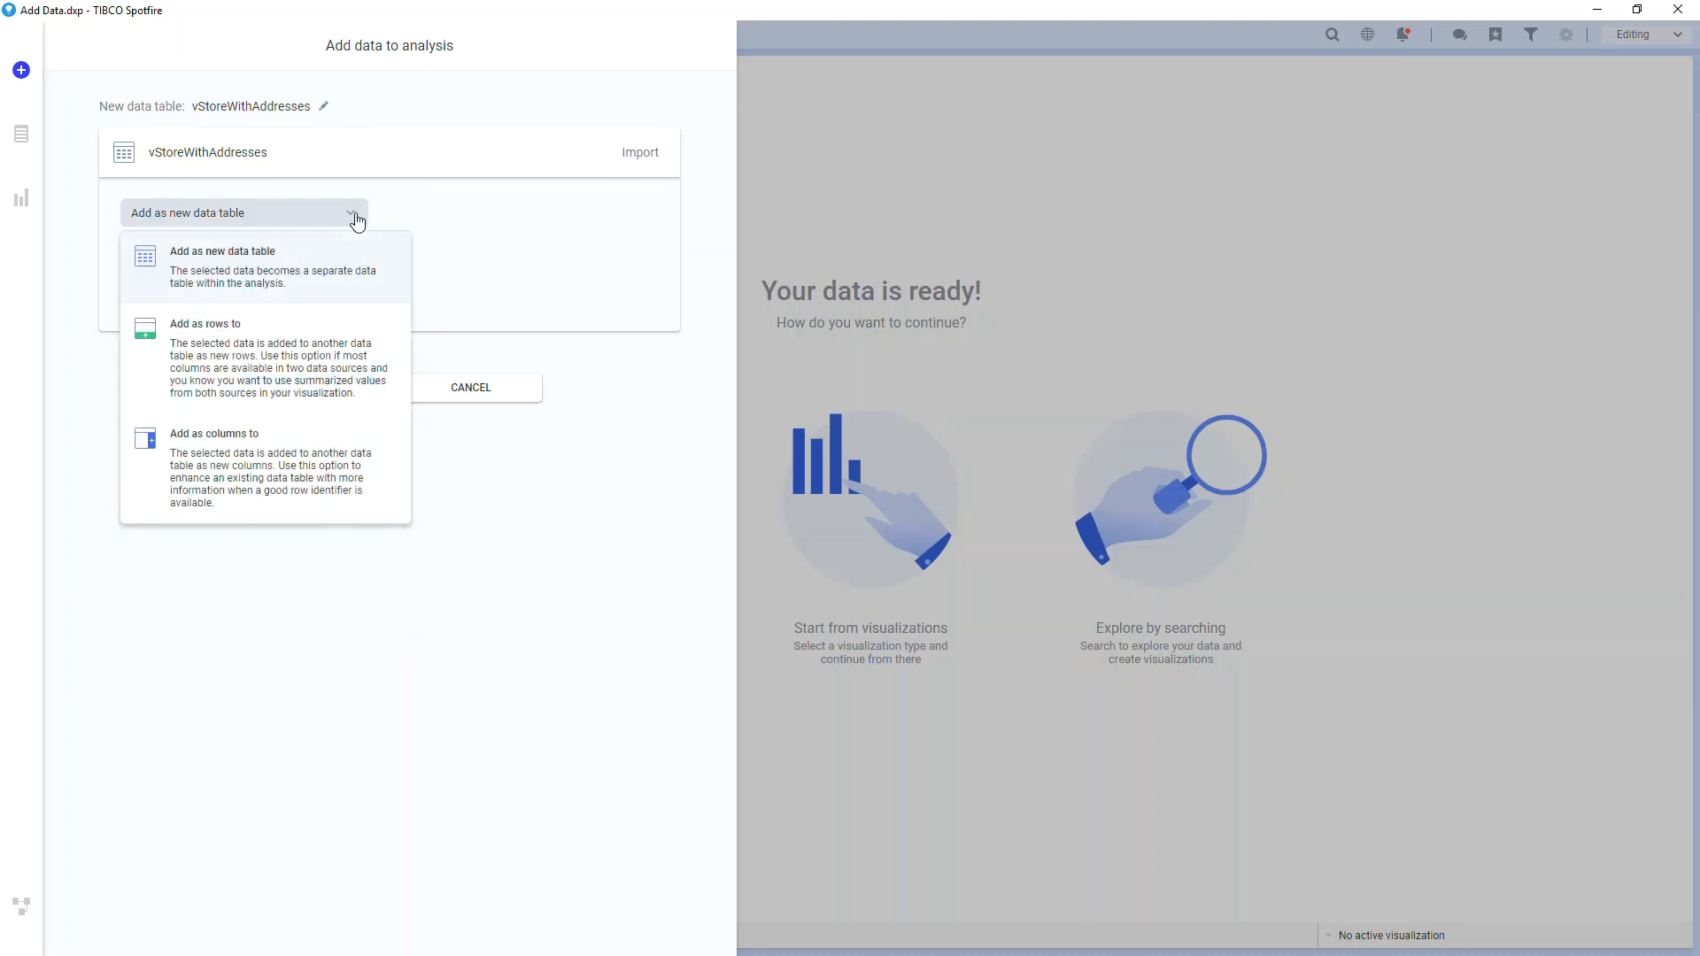
left_click(471, 387)
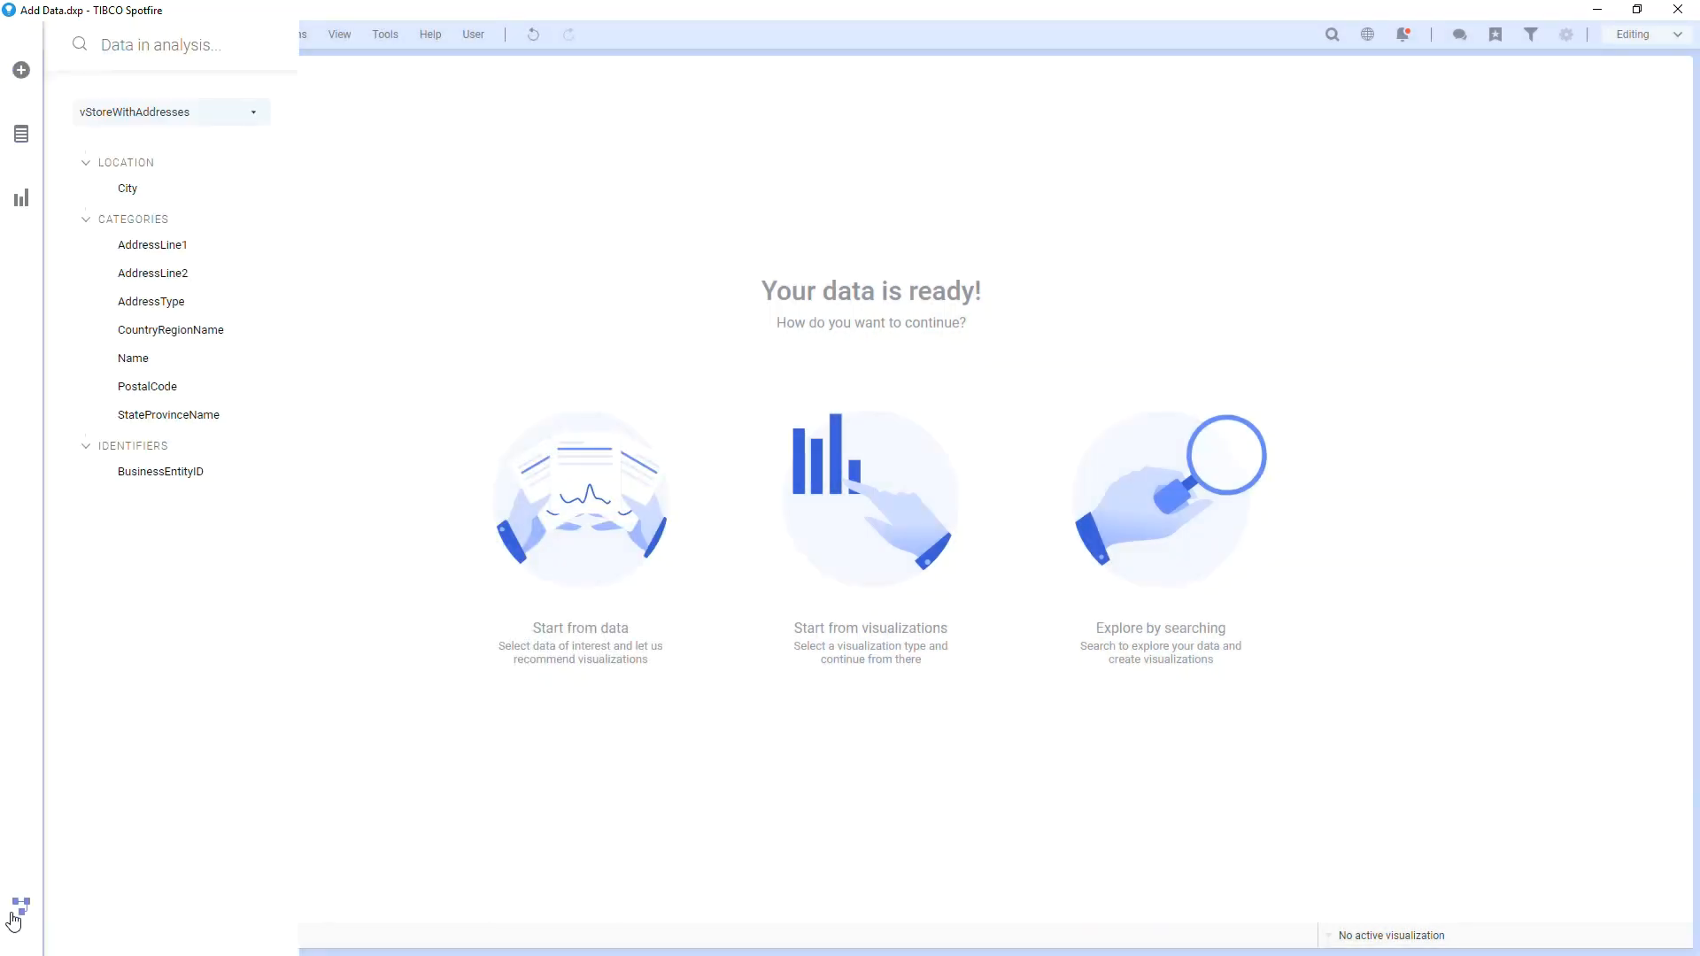
left_click(19, 906)
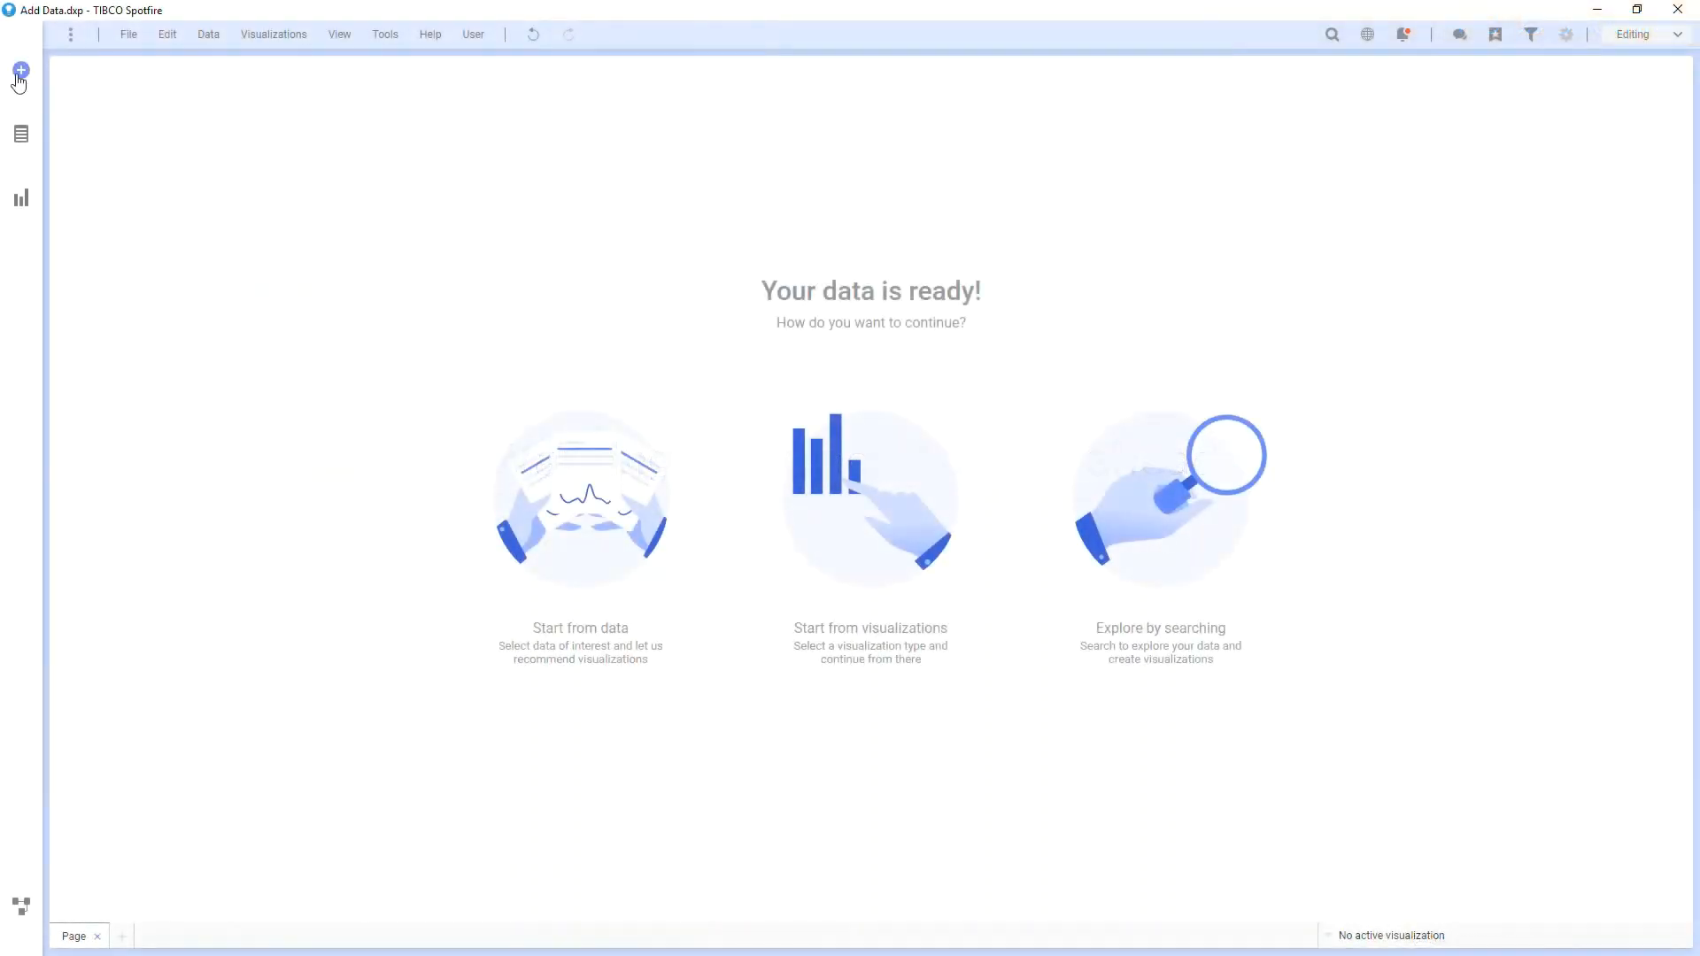
Make a new Microsoft SQL Server connection and choose the AdventureWorks2012 database.
left_click(19, 71)
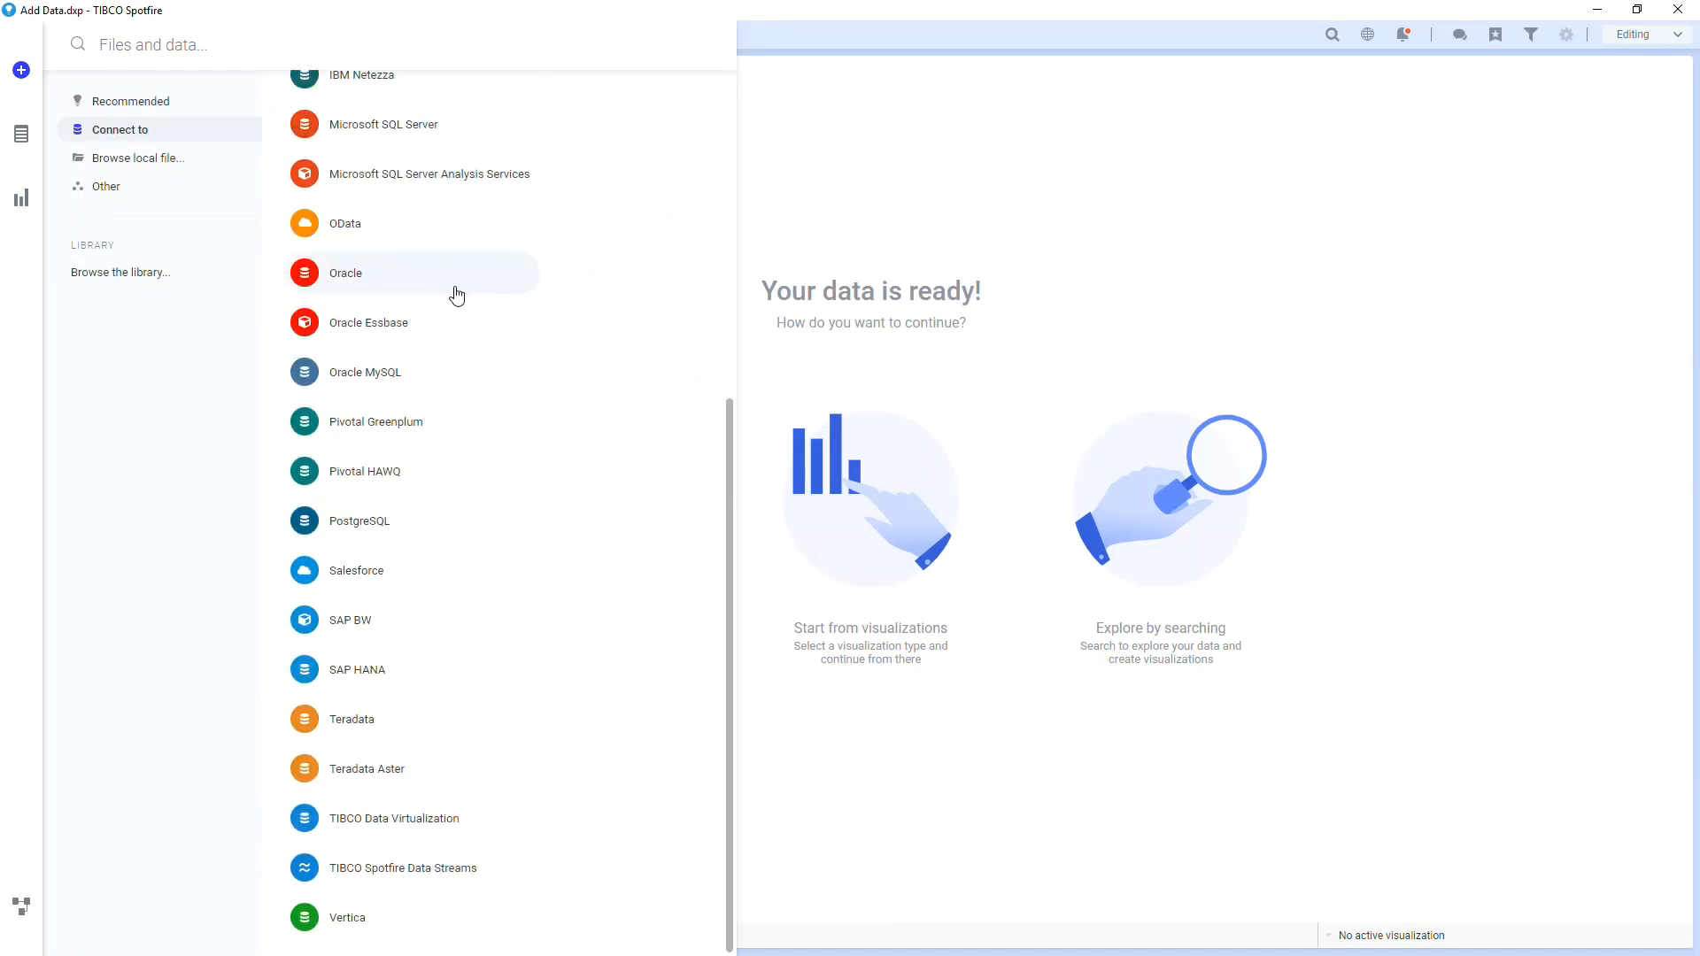
left_click(395, 124)
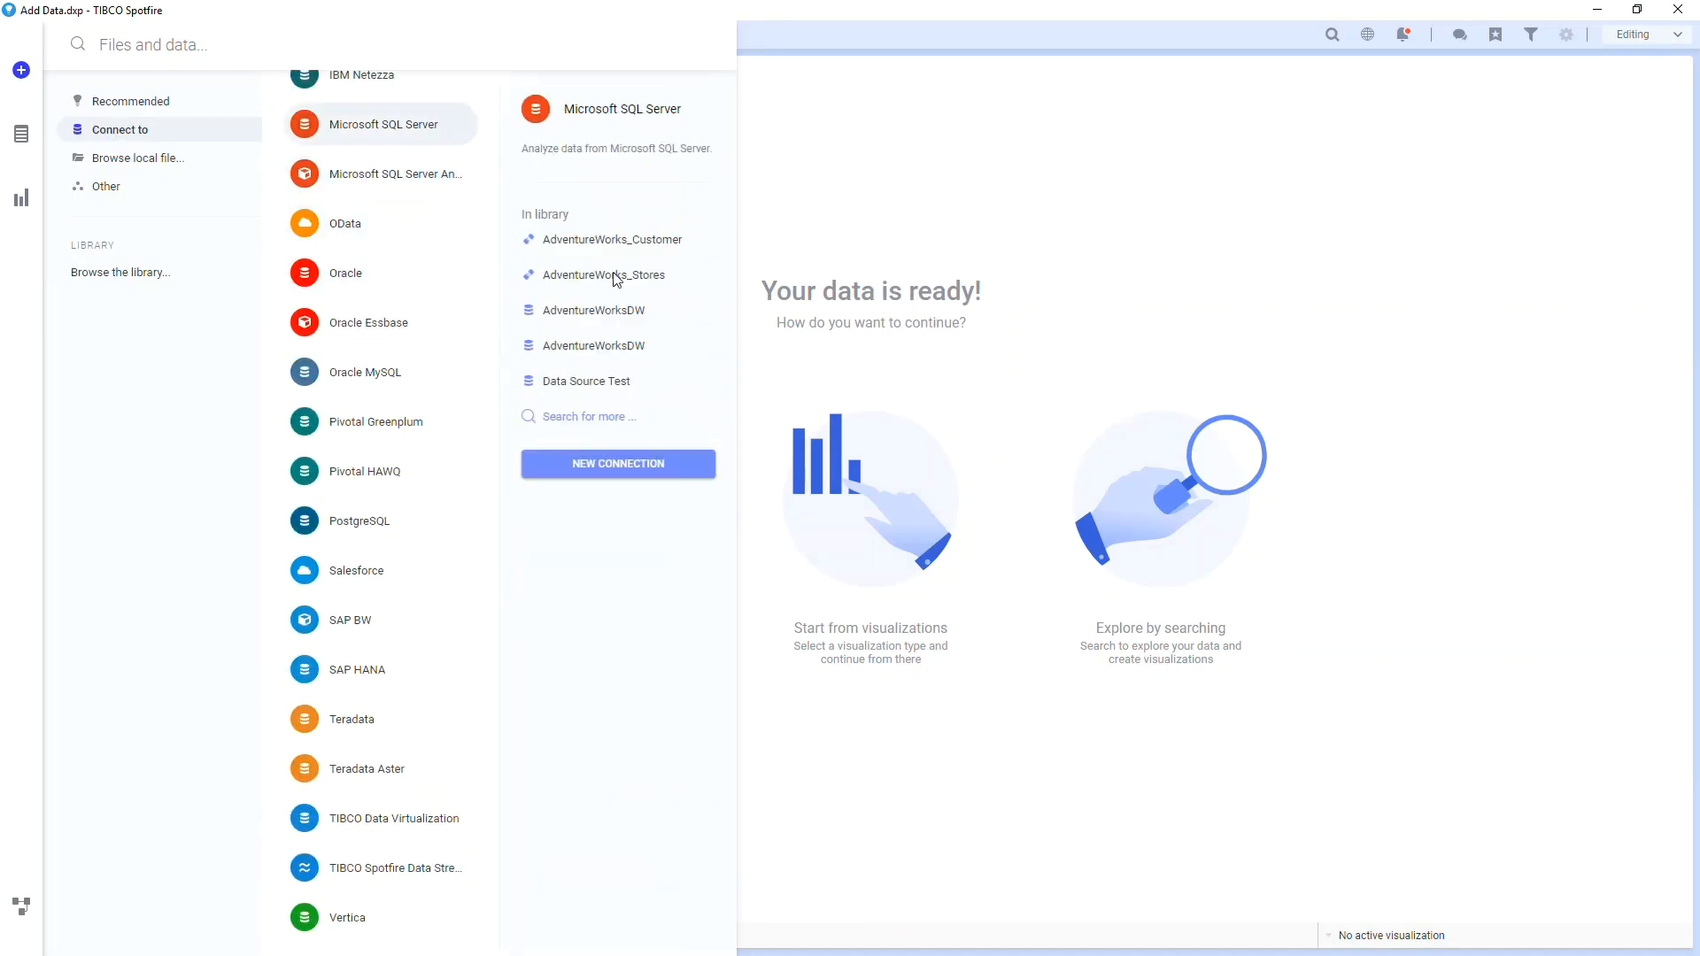
left_click(616, 462)
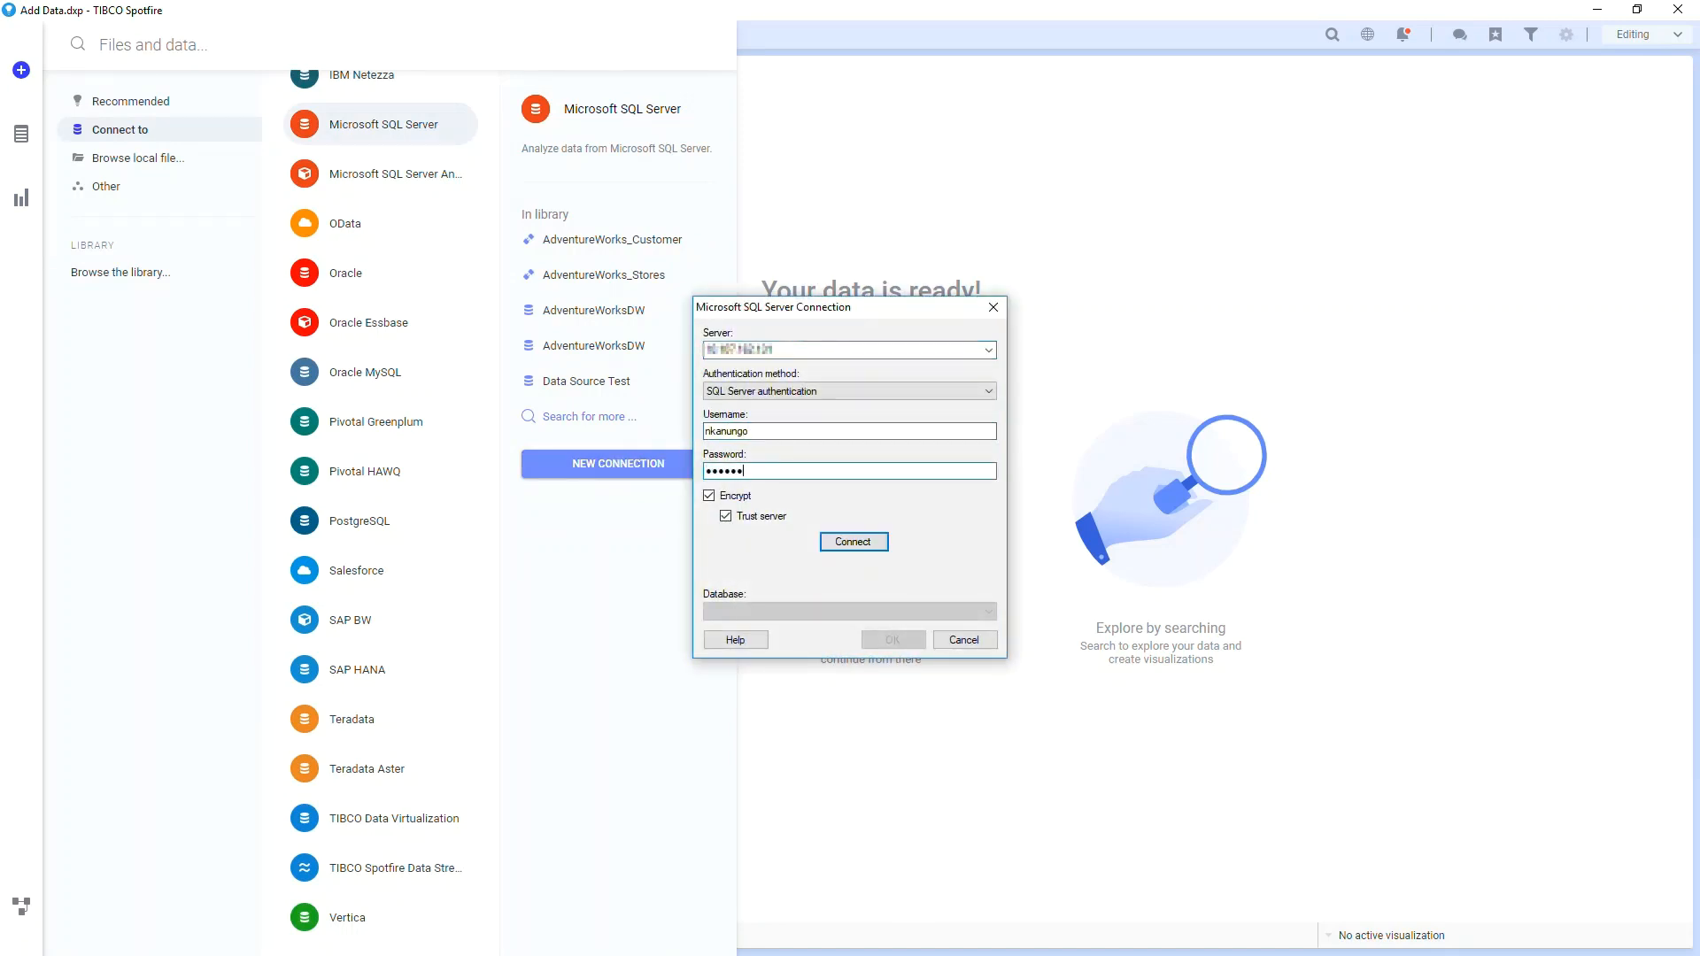
left_click(853, 542)
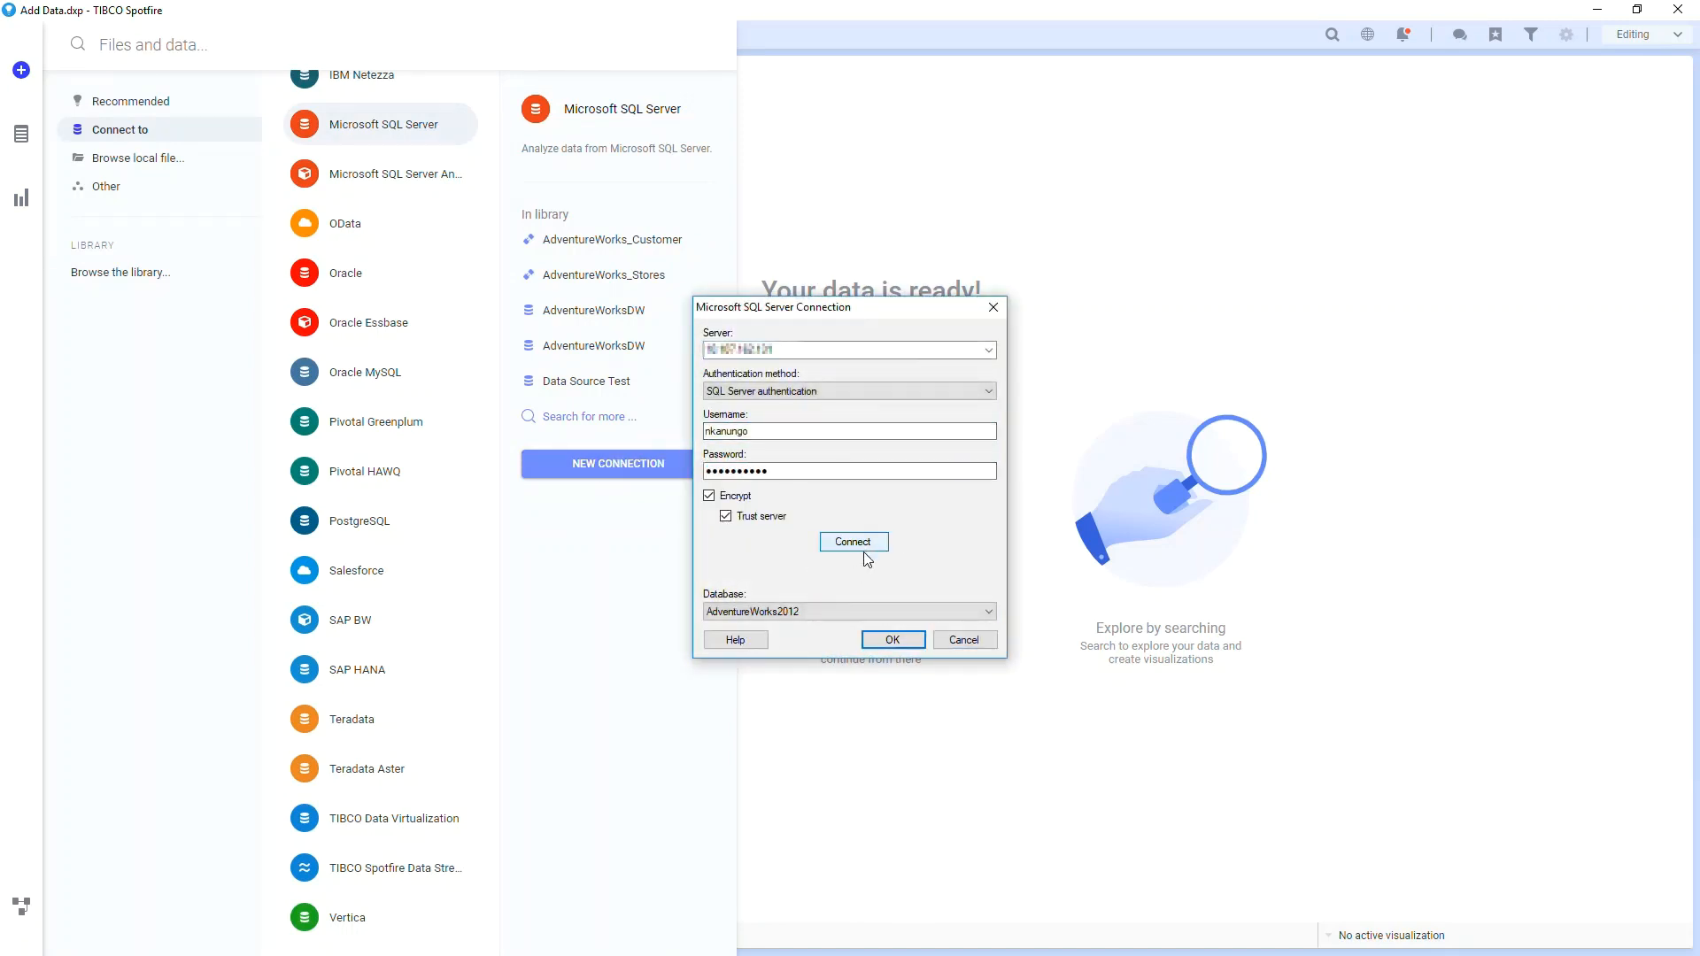
left_click(984, 611)
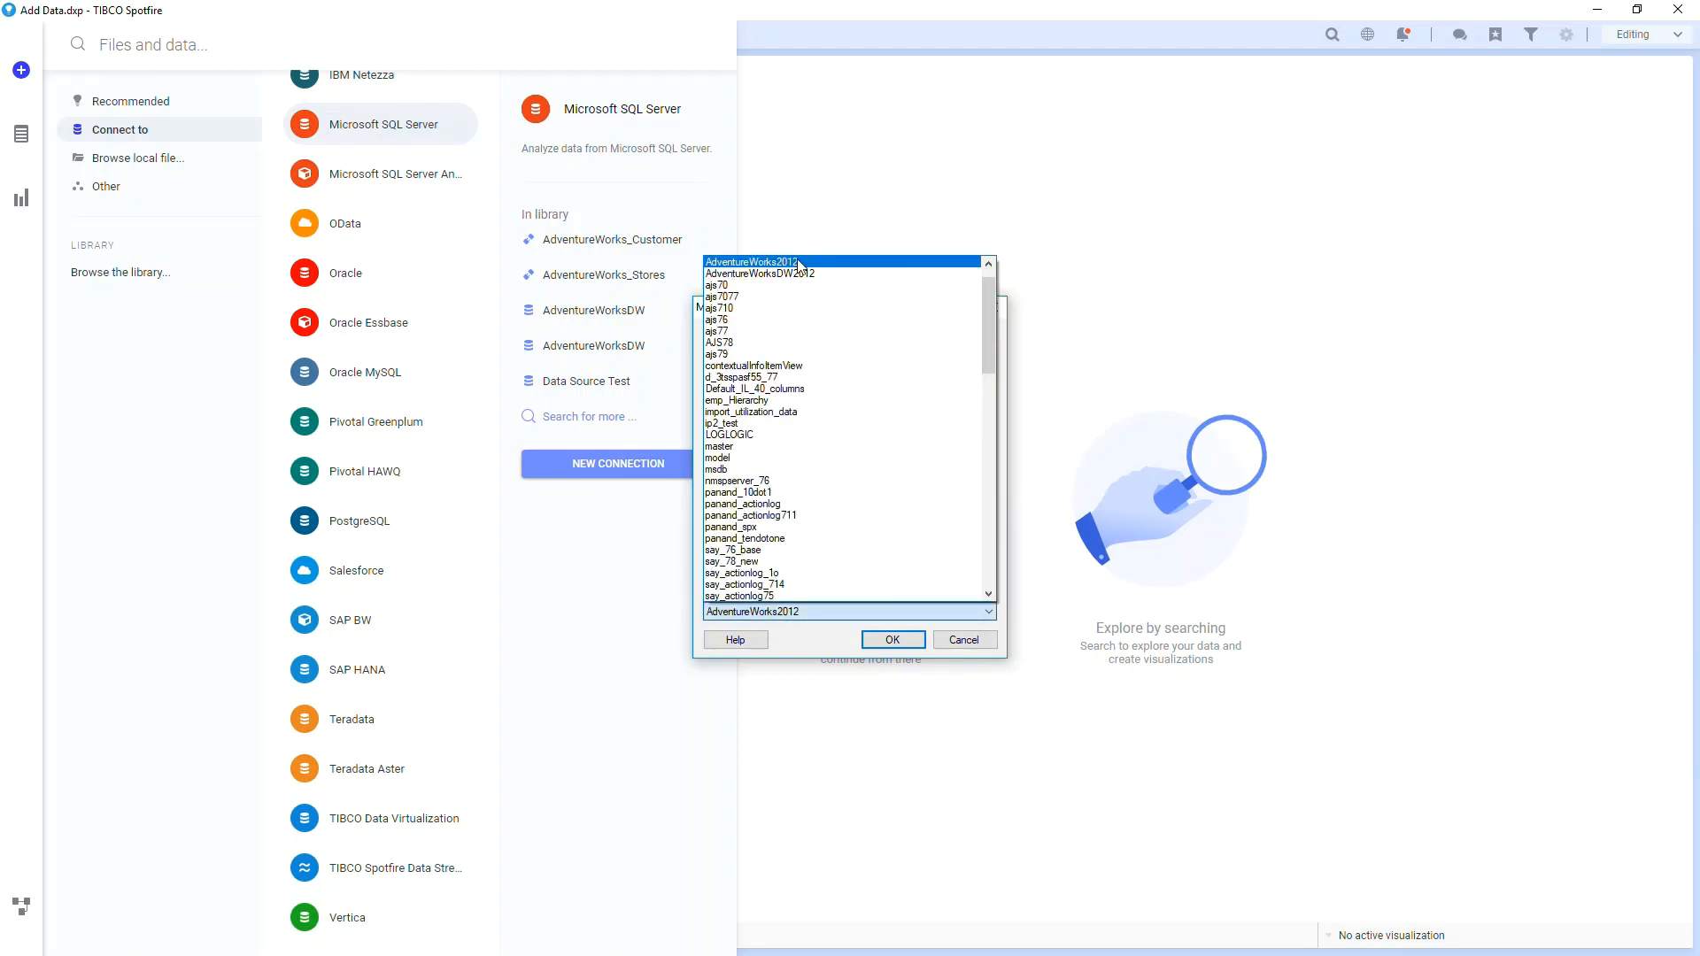
left_click(892, 639)
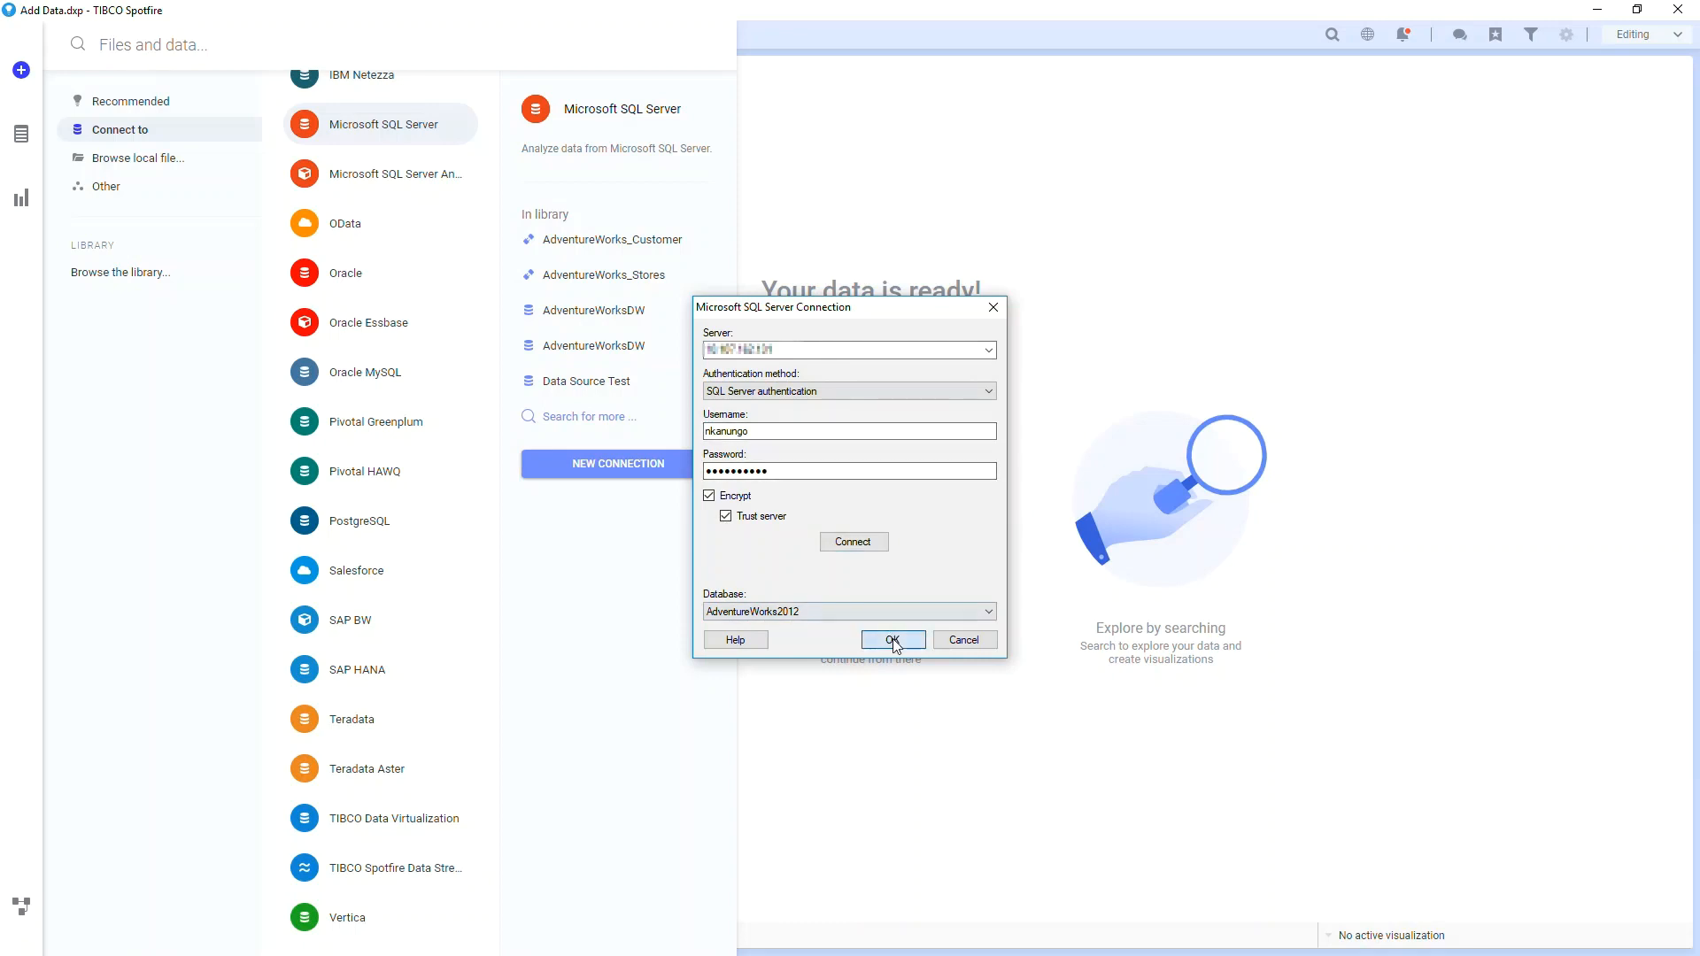
Add vStoreWithAddresses to the connection's views and begin a new custom query.
left_click(891, 639)
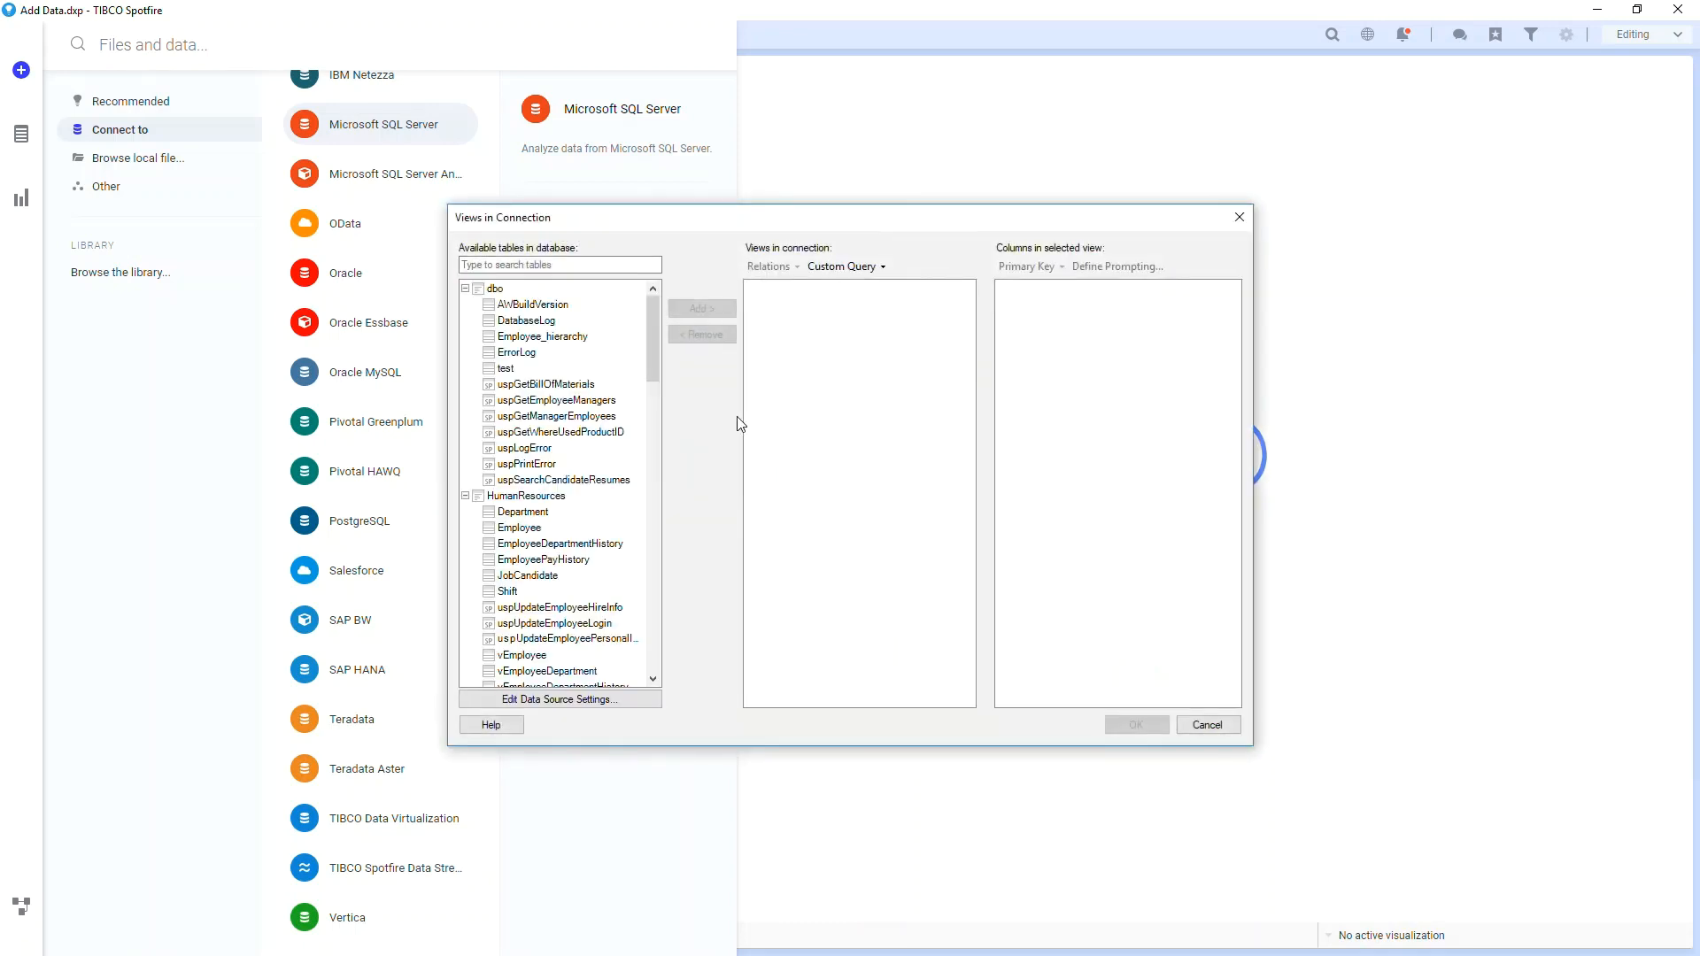
scroll("down", 3)
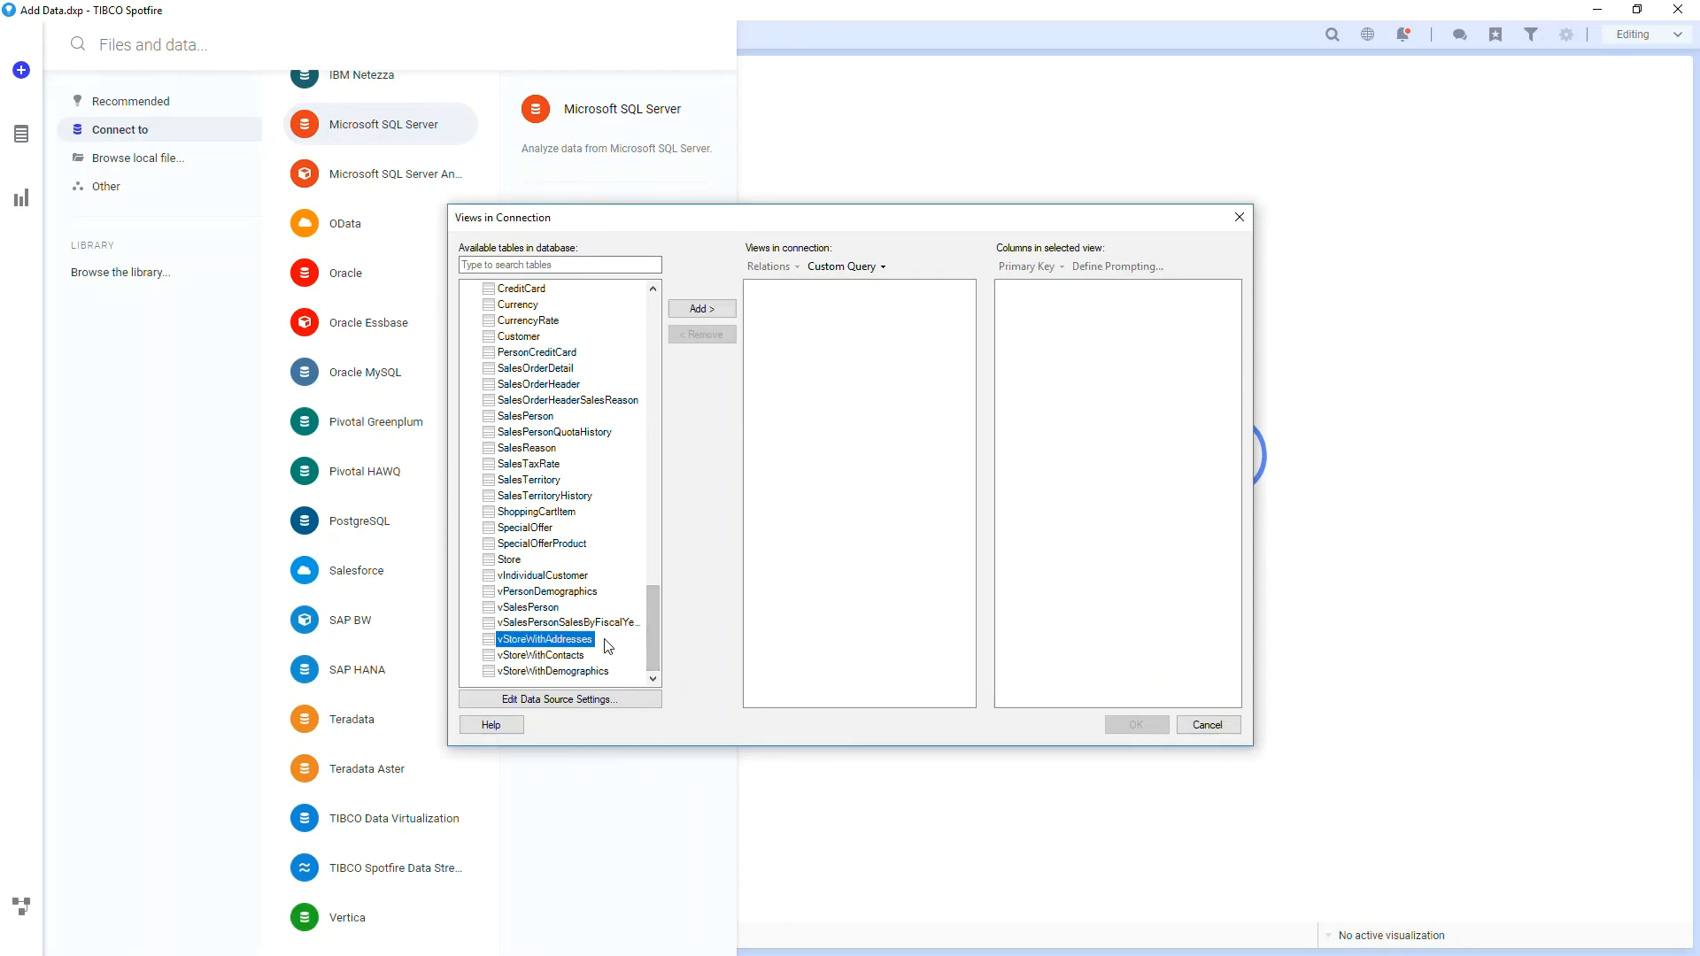
left_click(701, 308)
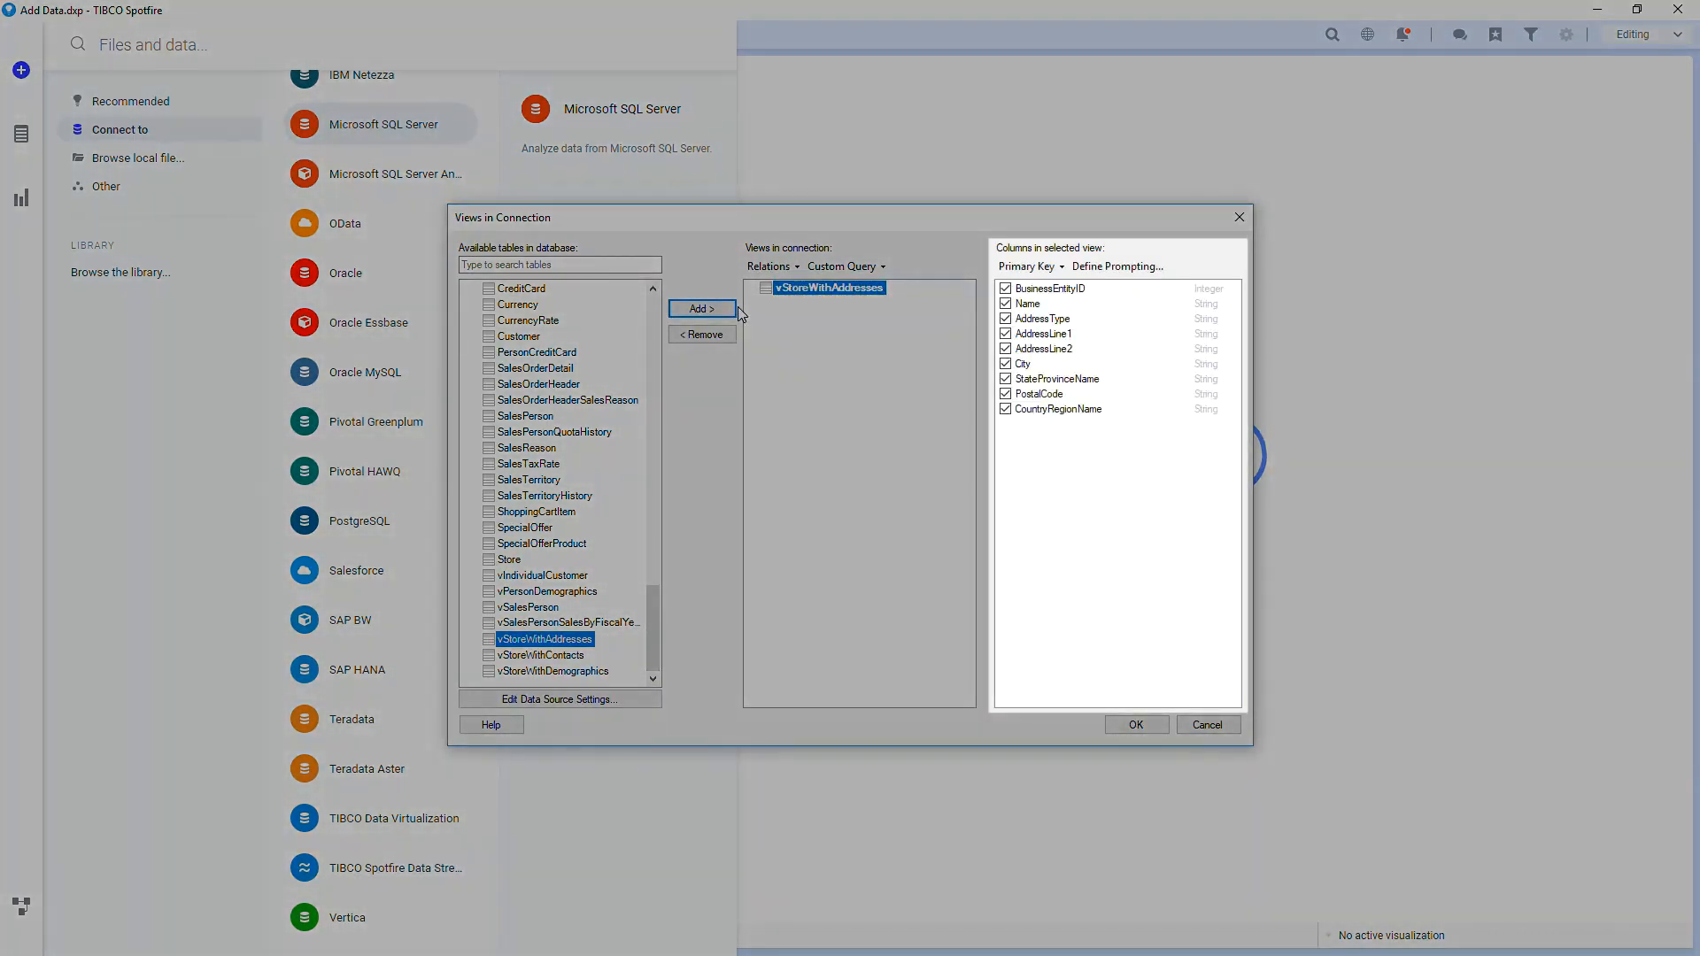
right_click(828, 287)
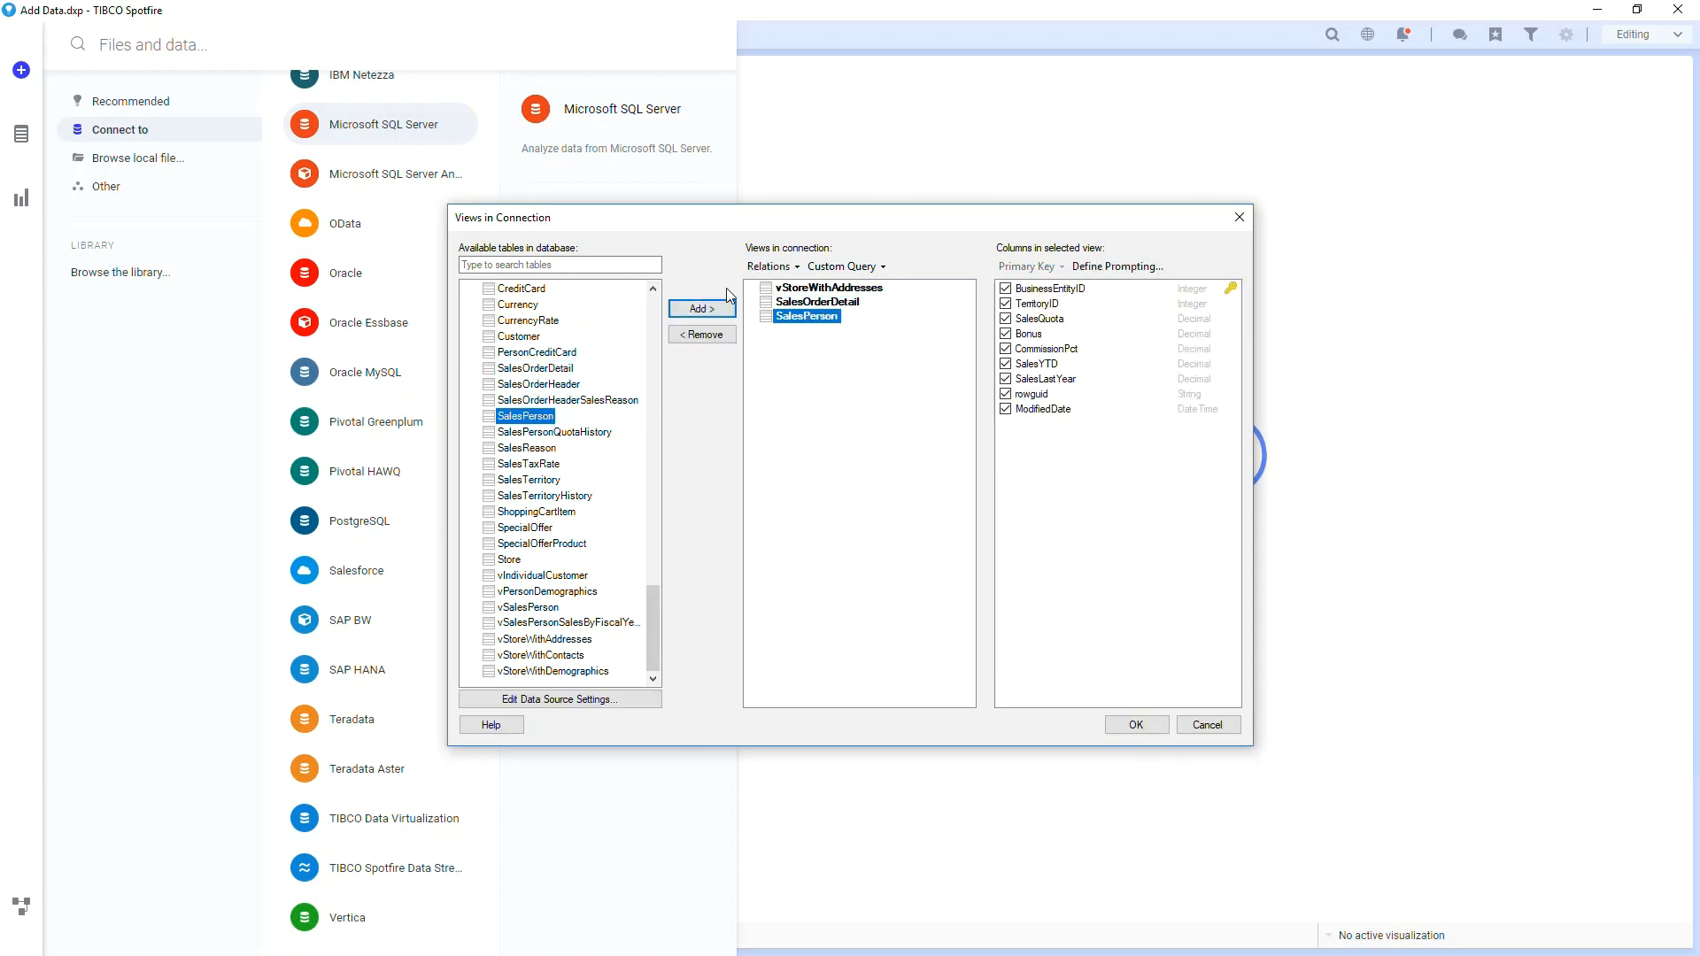
left_click(843, 265)
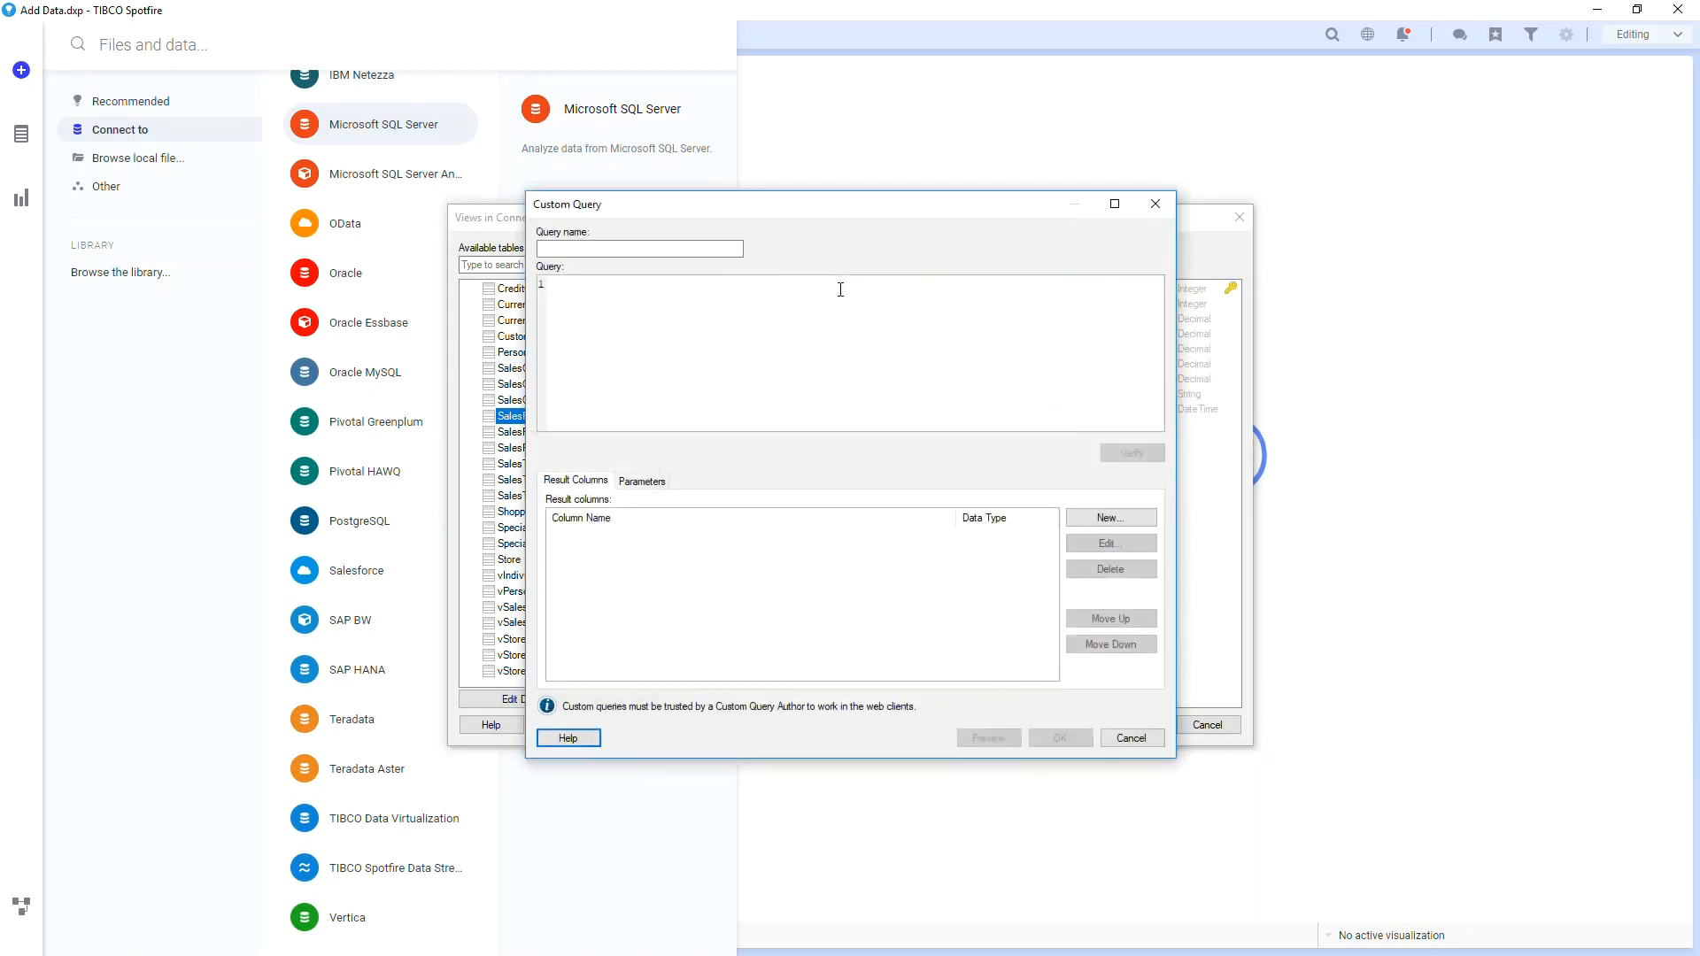
left_click(639, 247)
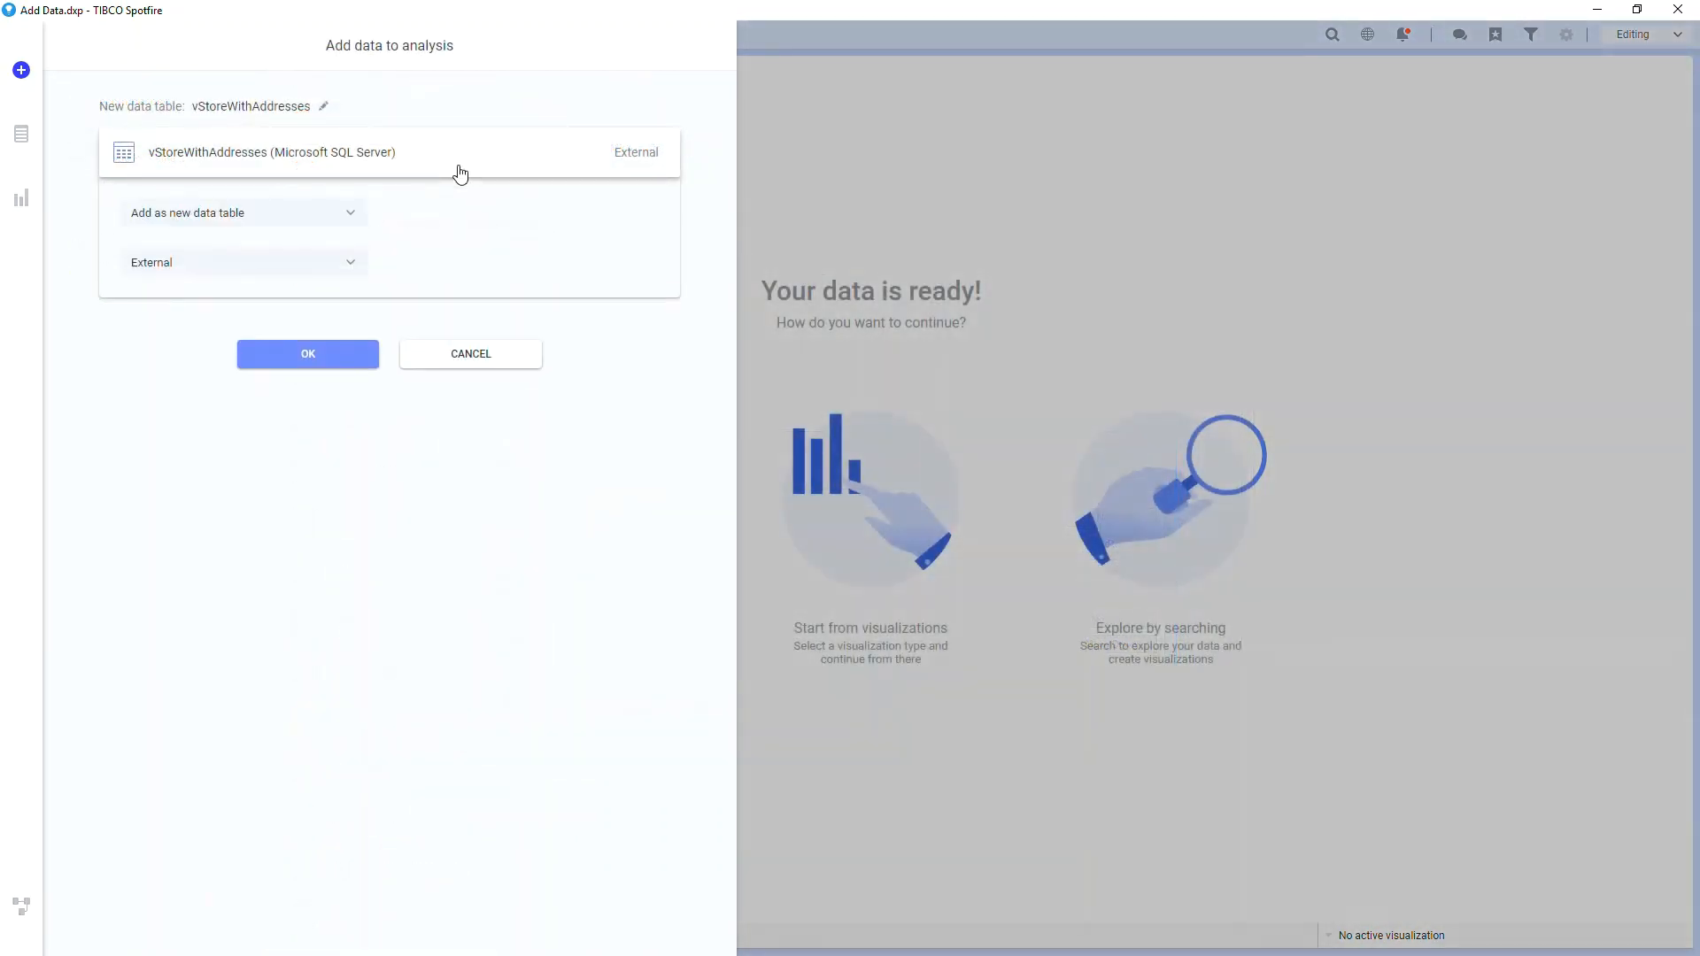
Add vStoreWithAddresses as a new data table kept External in the database.
left_click(243, 213)
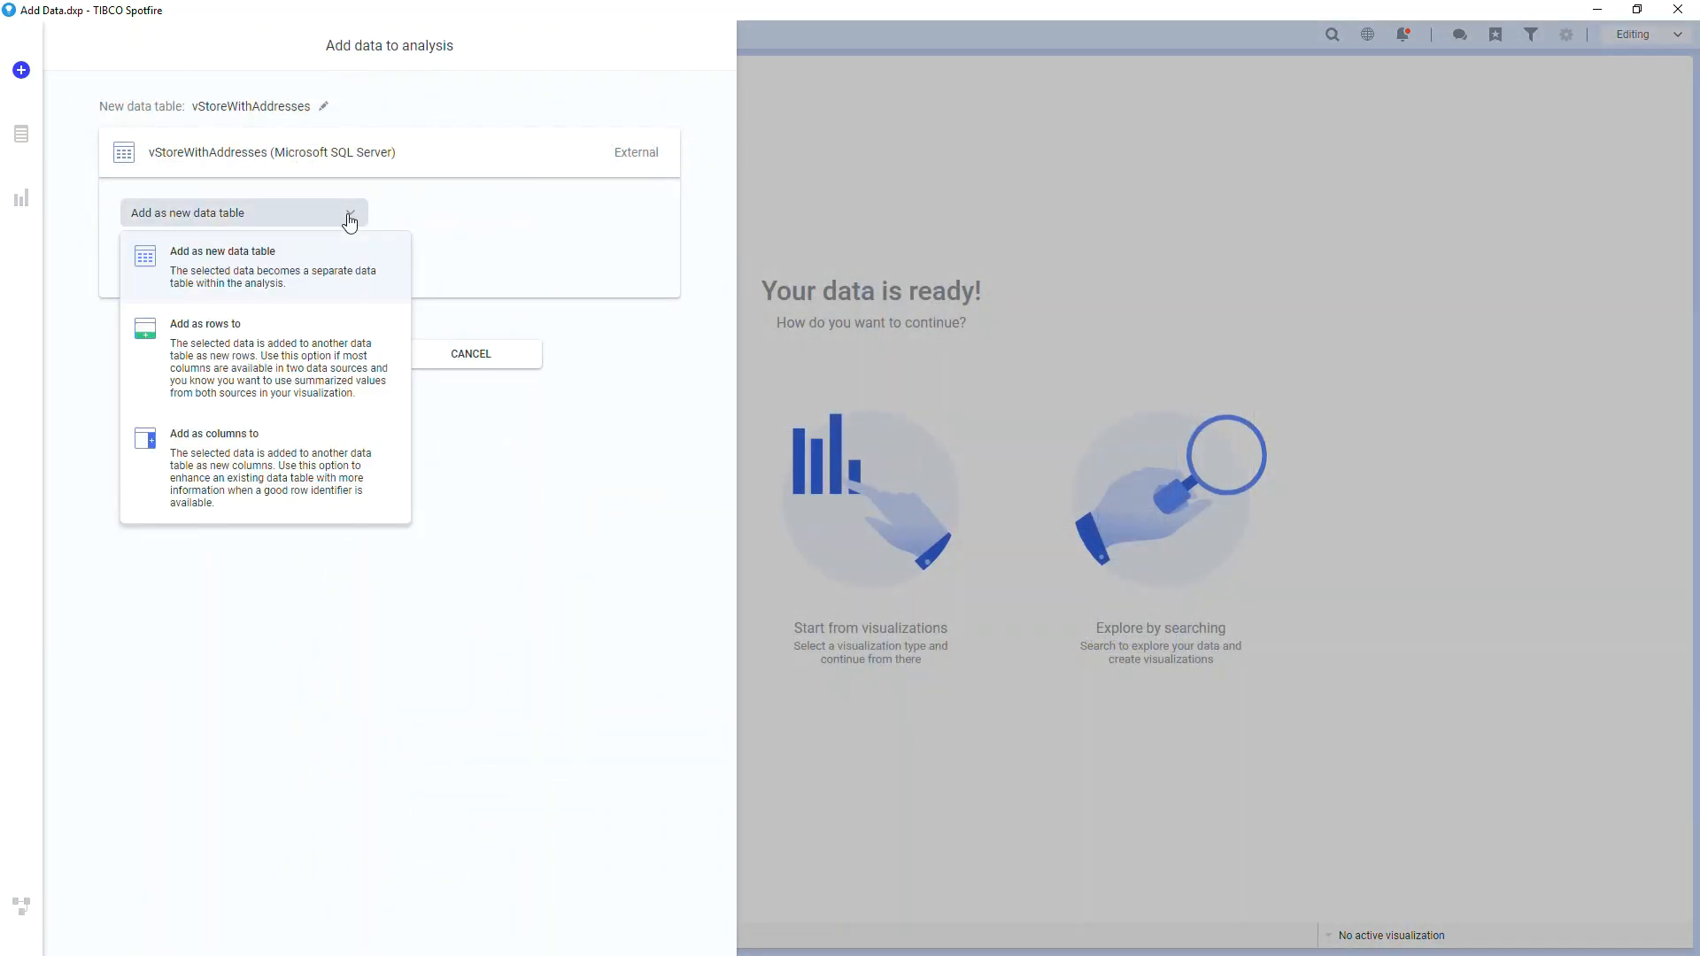
left_click(245, 262)
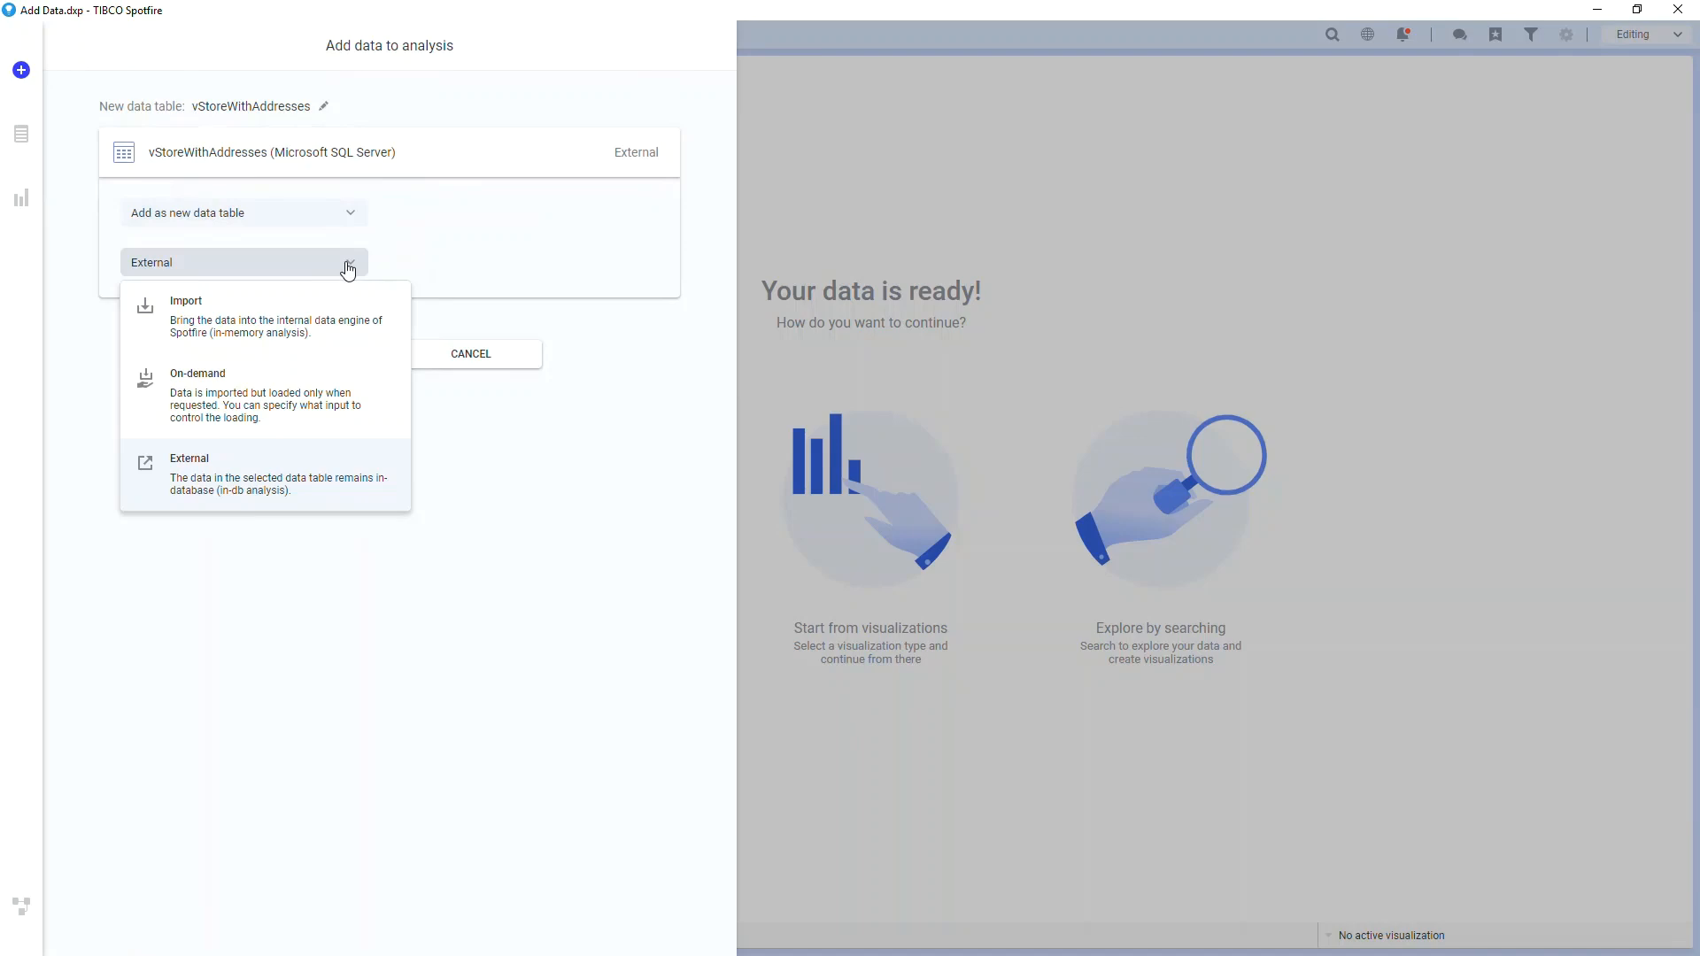
left_click(189, 475)
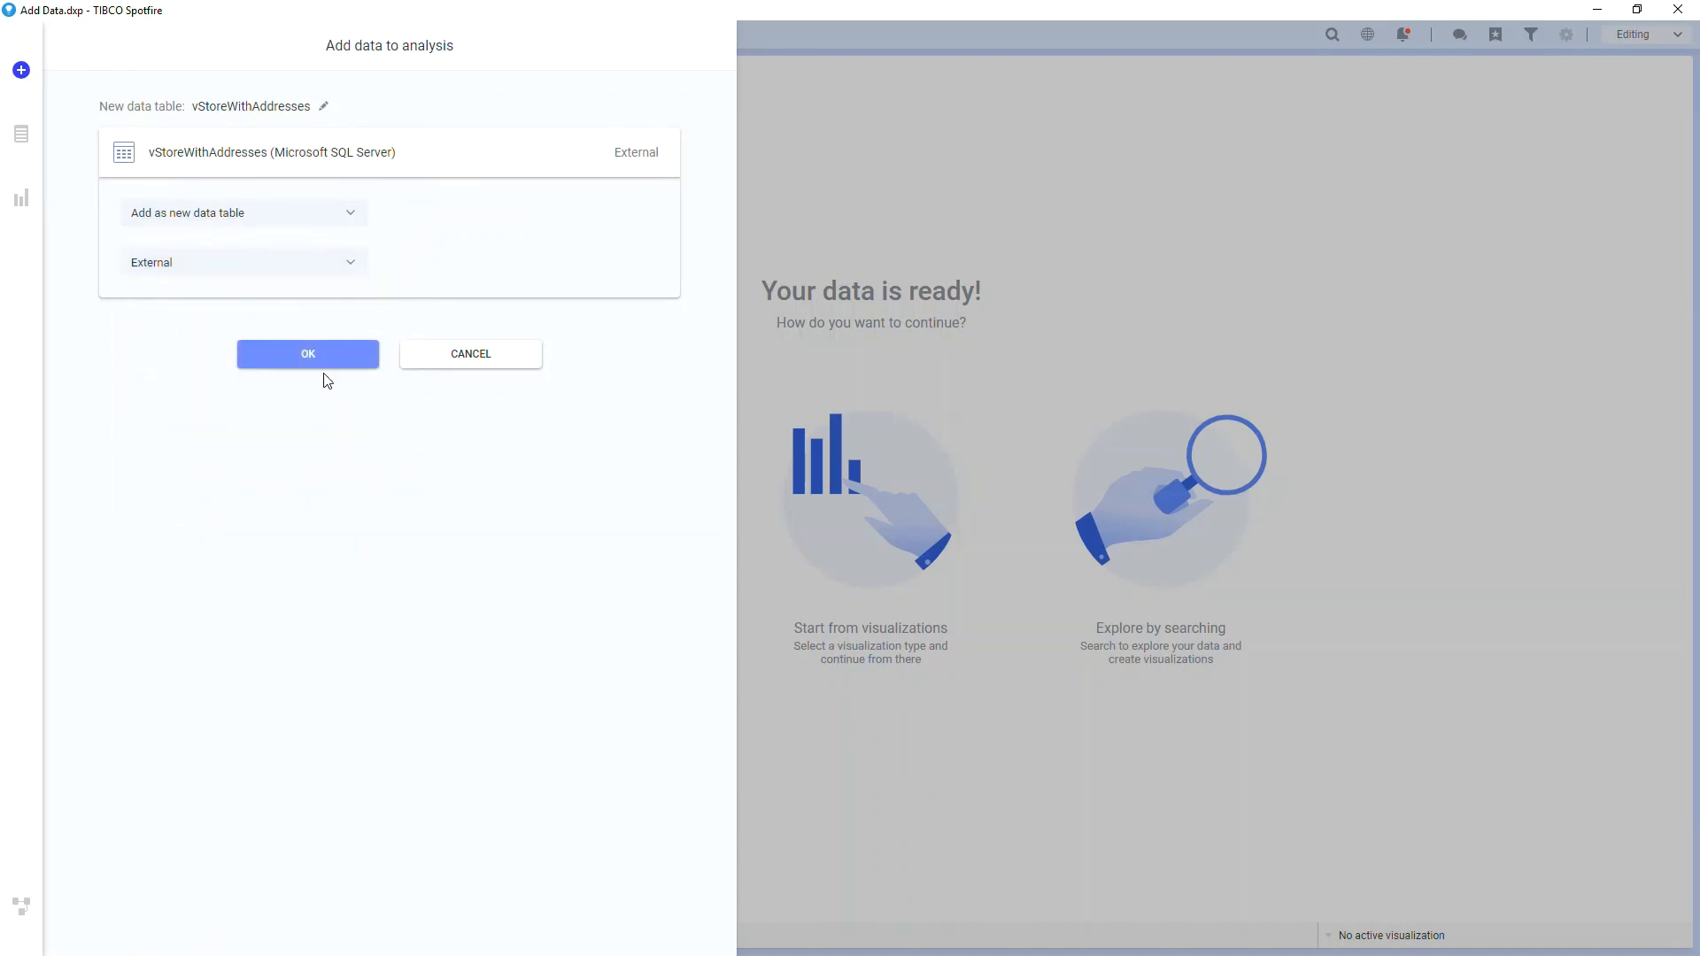
left_click(306, 354)
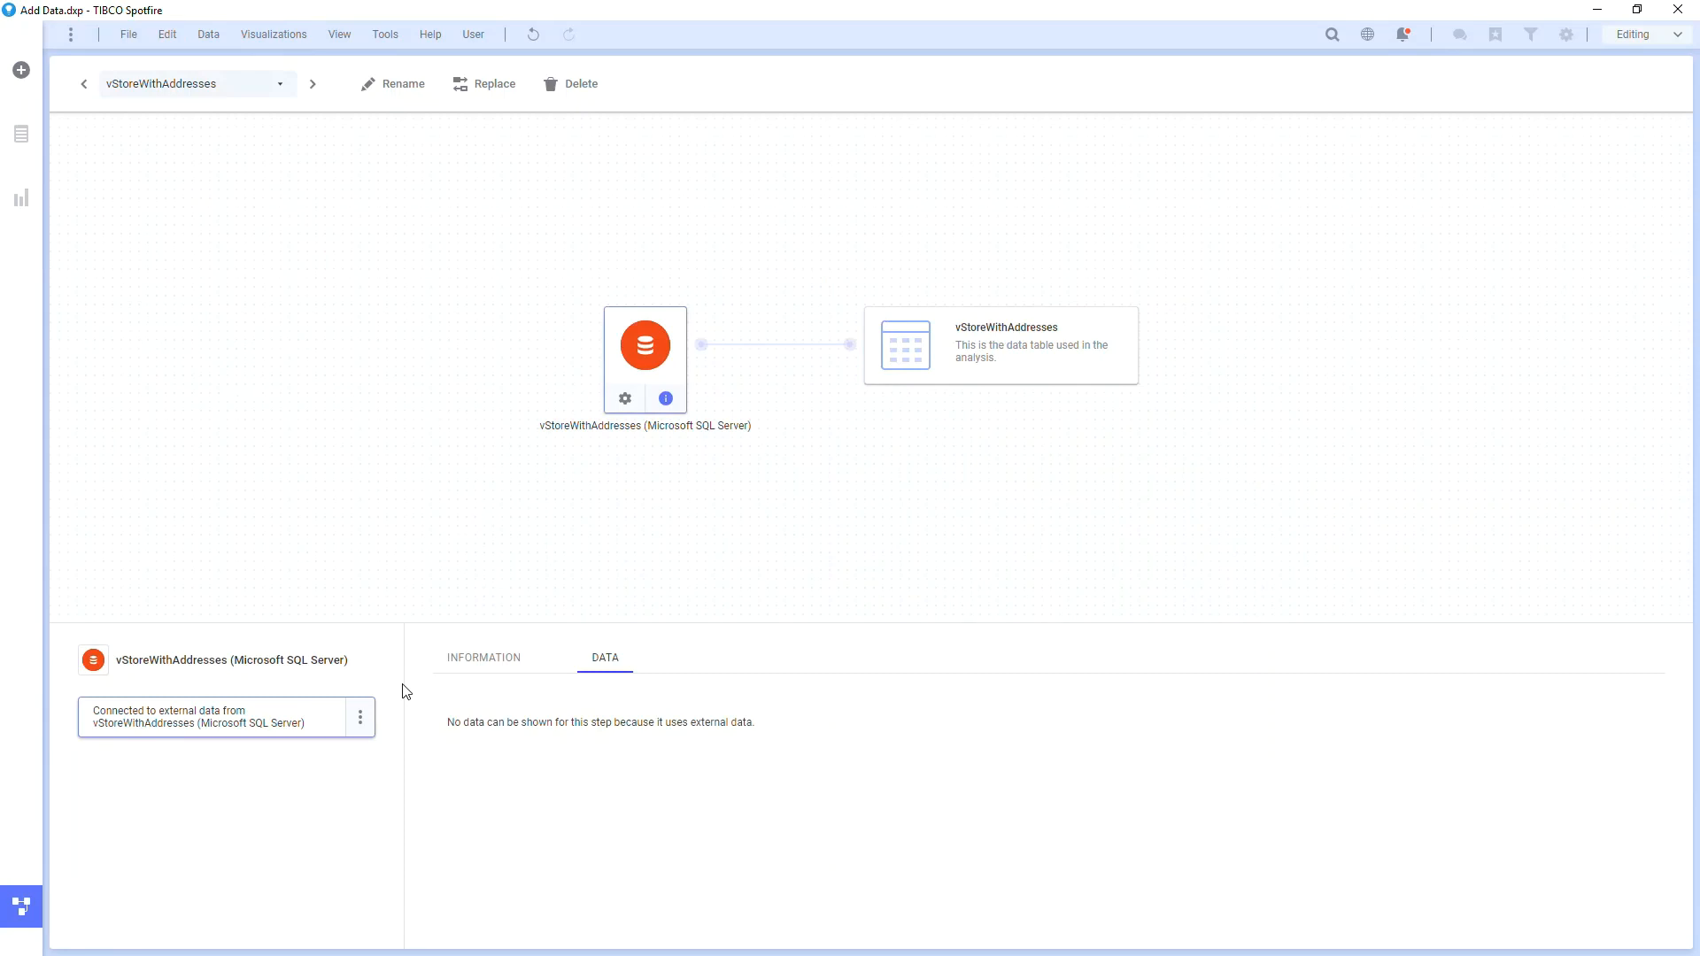
Return to the page, view the data canvas and start a calculated column after the source step.
left_click(360, 717)
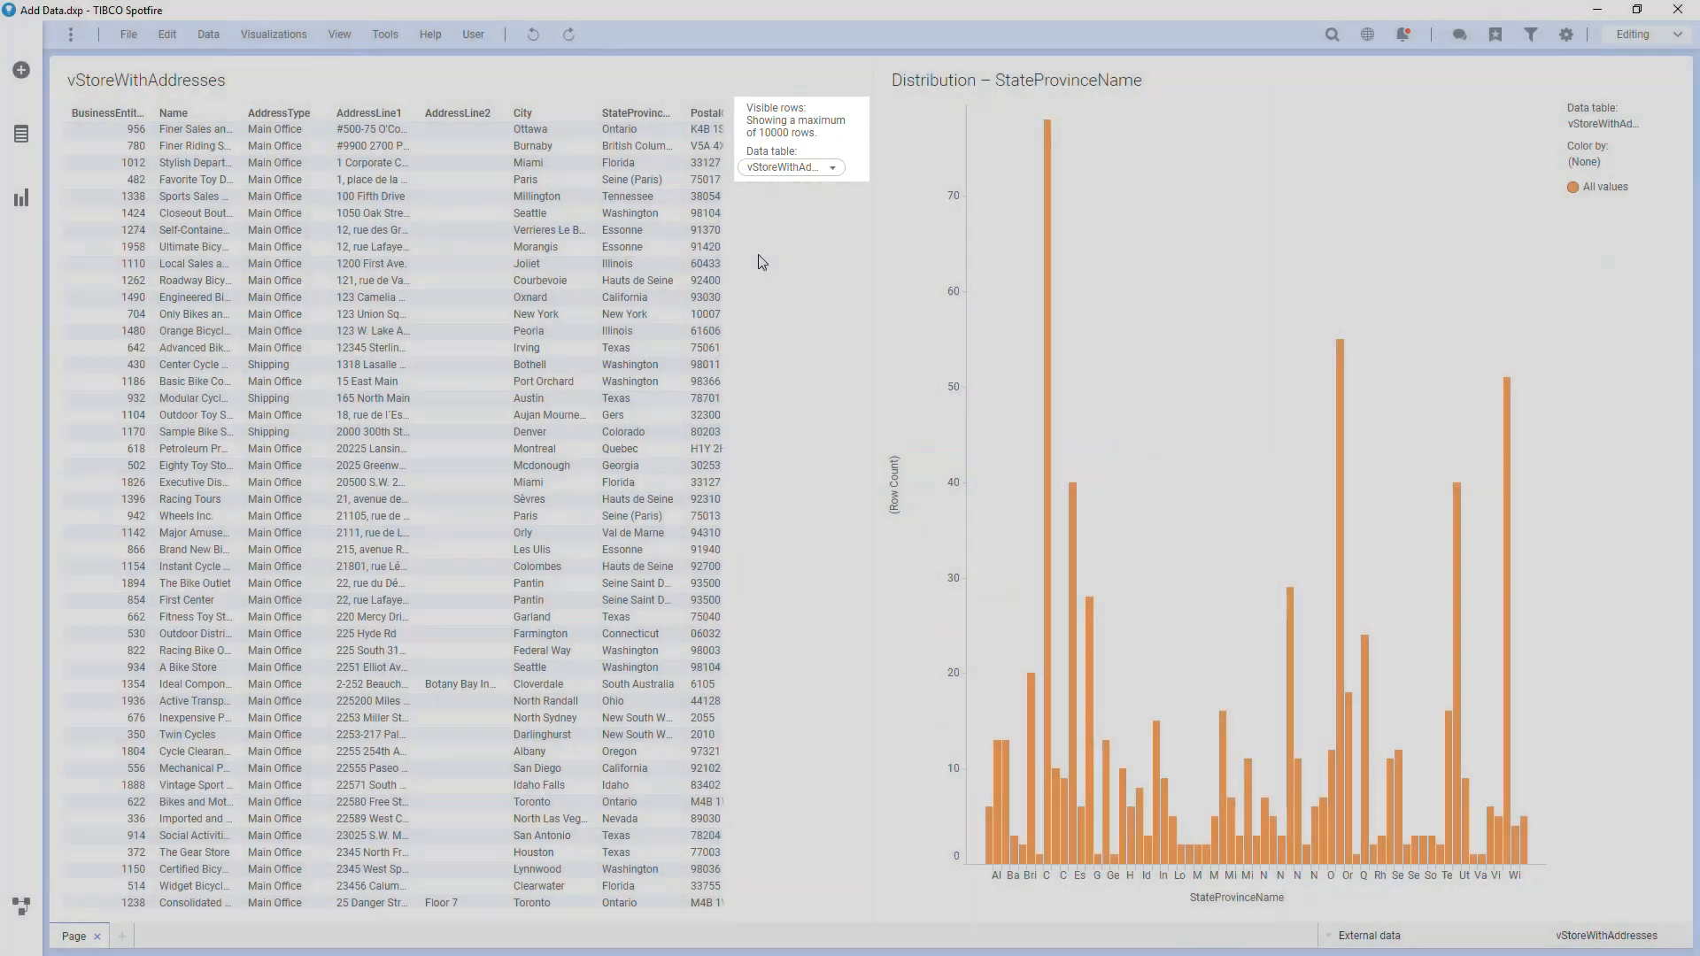
left_click(207, 33)
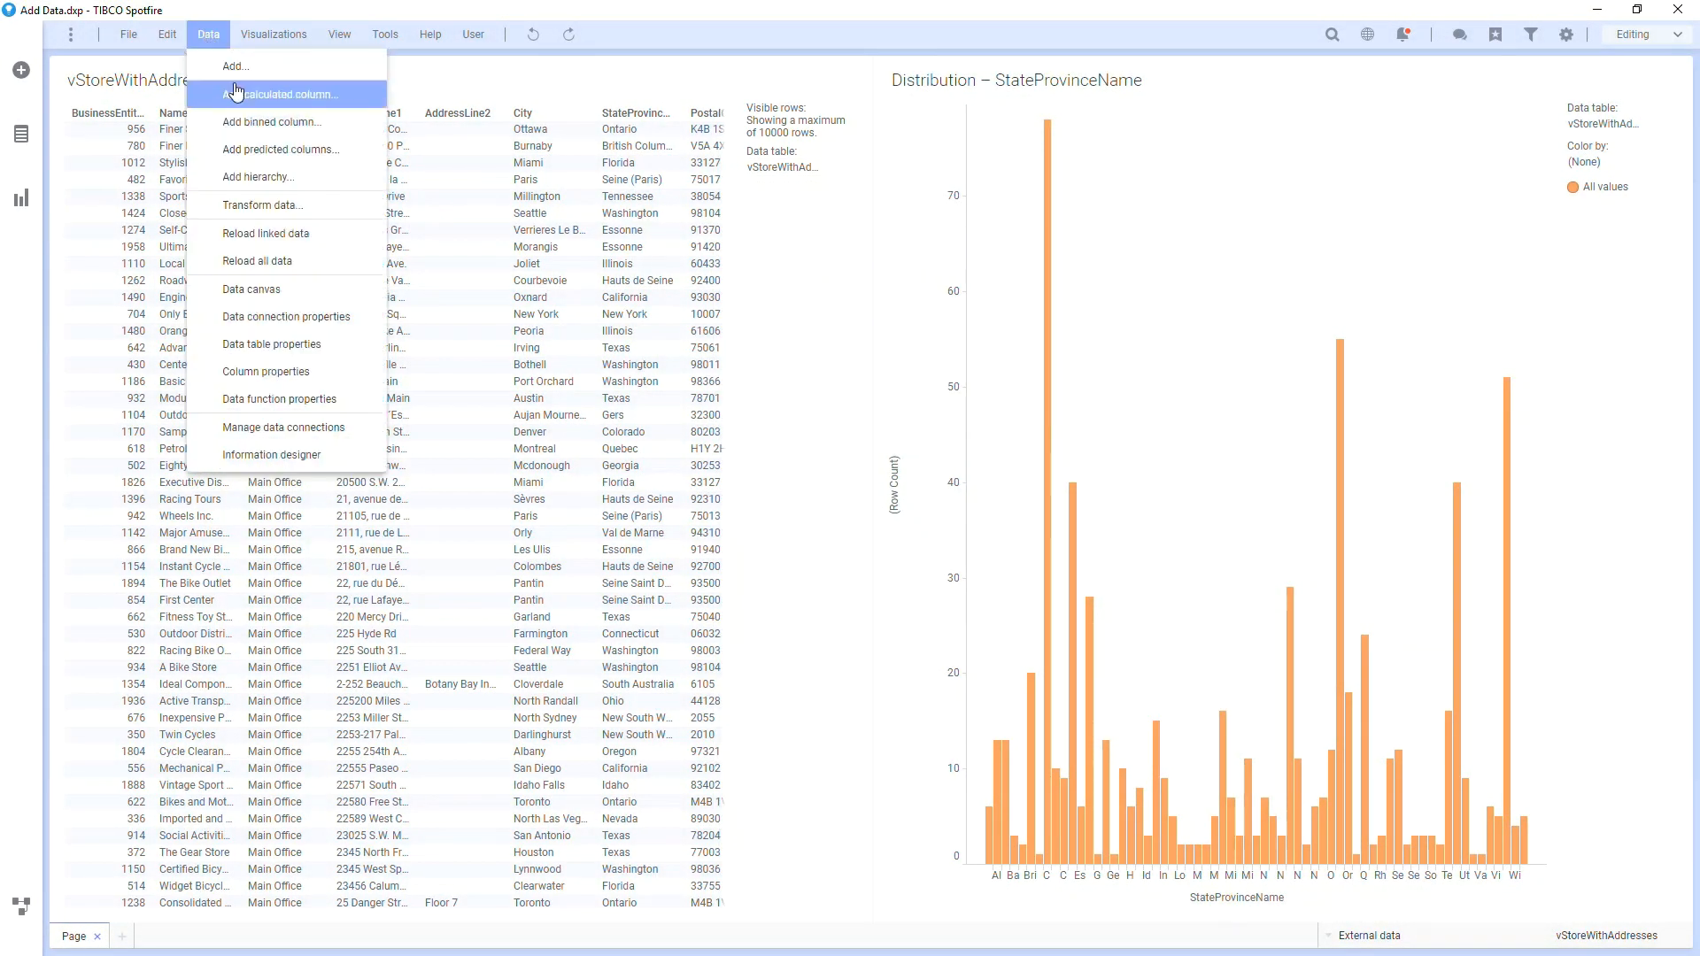
left_click(282, 94)
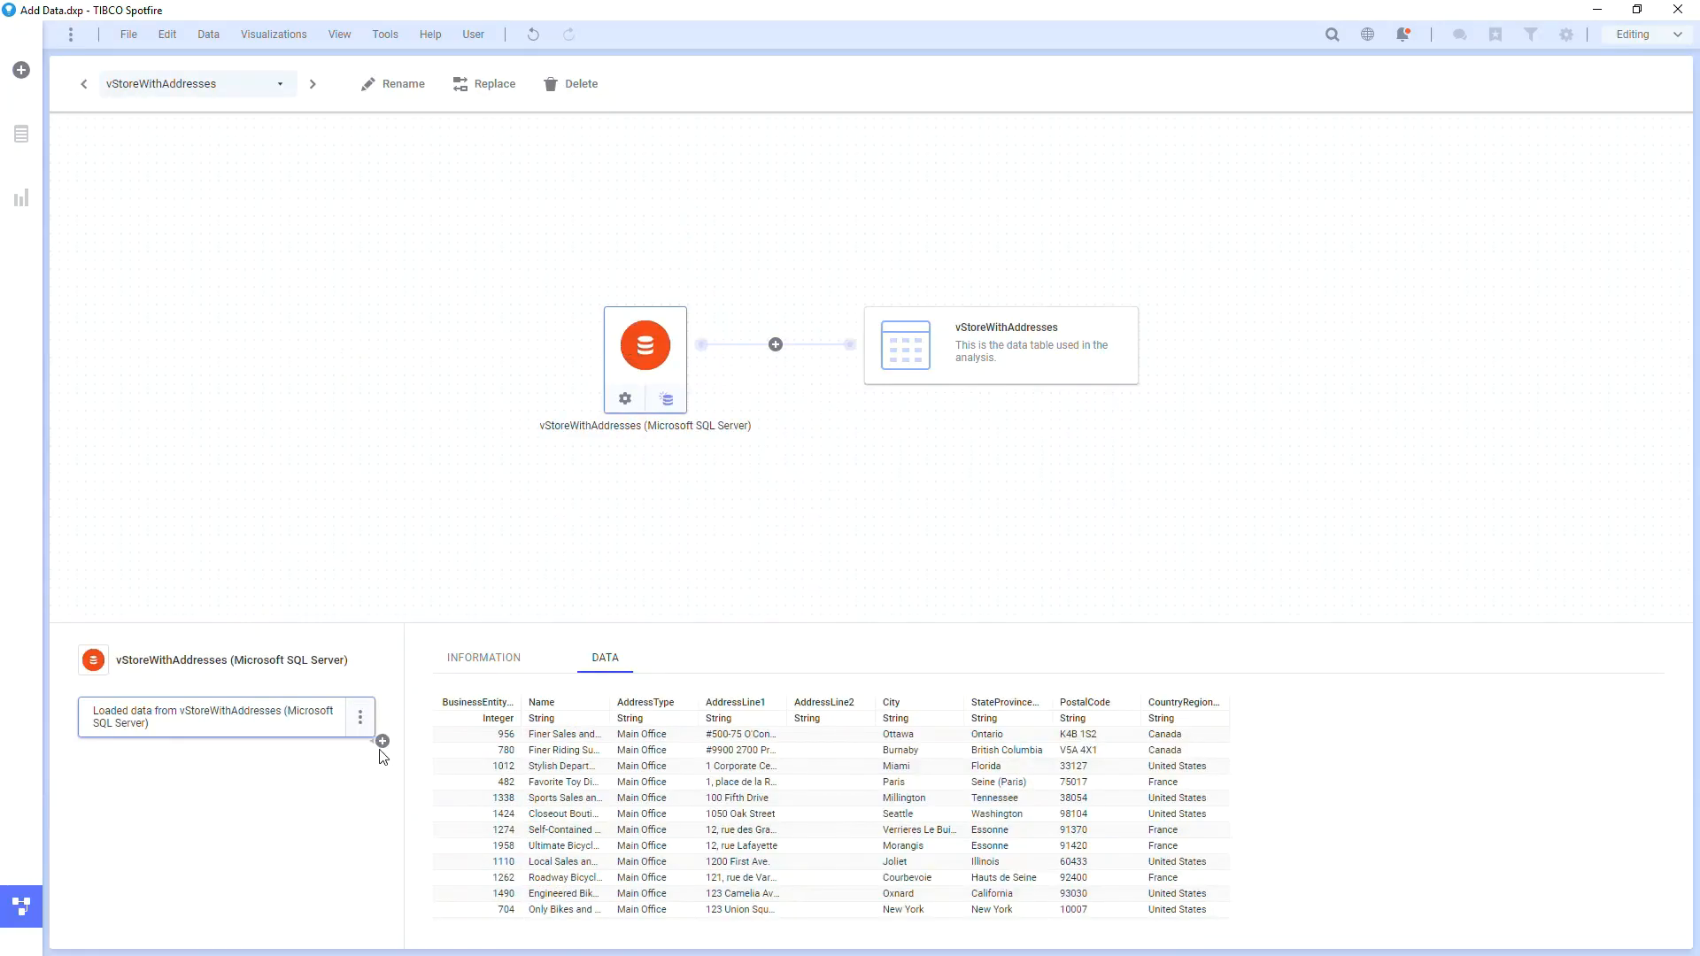
left_click(666, 399)
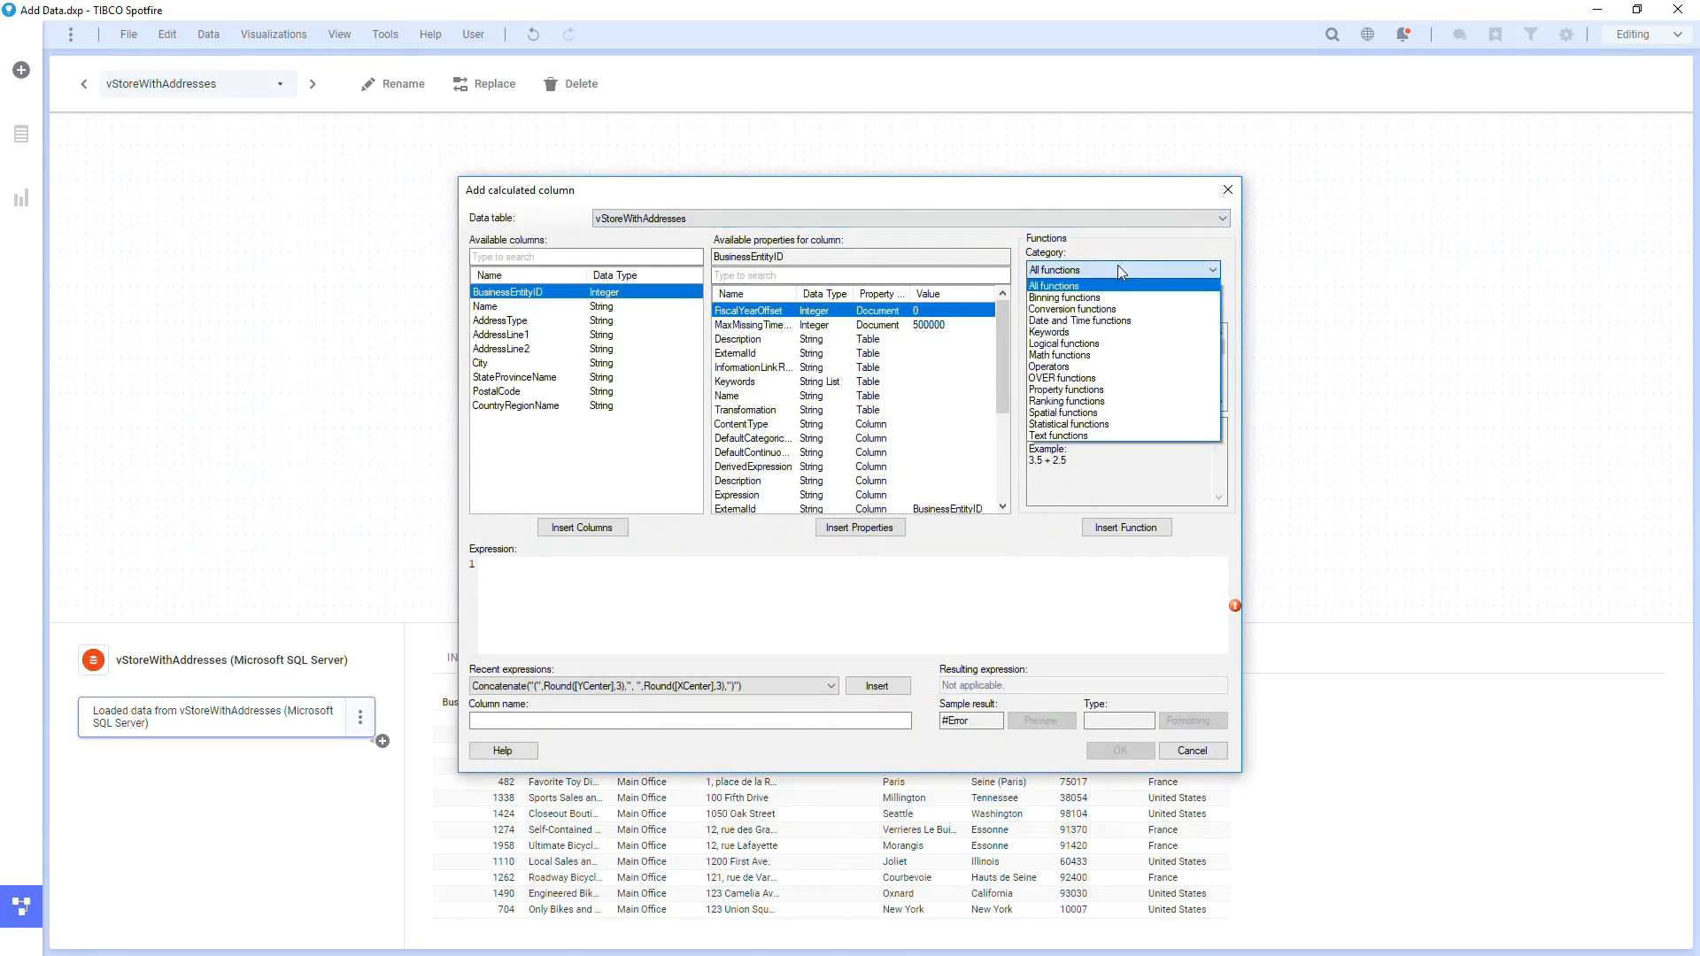
left_click(243, 262)
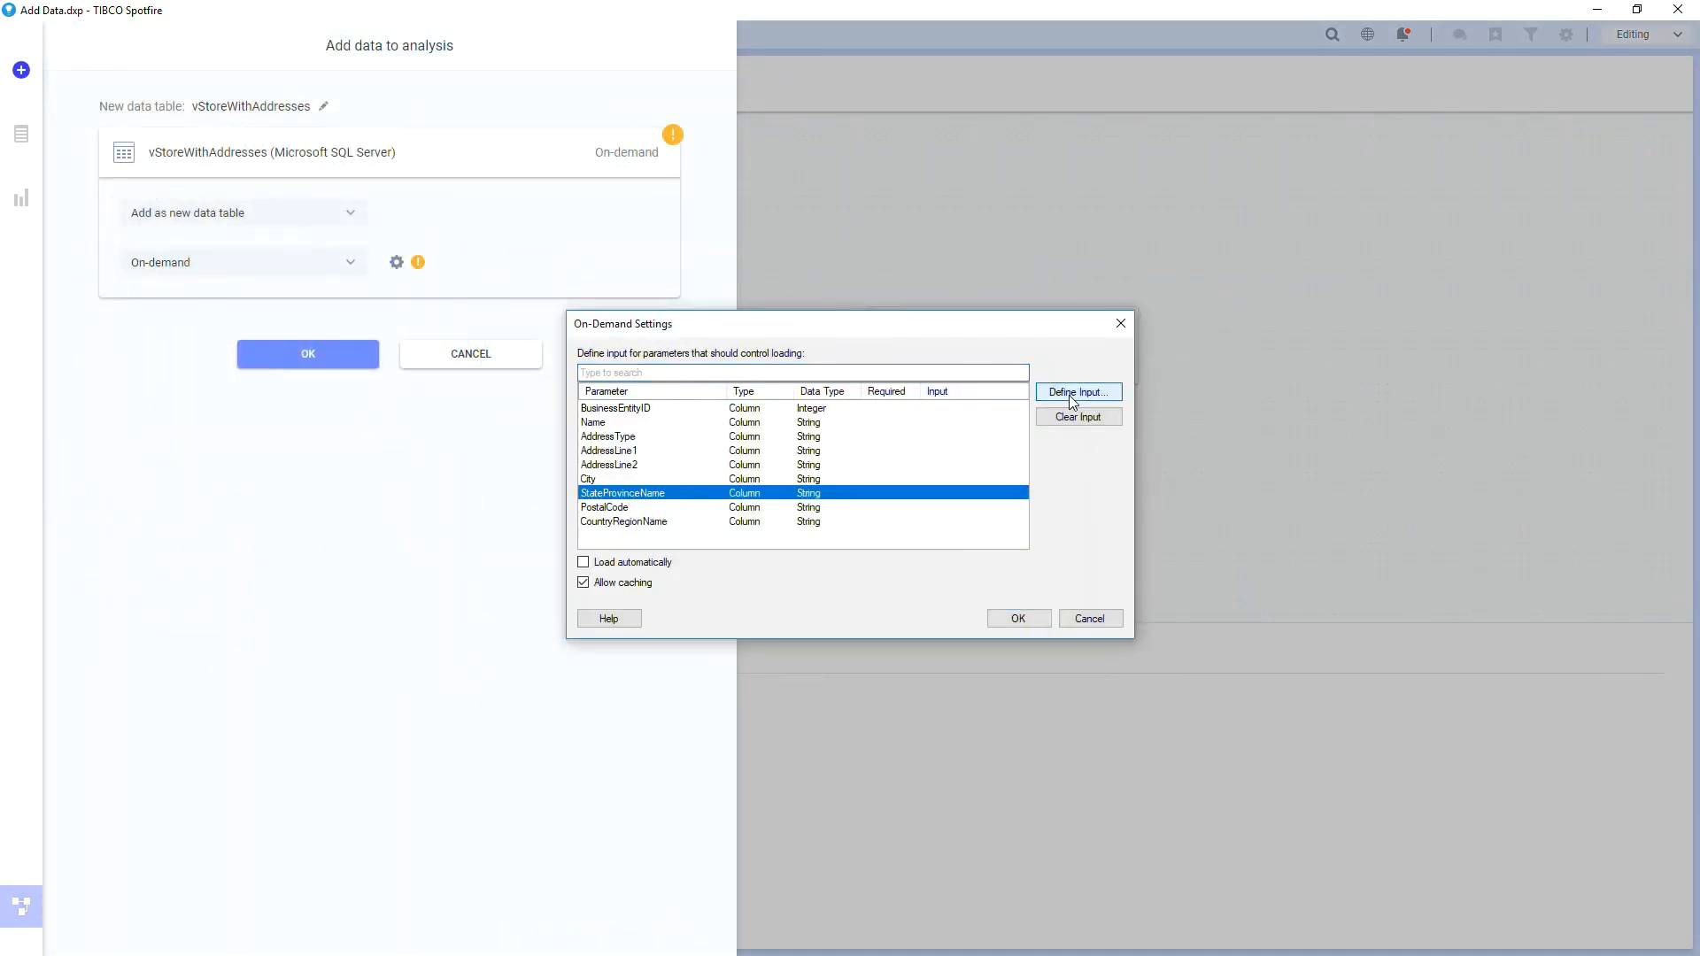
Add vStoreWithAddresses as an on-demand table with StateProvinceName as its input, initially a fixed value.
left_click(1076, 391)
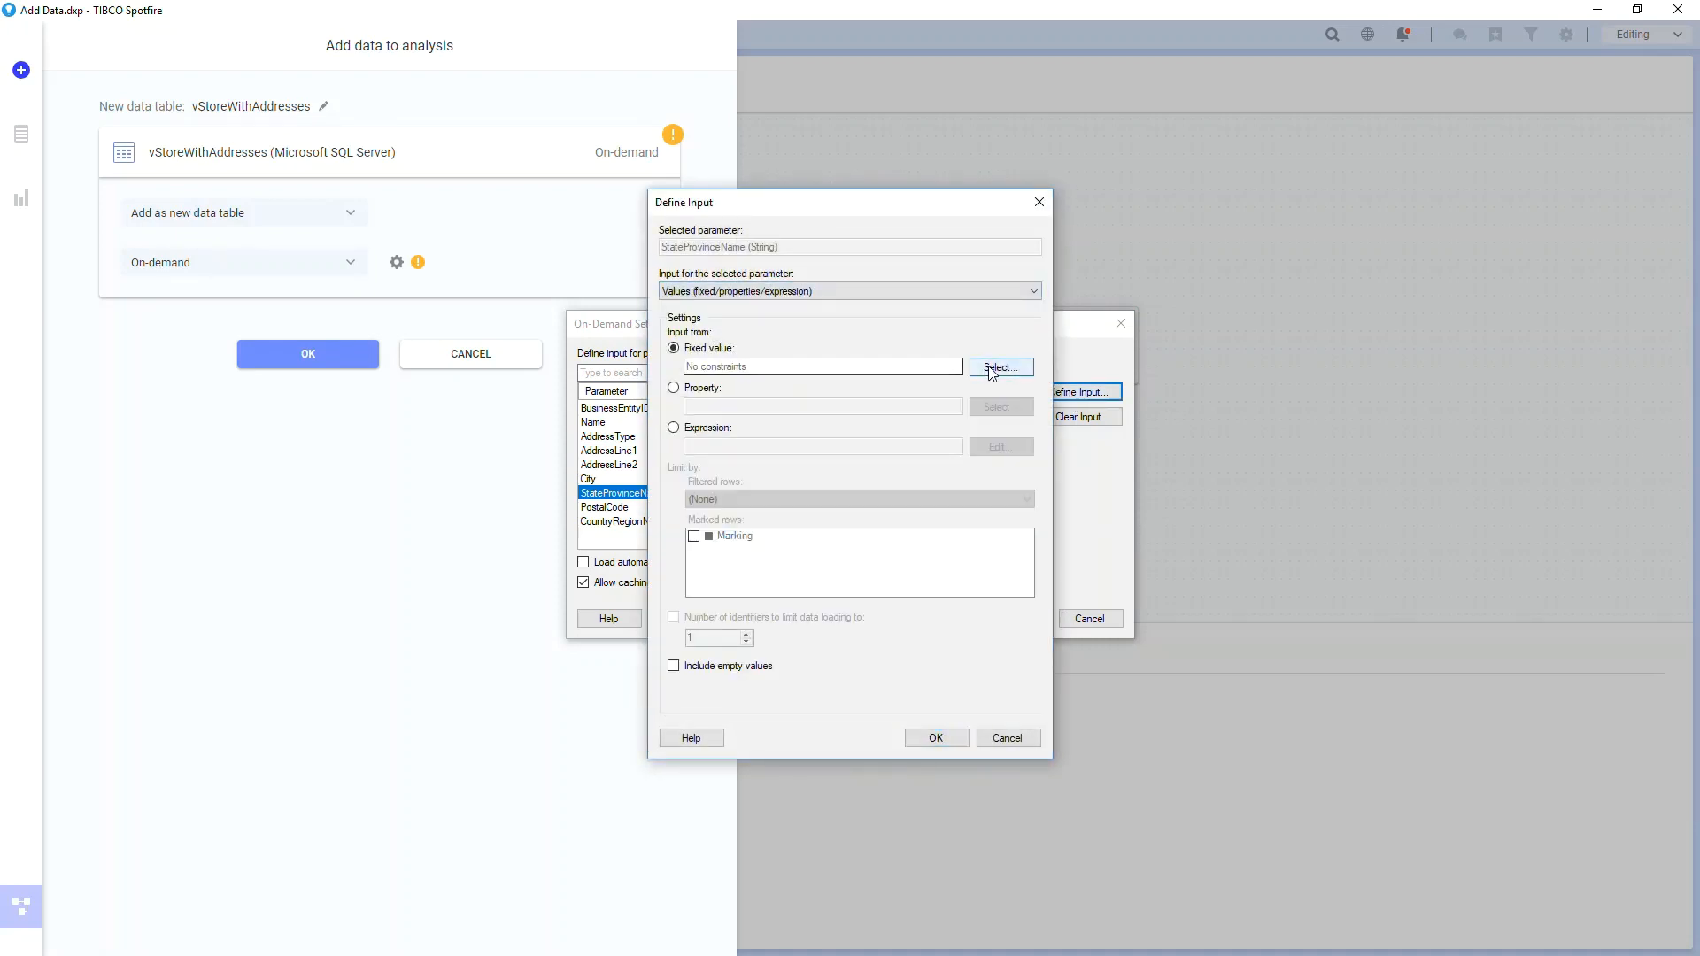
left_click(935, 737)
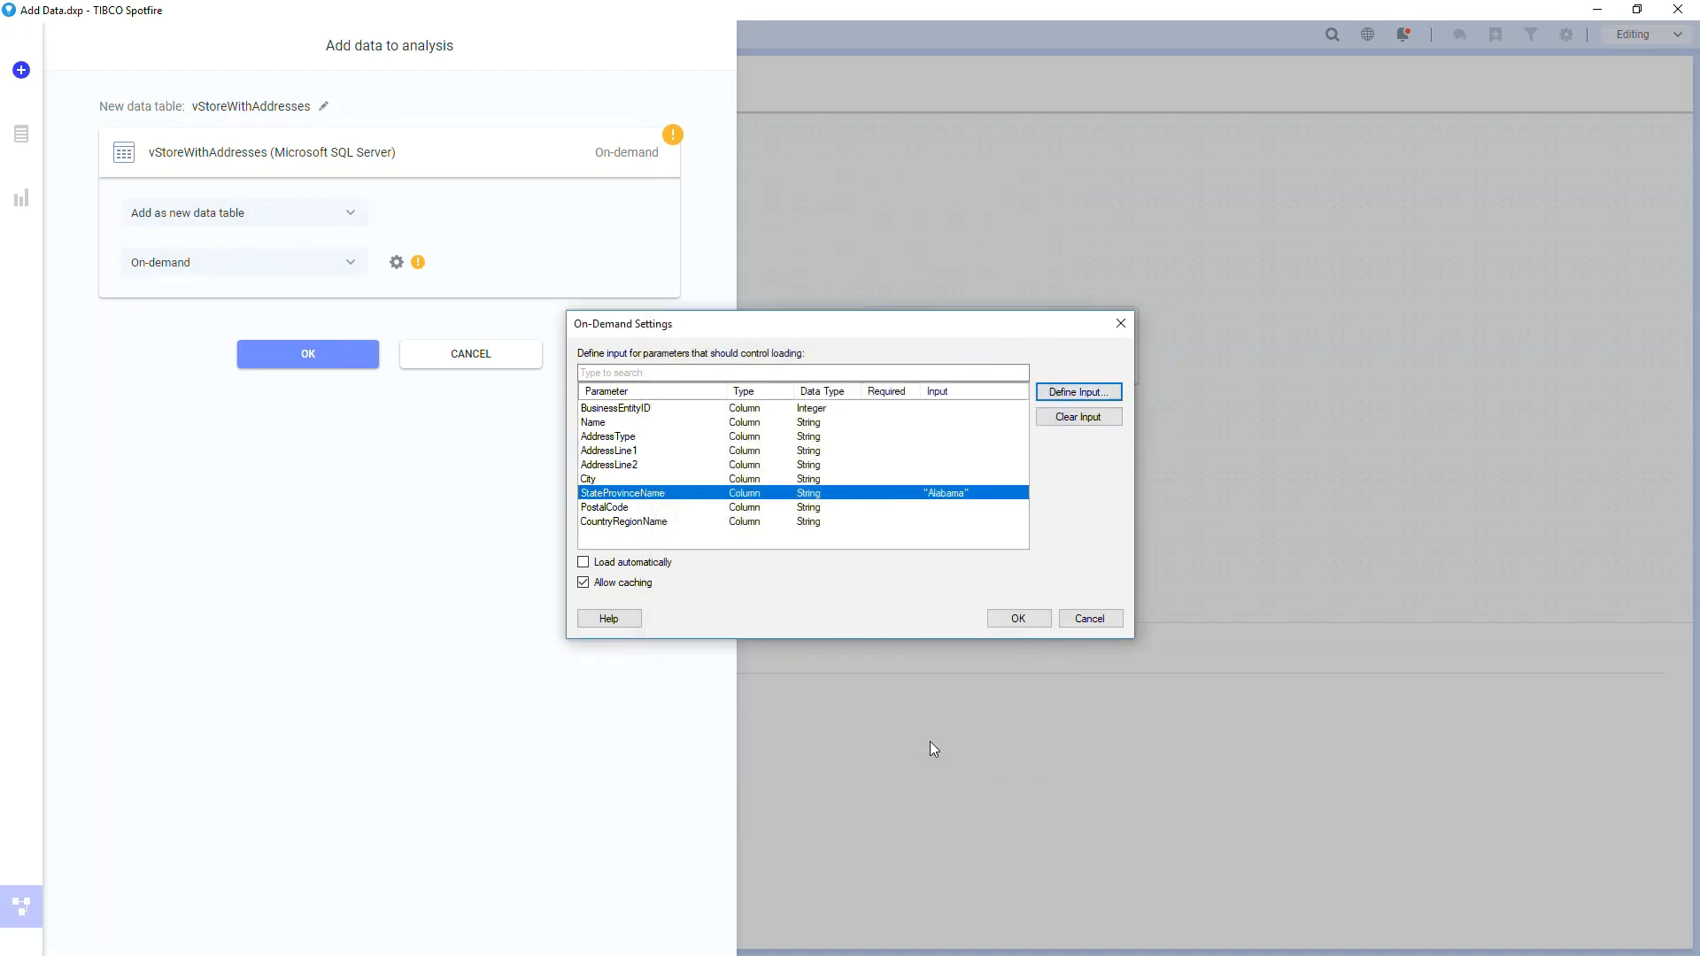
left_click(1016, 618)
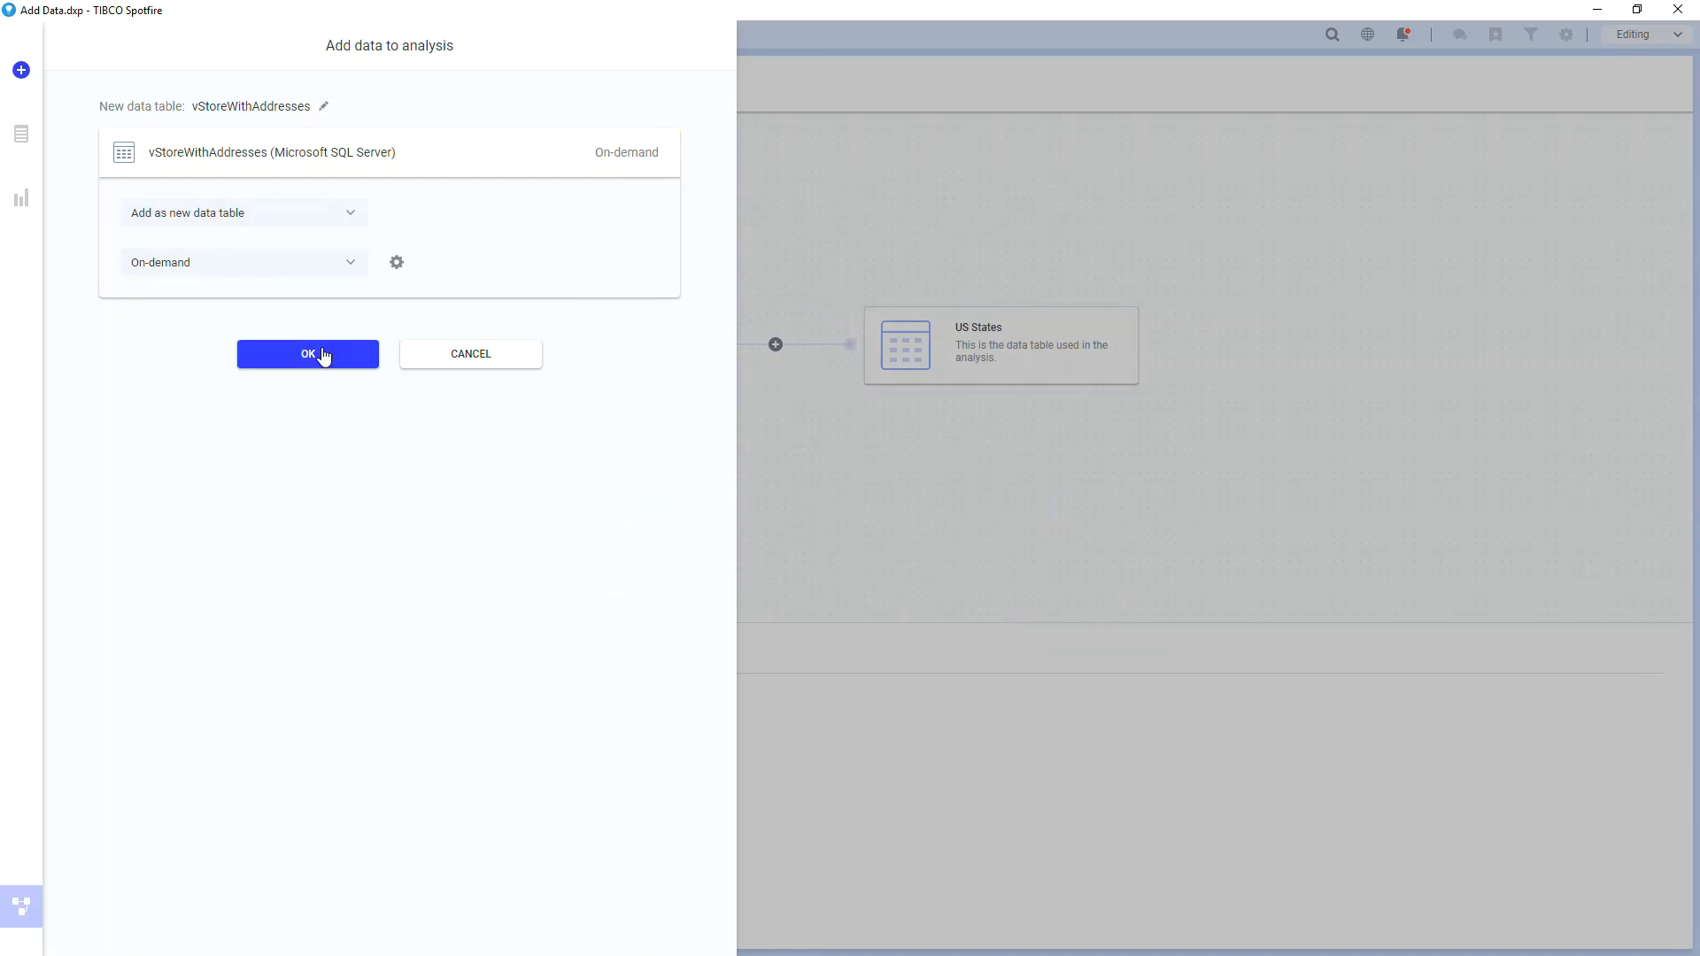
left_click(306, 354)
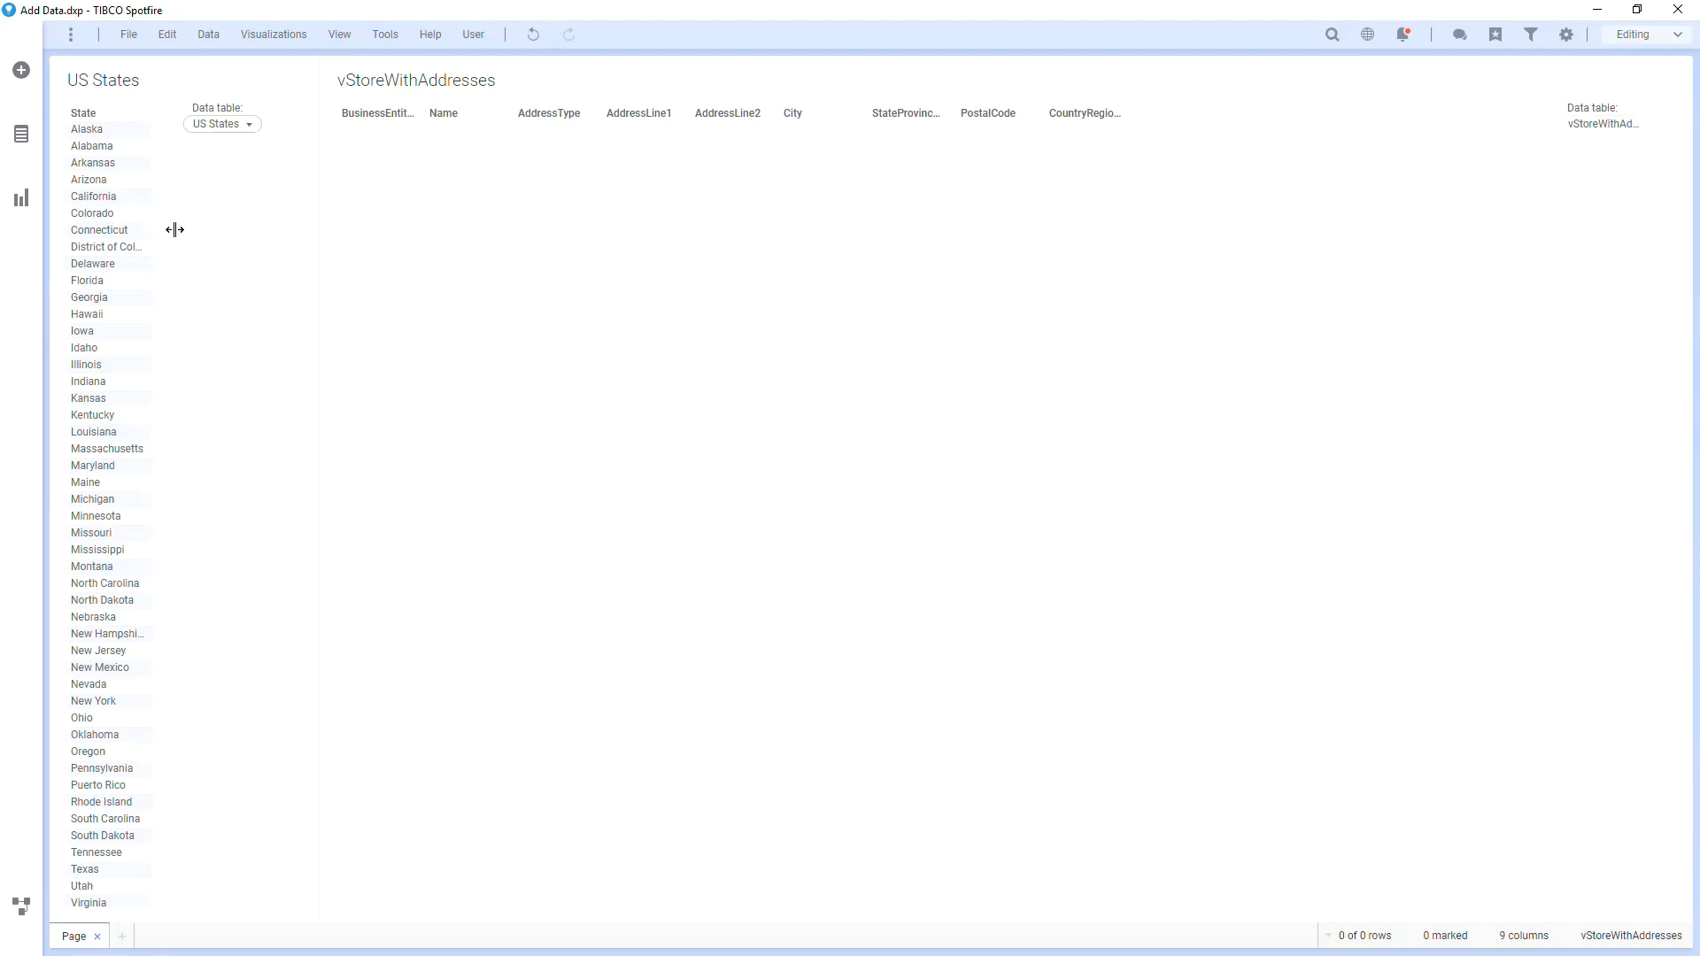
Change the on-demand input to values from US States.State marking, loading automatically.
left_click(99, 230)
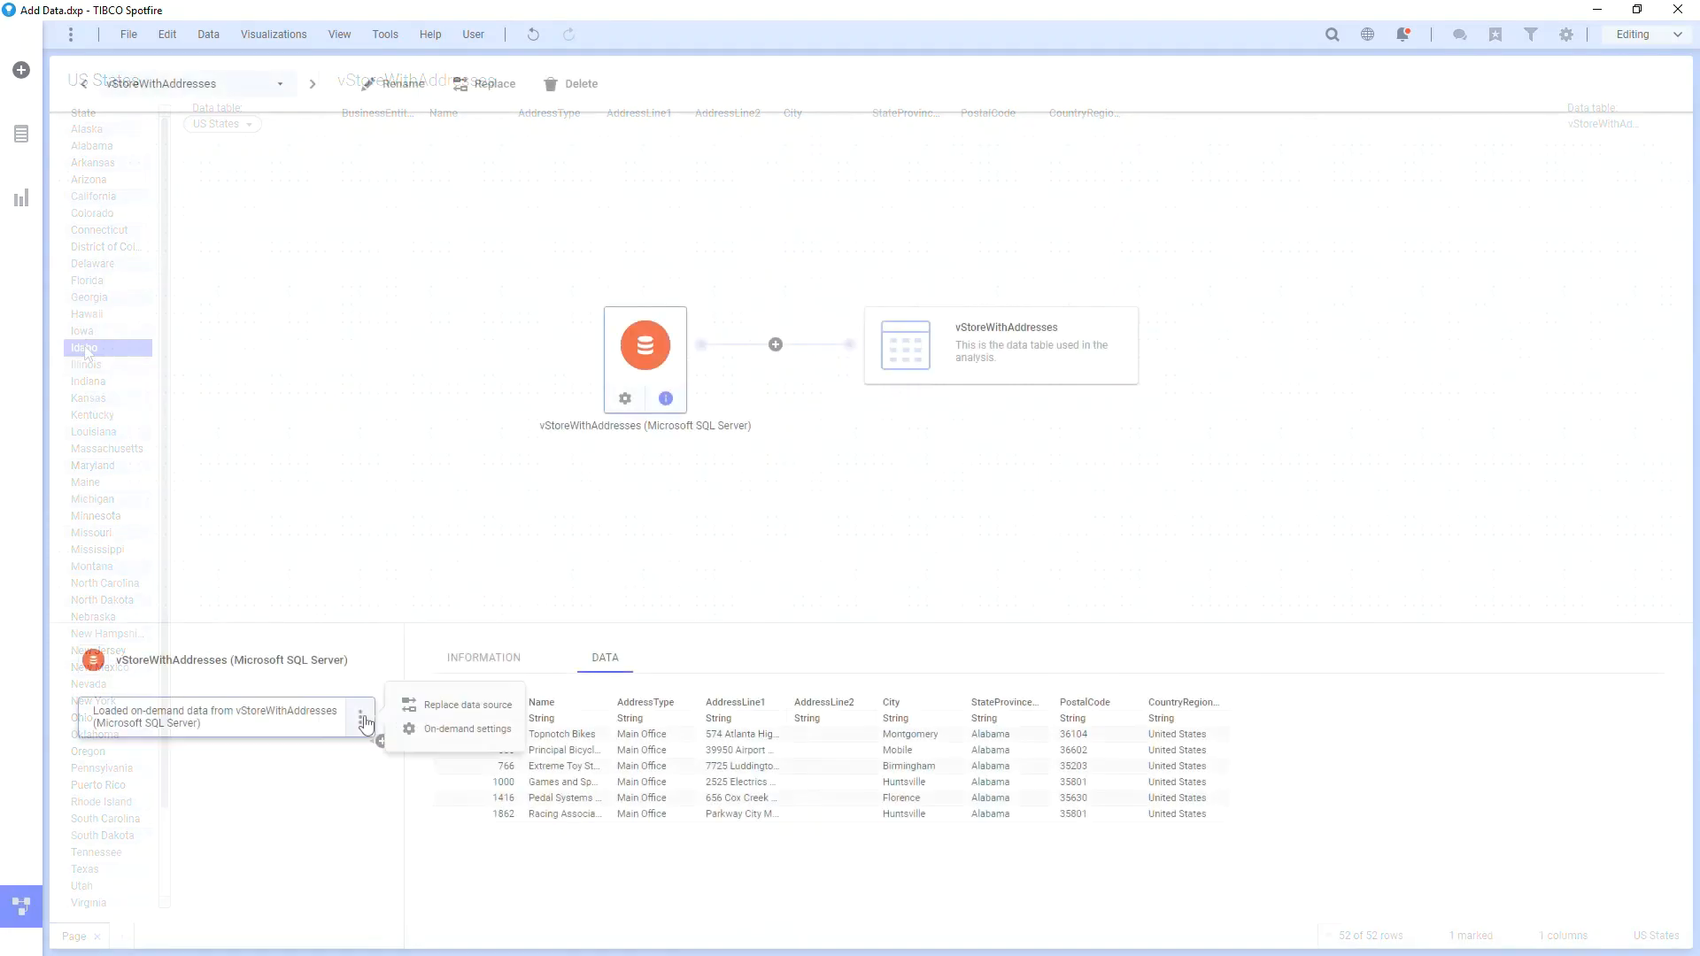
left_click(469, 727)
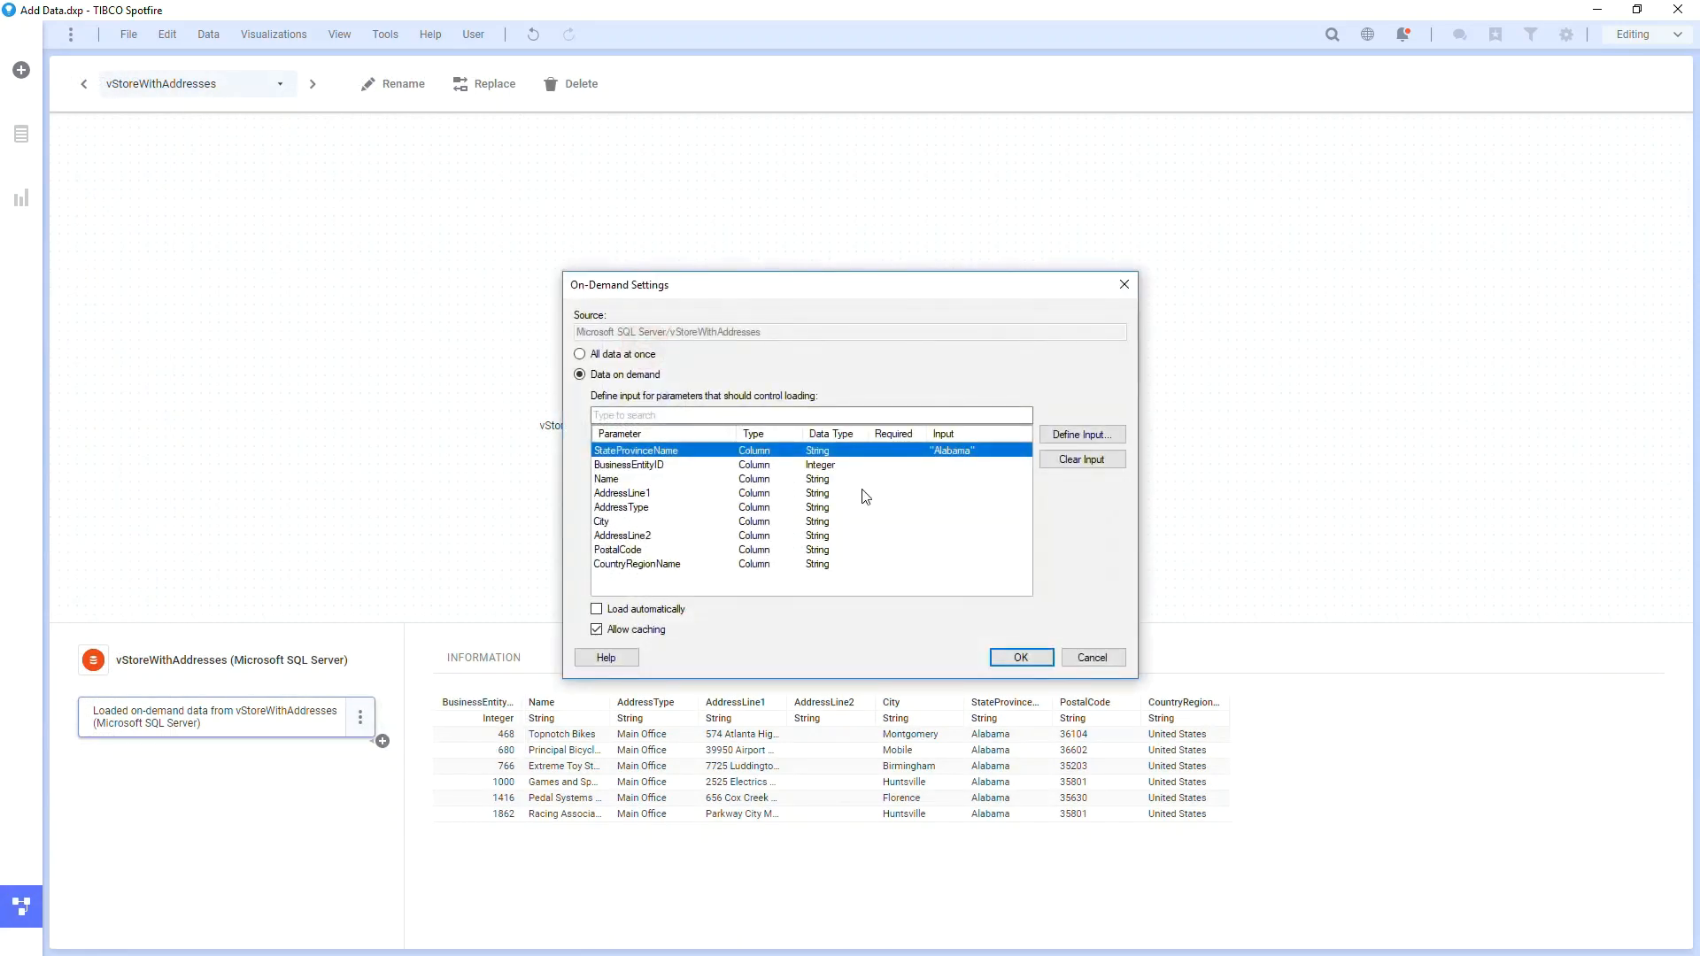
left_click(1080, 433)
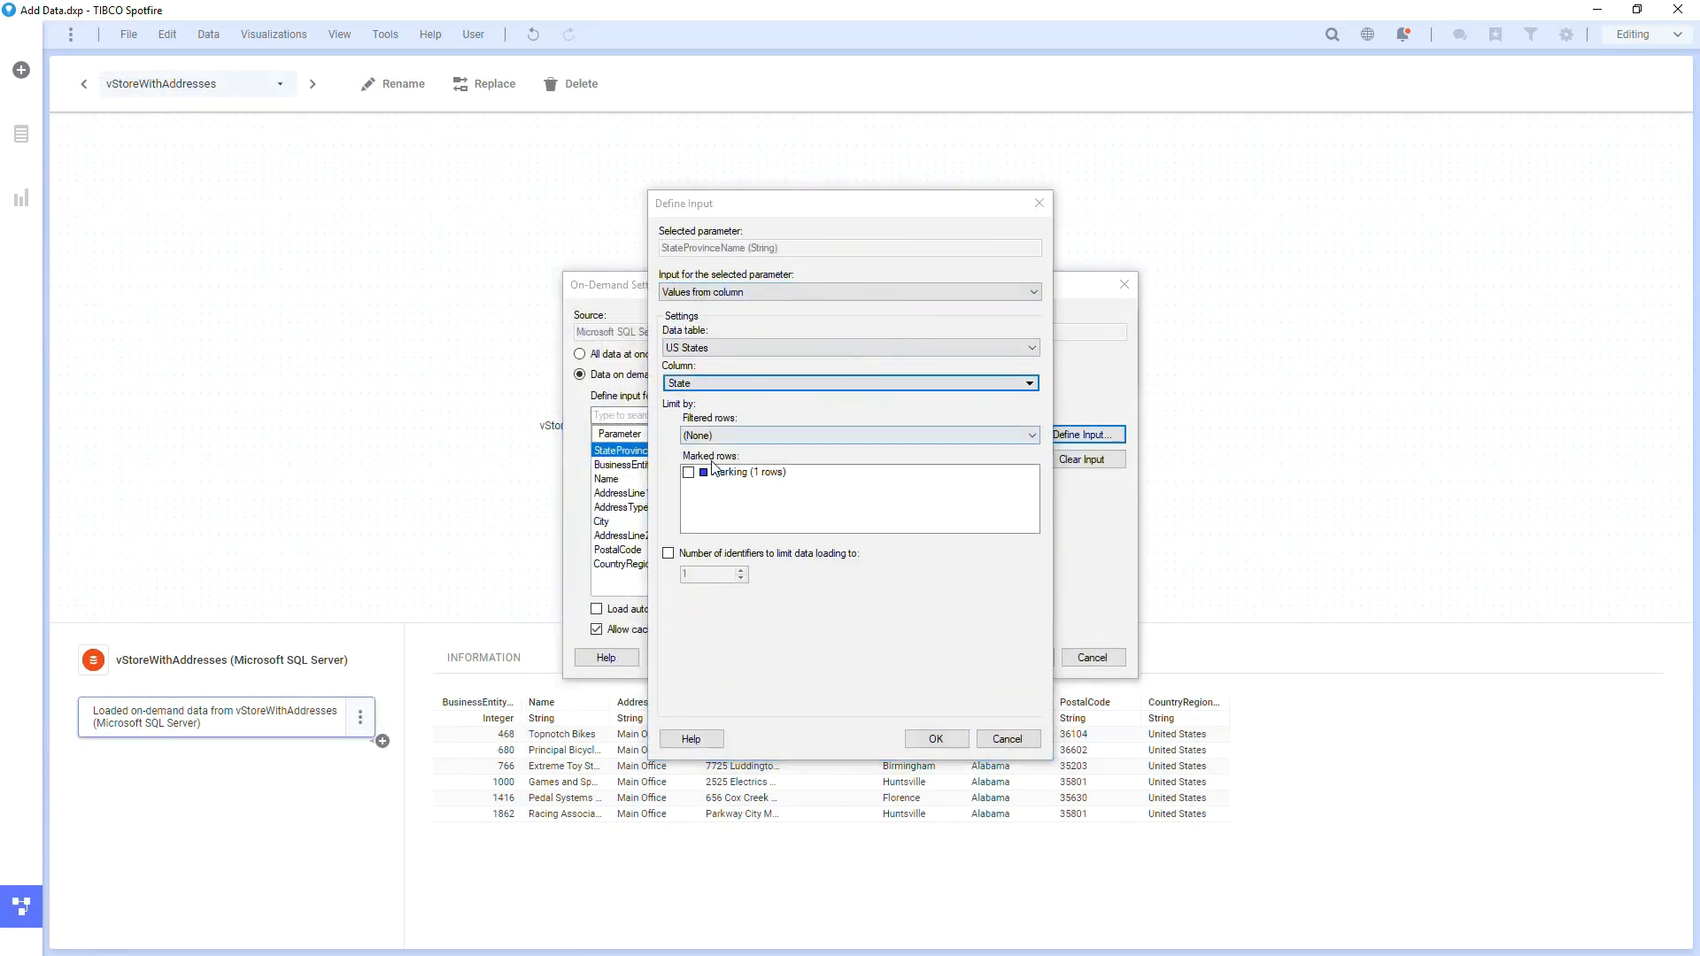
left_click(934, 739)
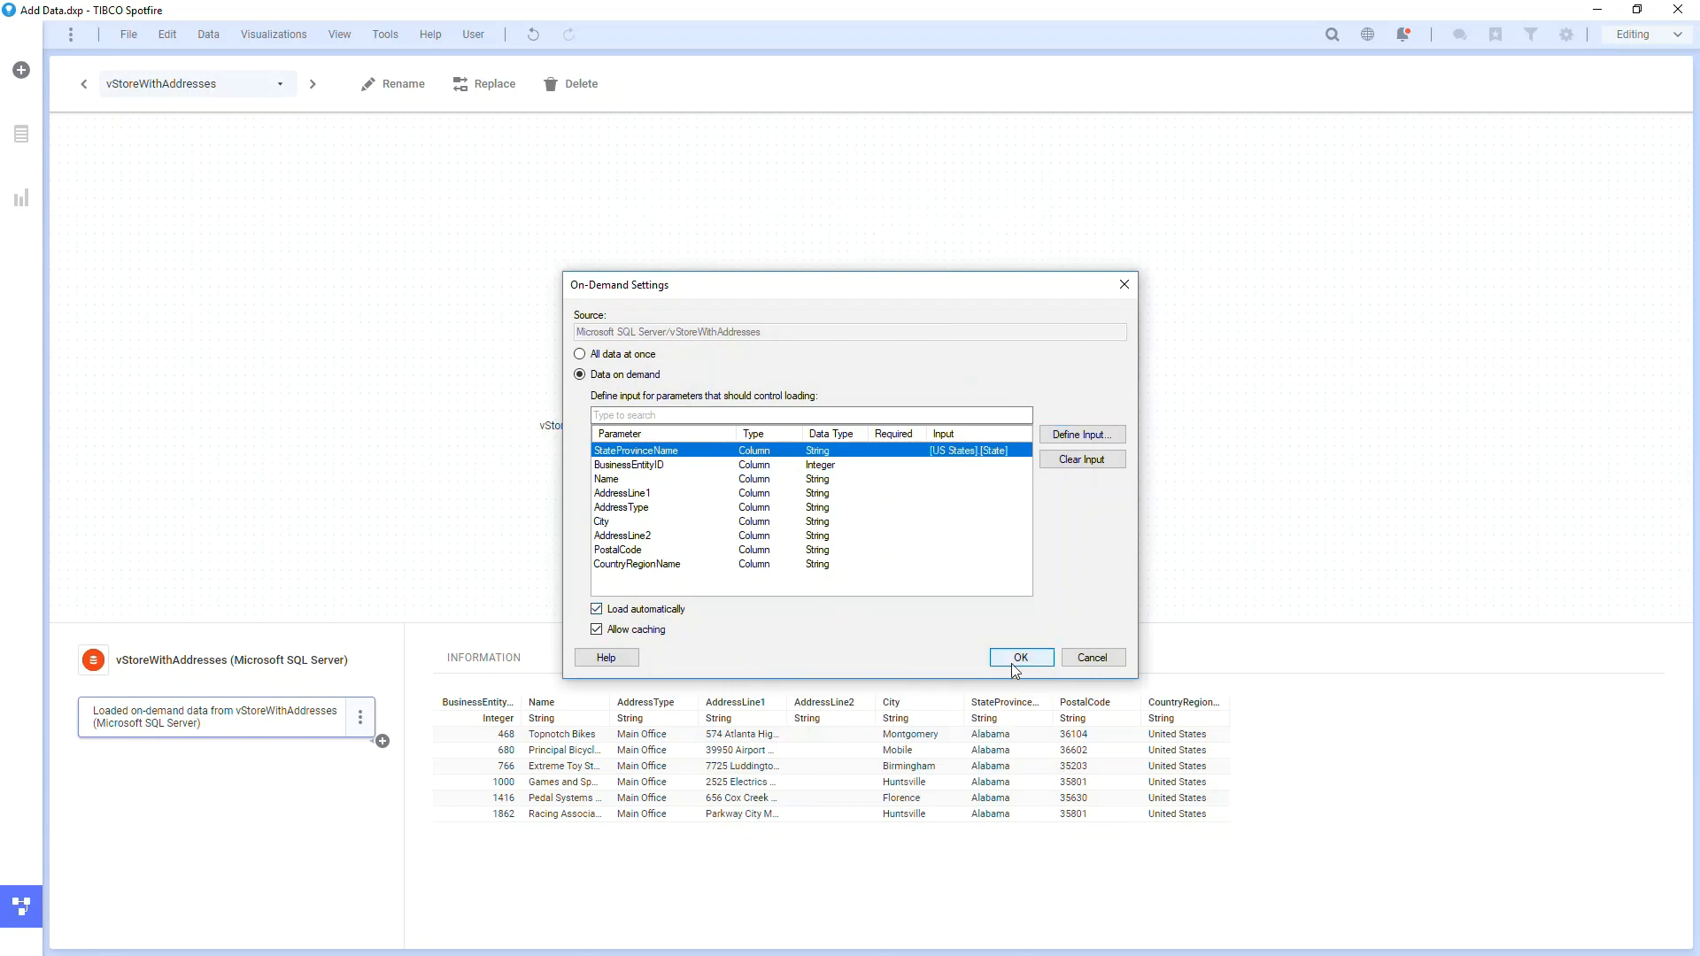
left_click(1020, 657)
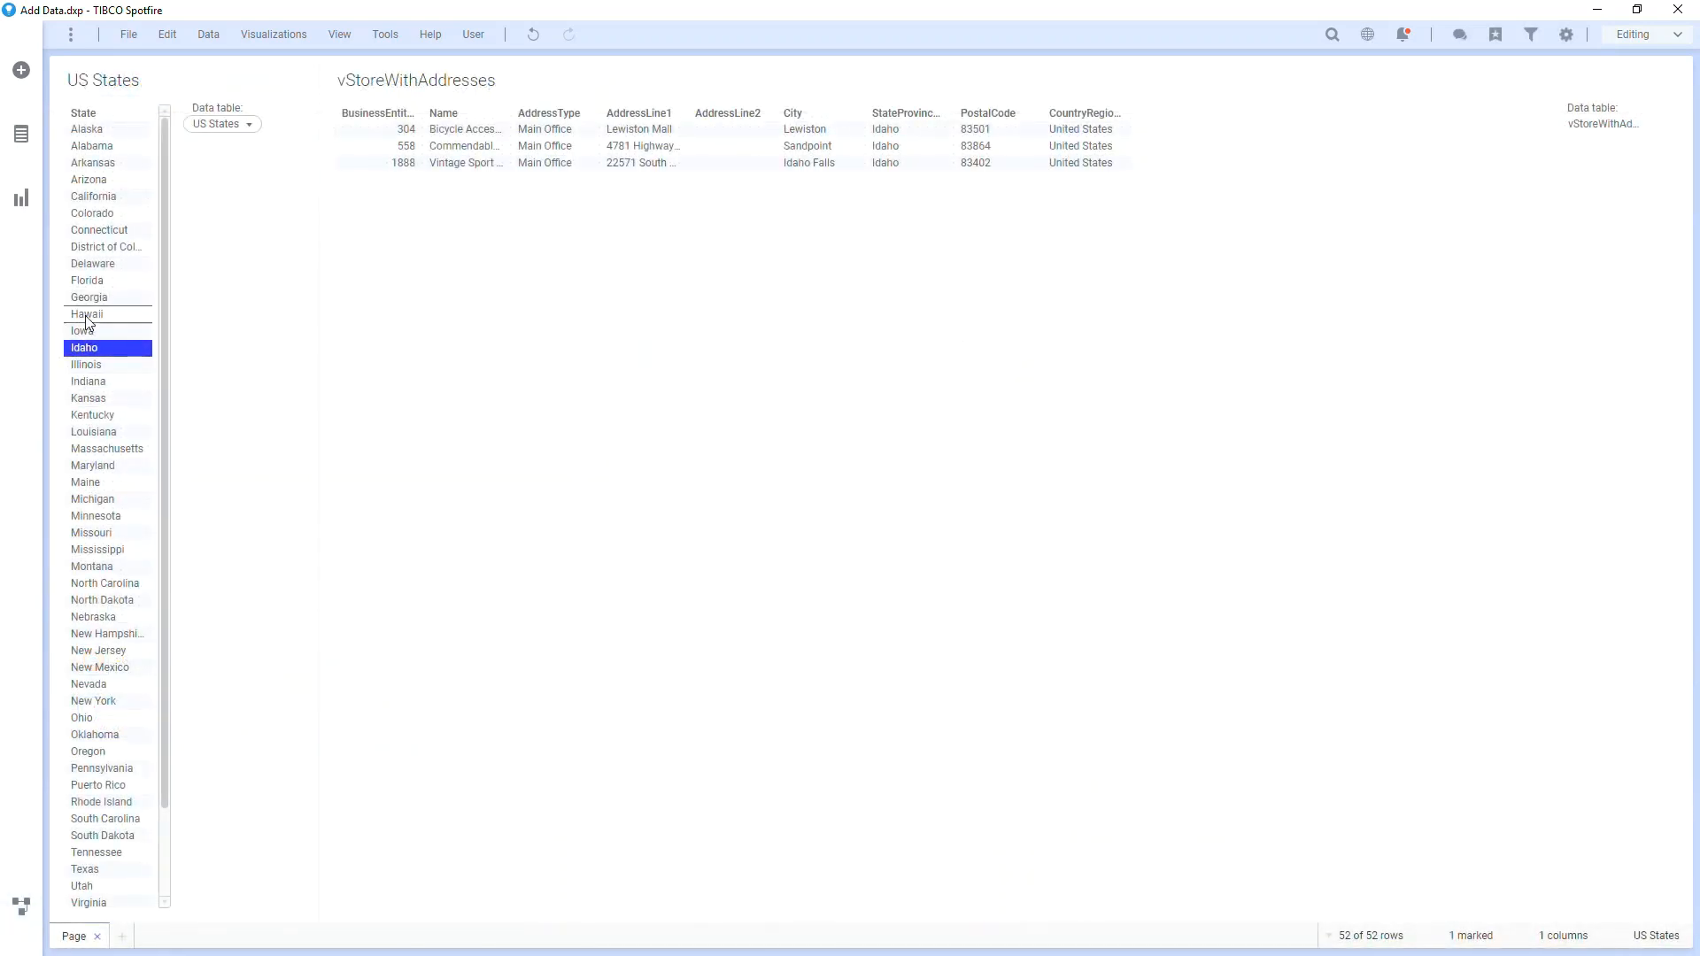
Mark Florida, Alabama, then Arizona in US States so the address table reloads Arizona's stores.
left_click(88, 280)
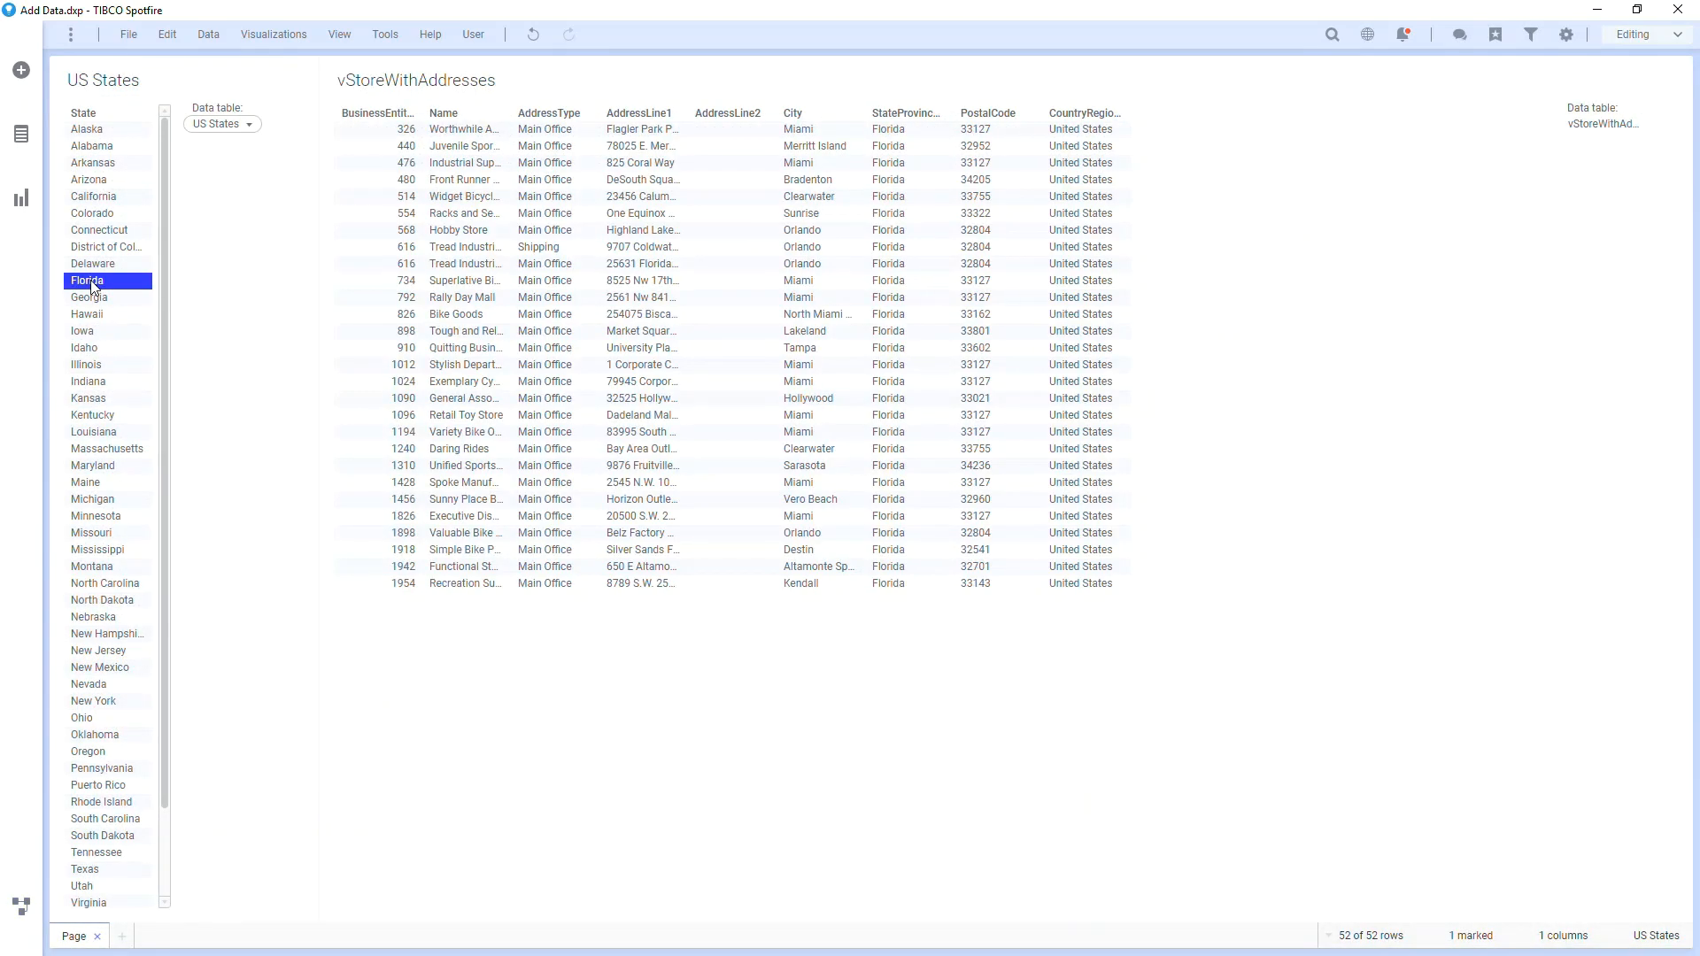
left_click(90, 145)
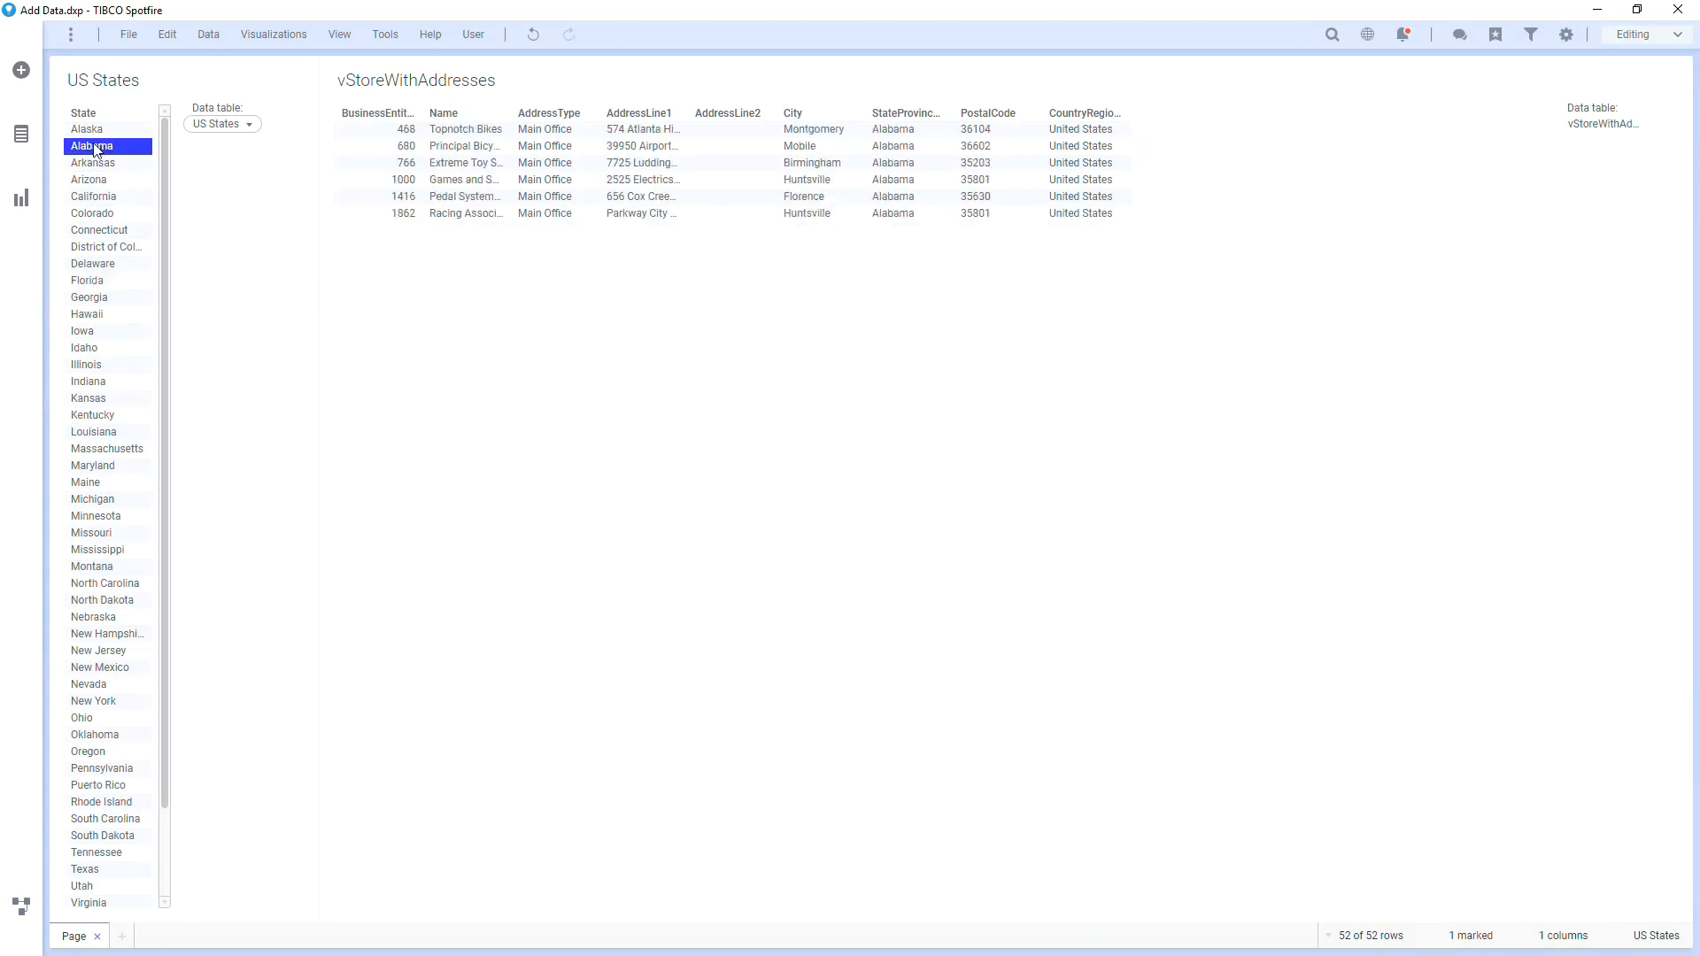
left_click(89, 179)
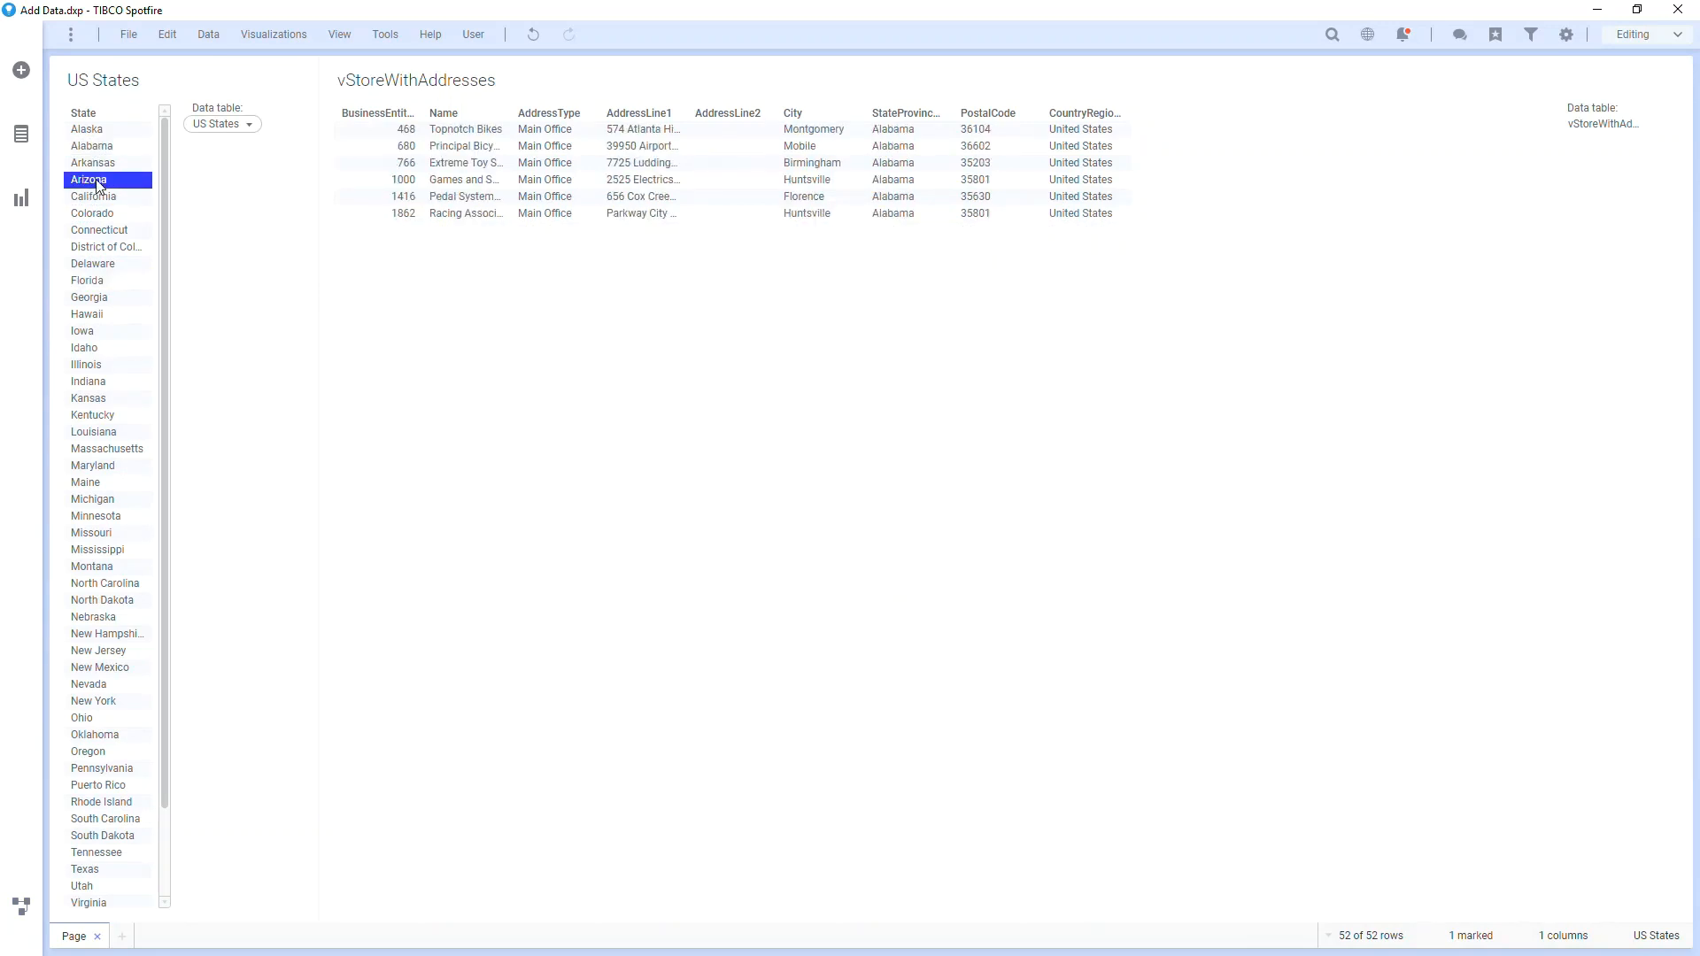
left_click(88, 179)
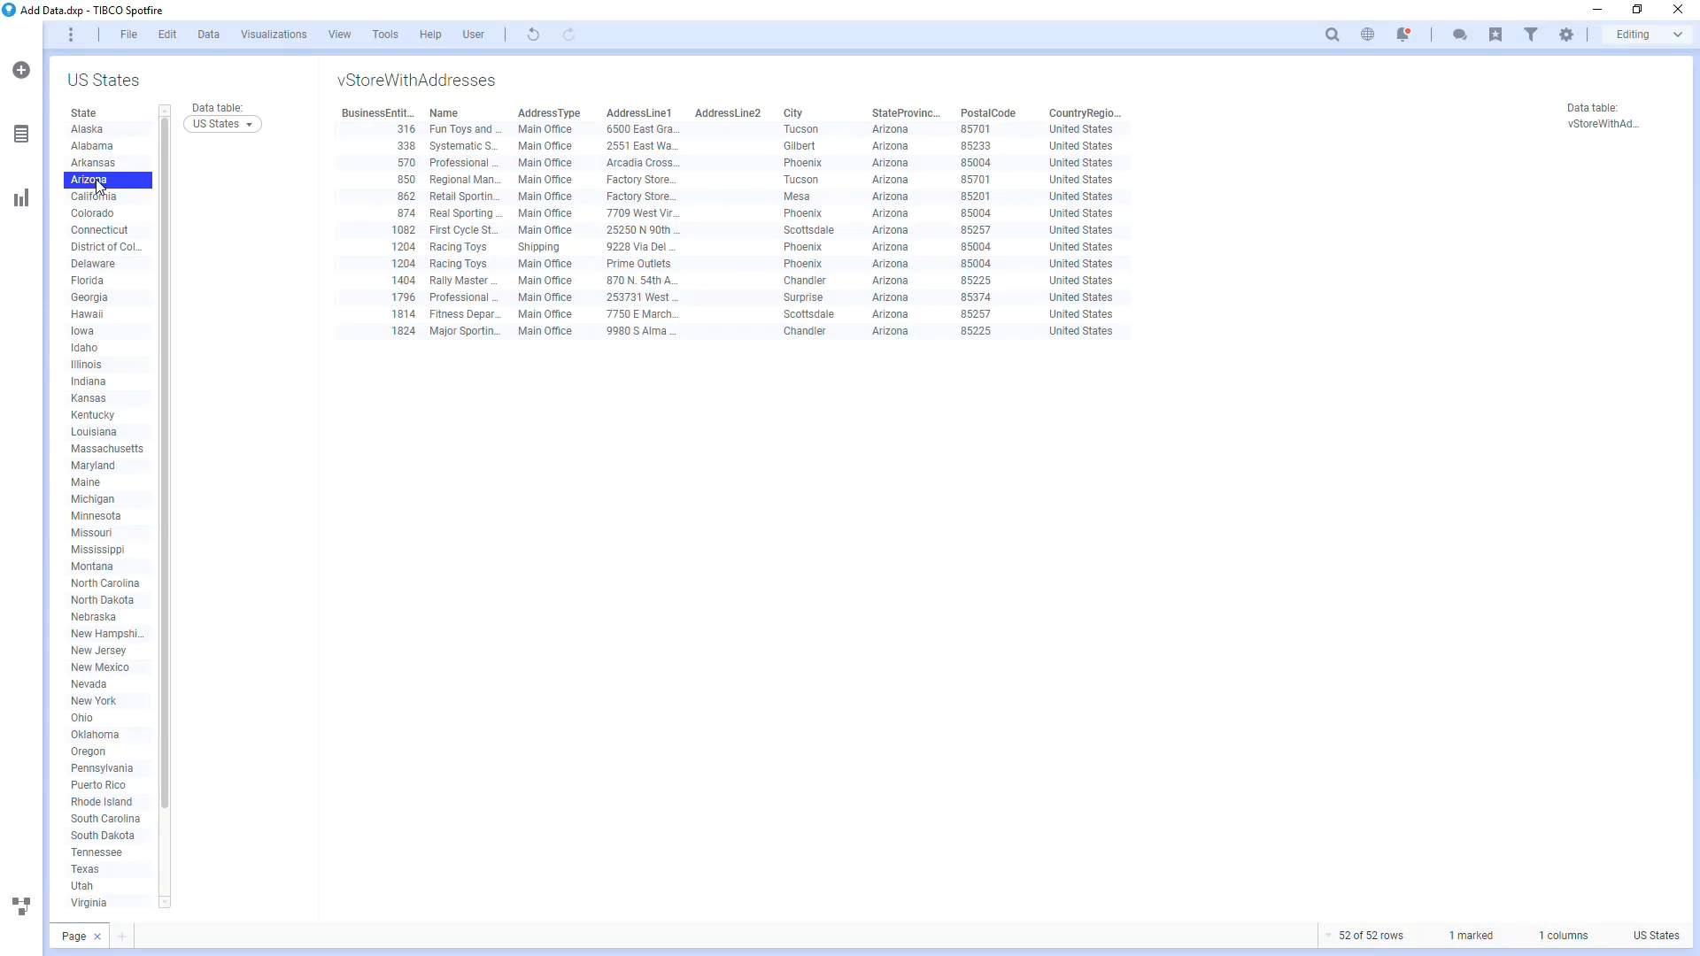
left_click(244, 262)
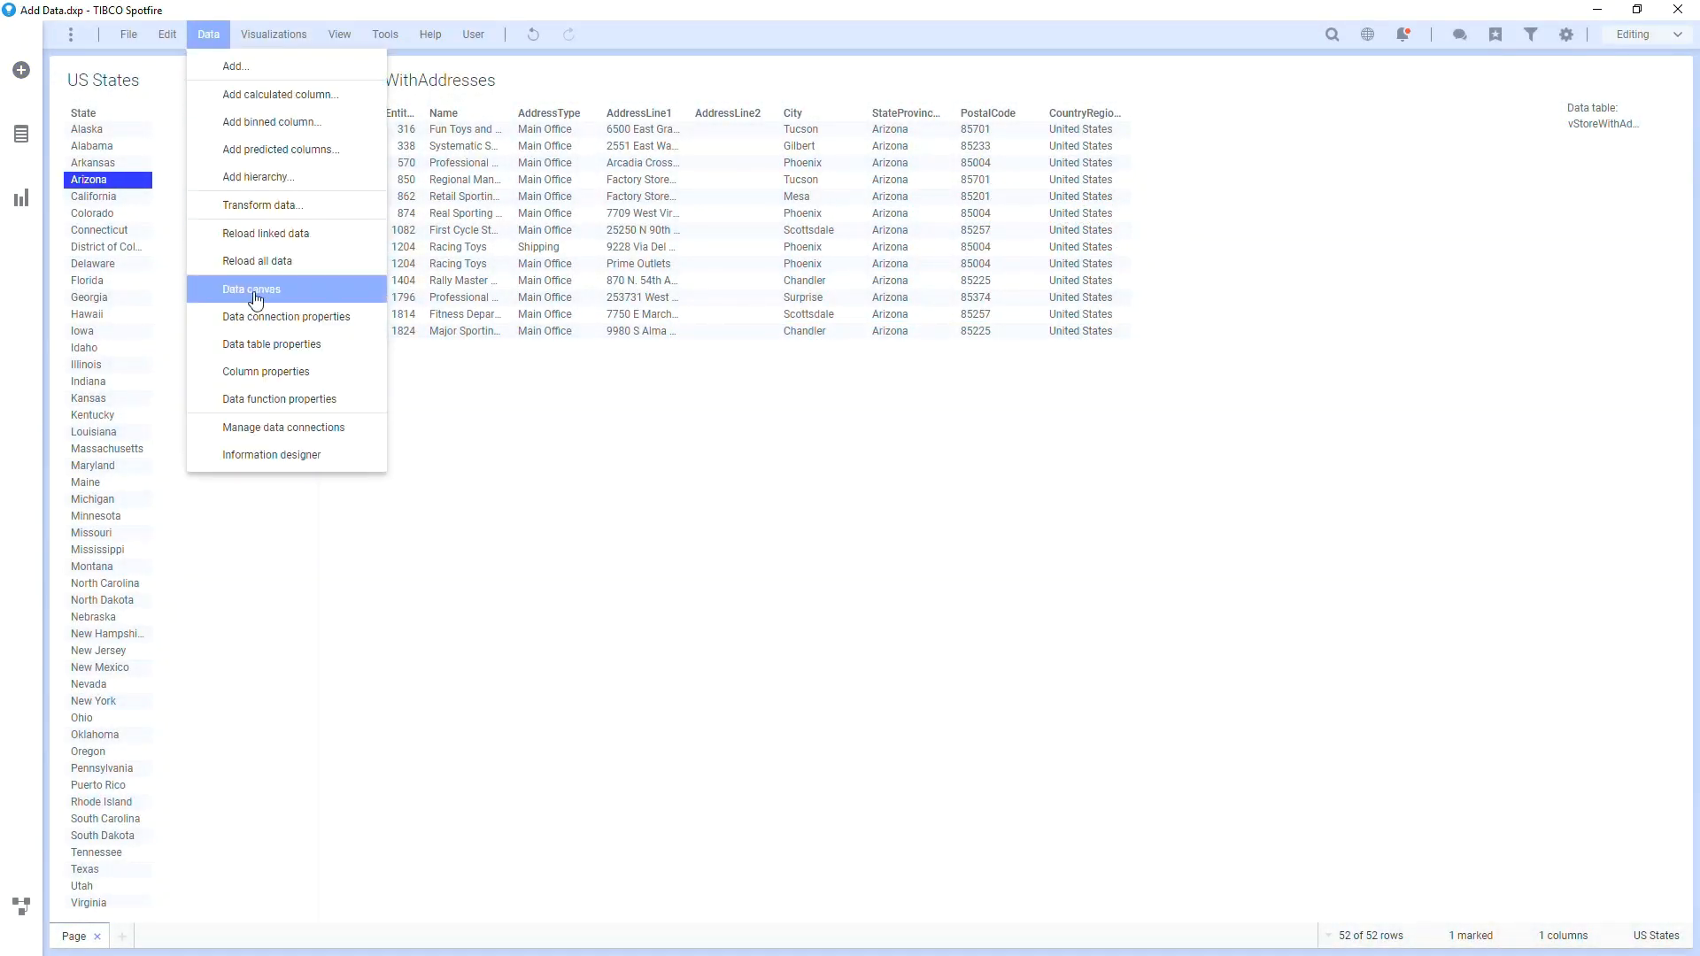
Review the SQL Server connection's Data Source settings and Credentials, then close the analysis.
left_click(287, 315)
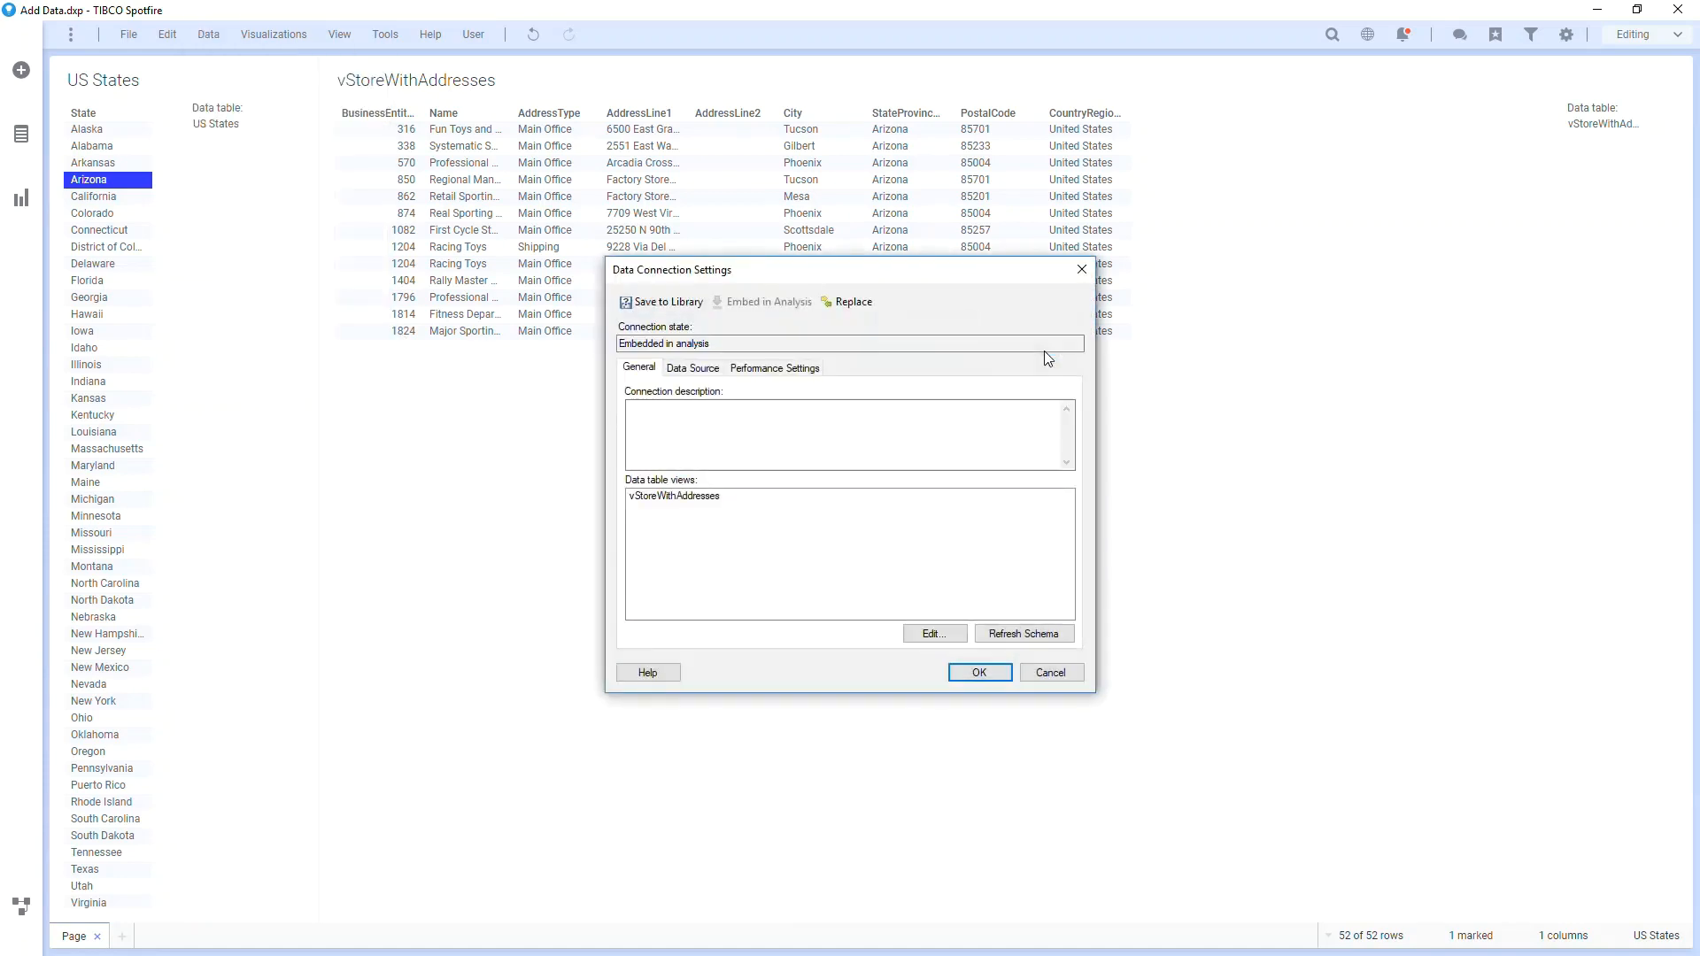
left_click(692, 368)
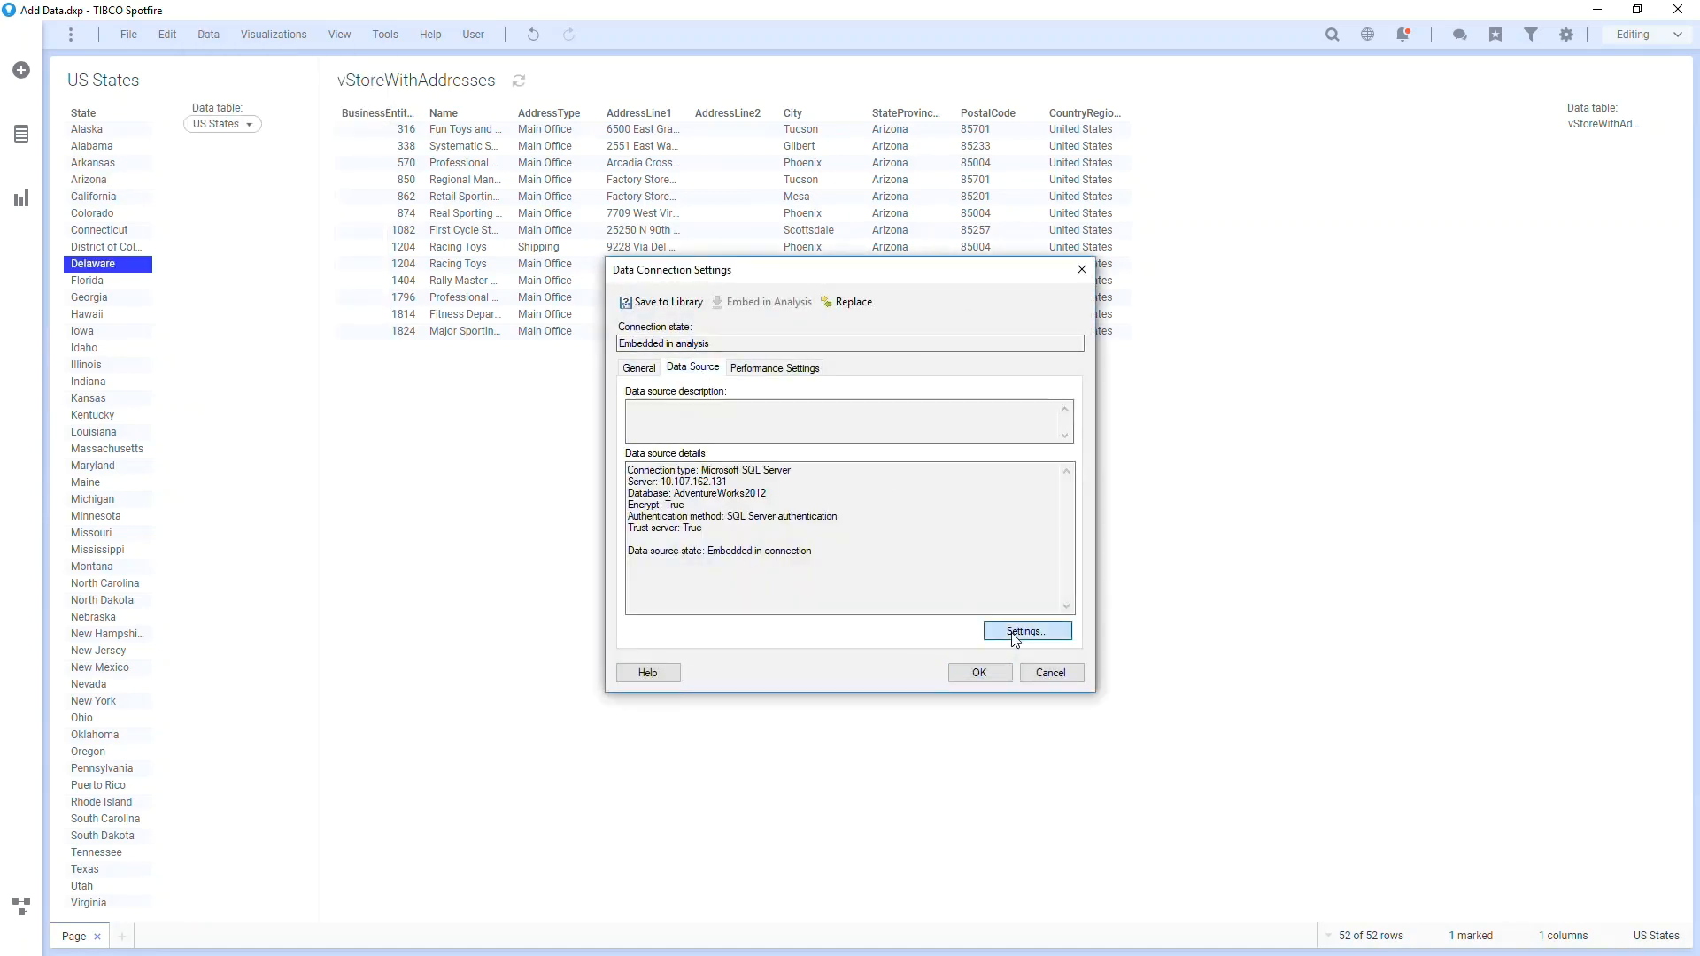
left_click(1025, 630)
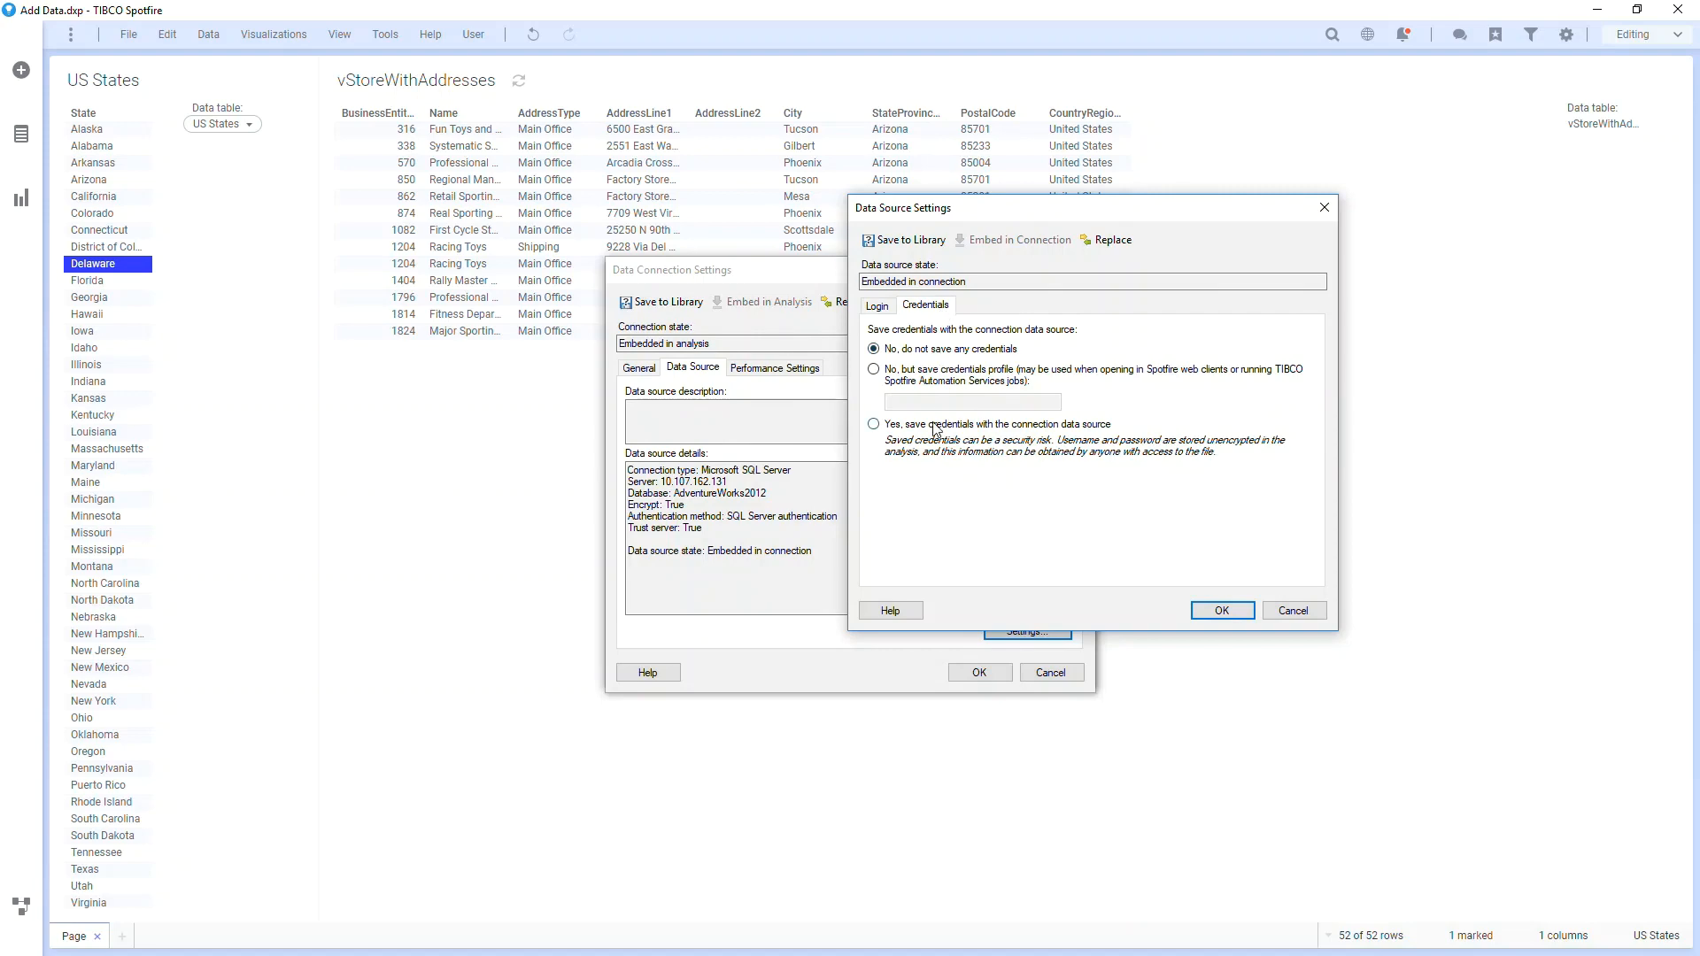
left_click(1220, 609)
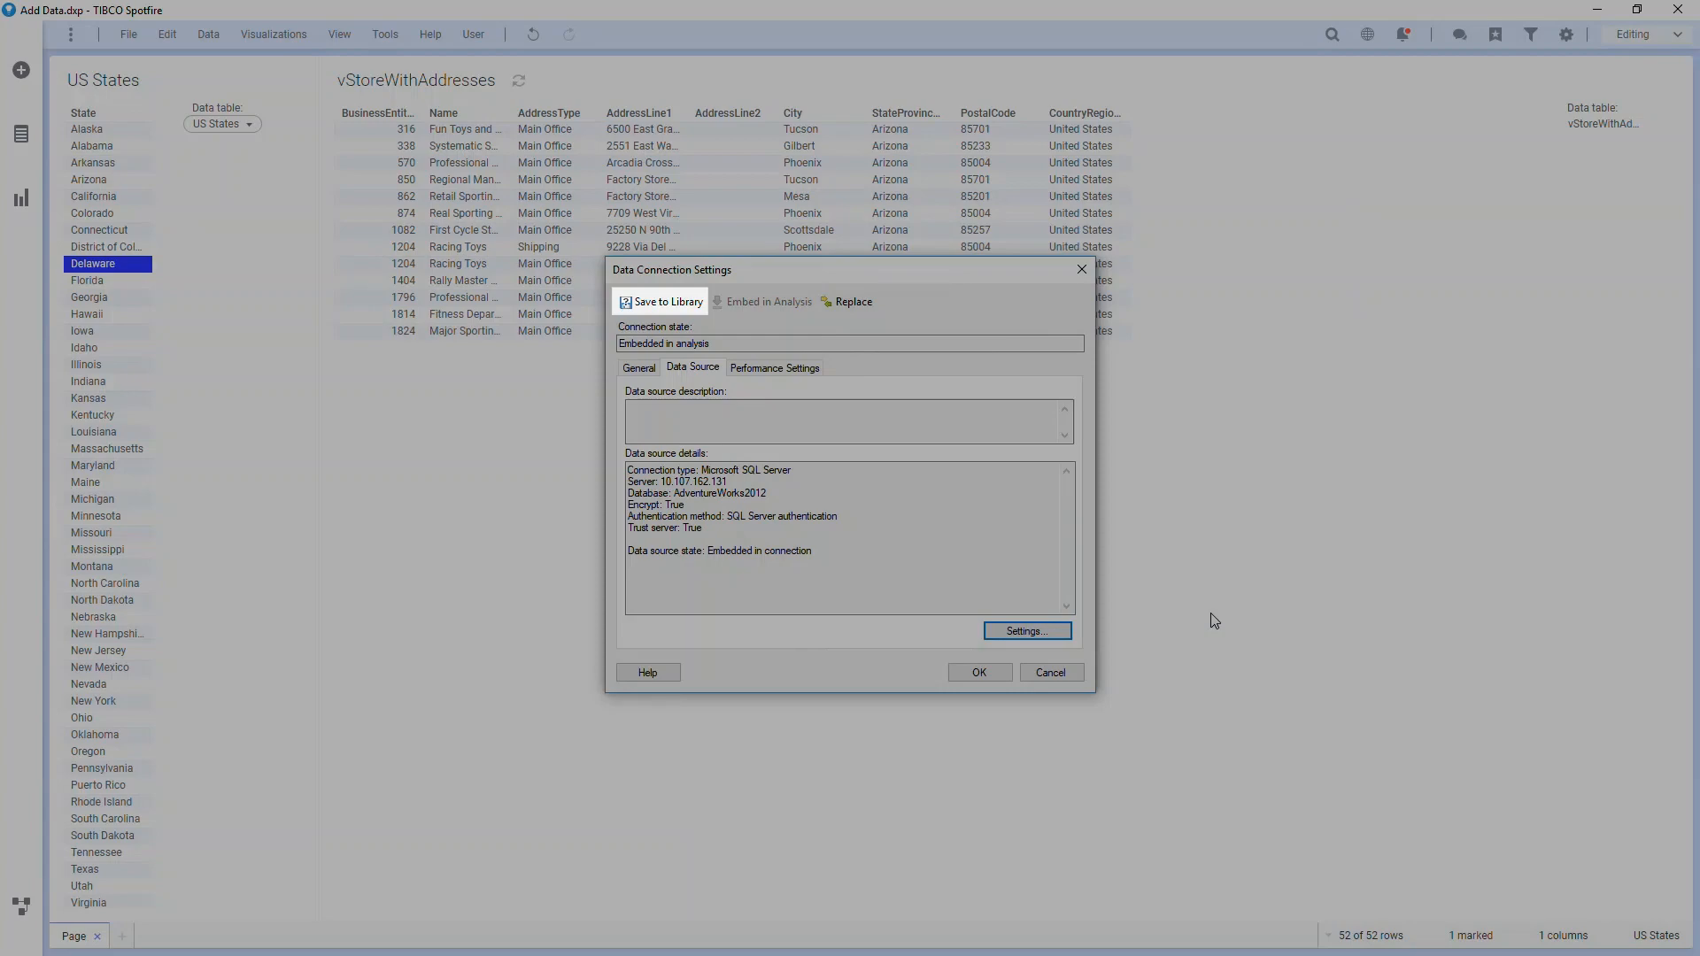
left_click(774, 366)
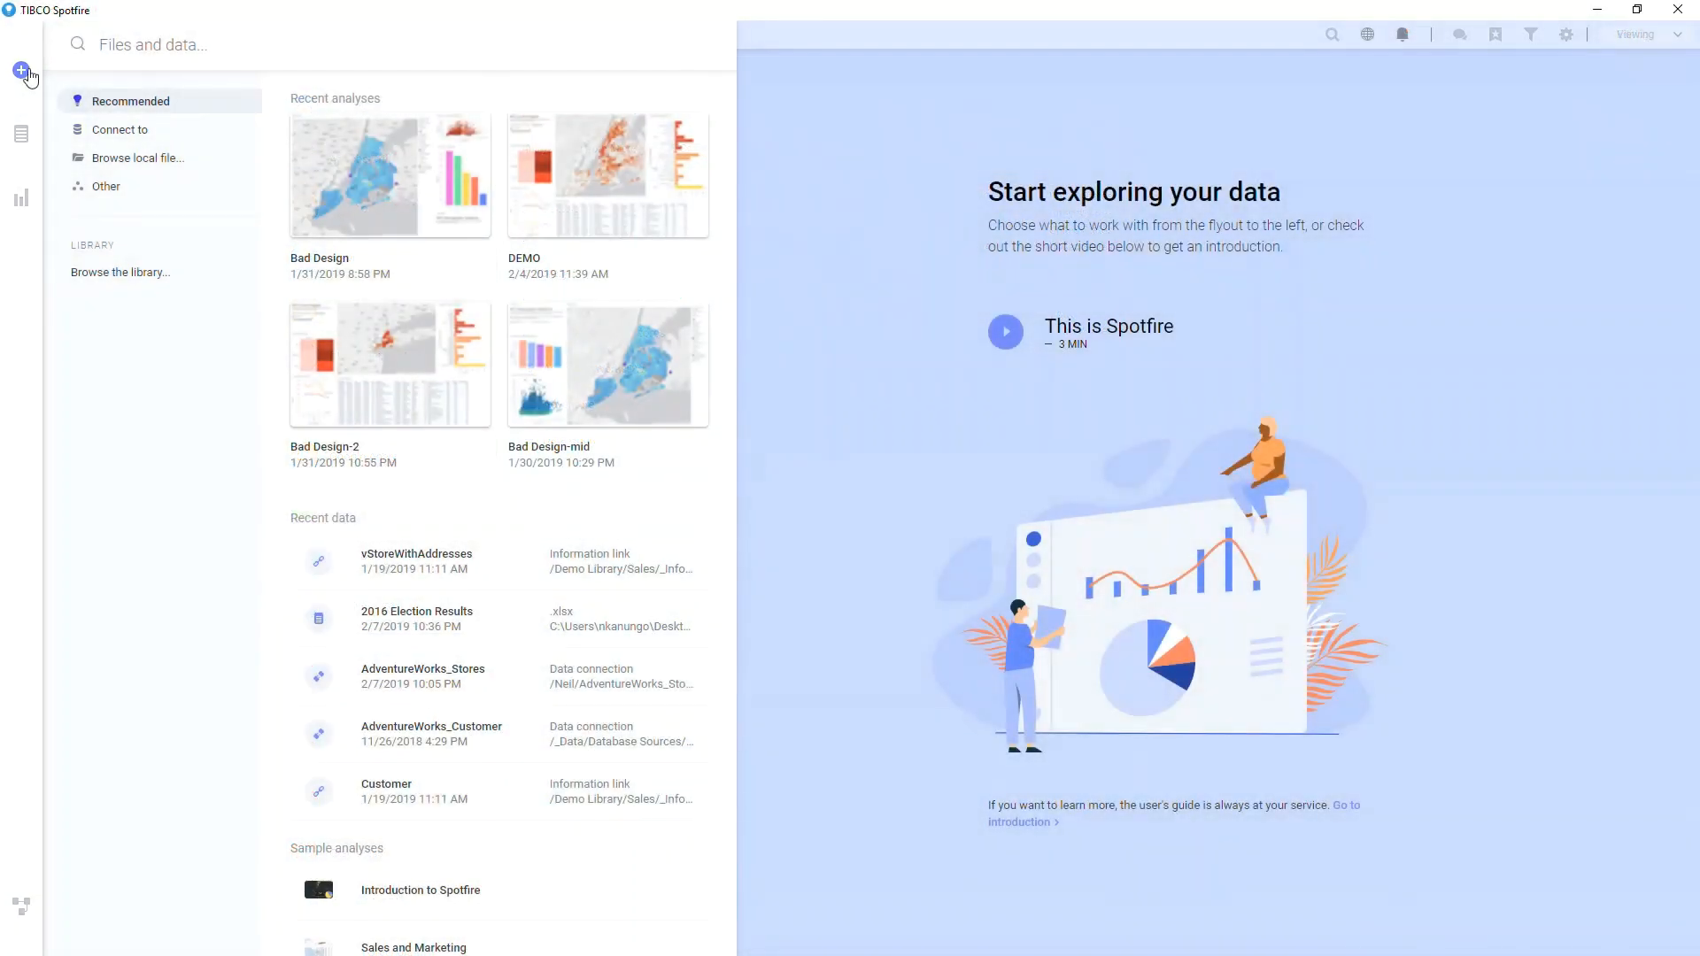
Show the Other data source types and start an OSIsoft PI Server Tag List connection.
left_click(107, 186)
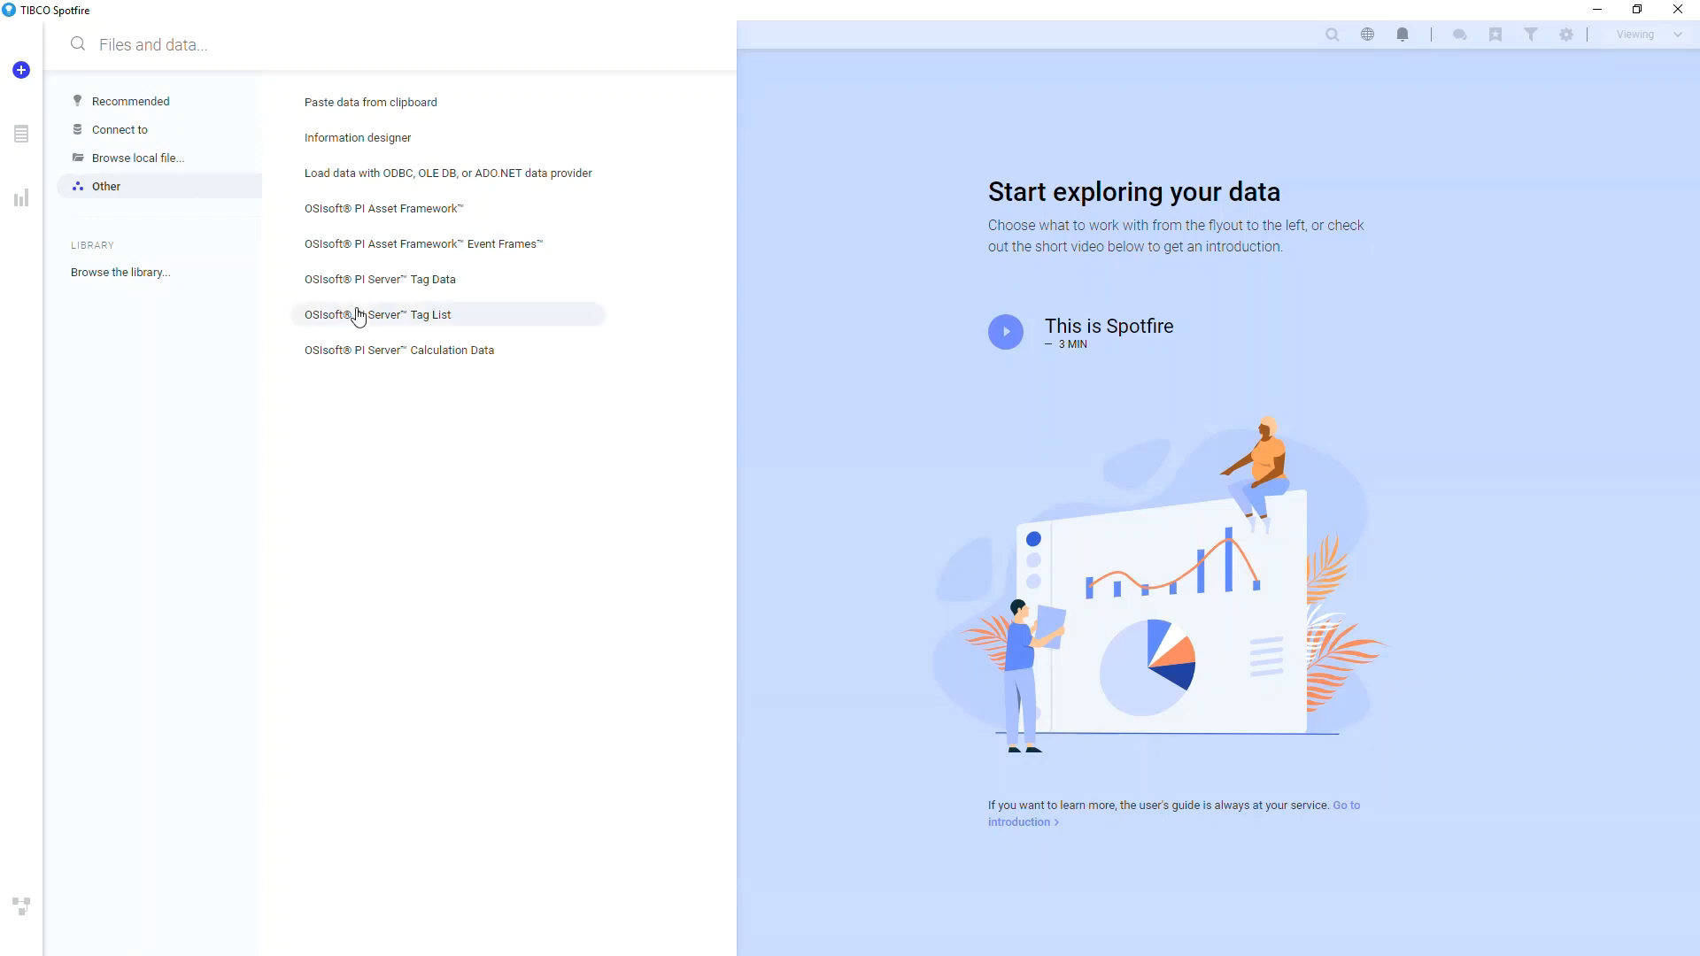
left_click(377, 315)
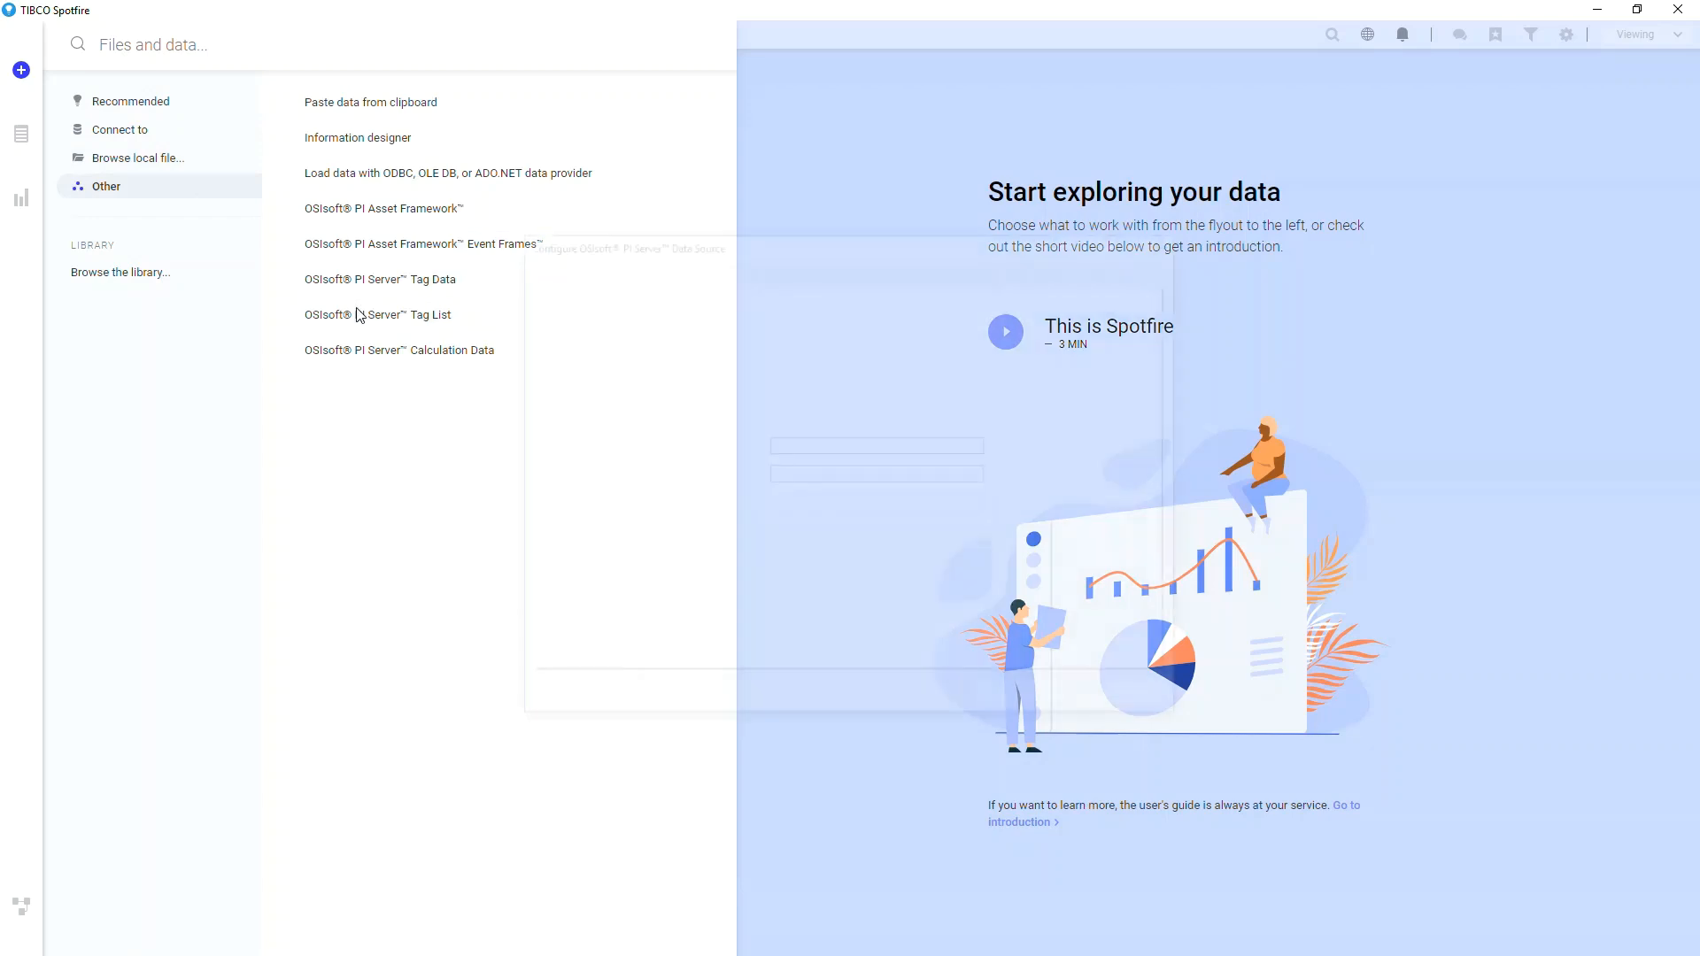